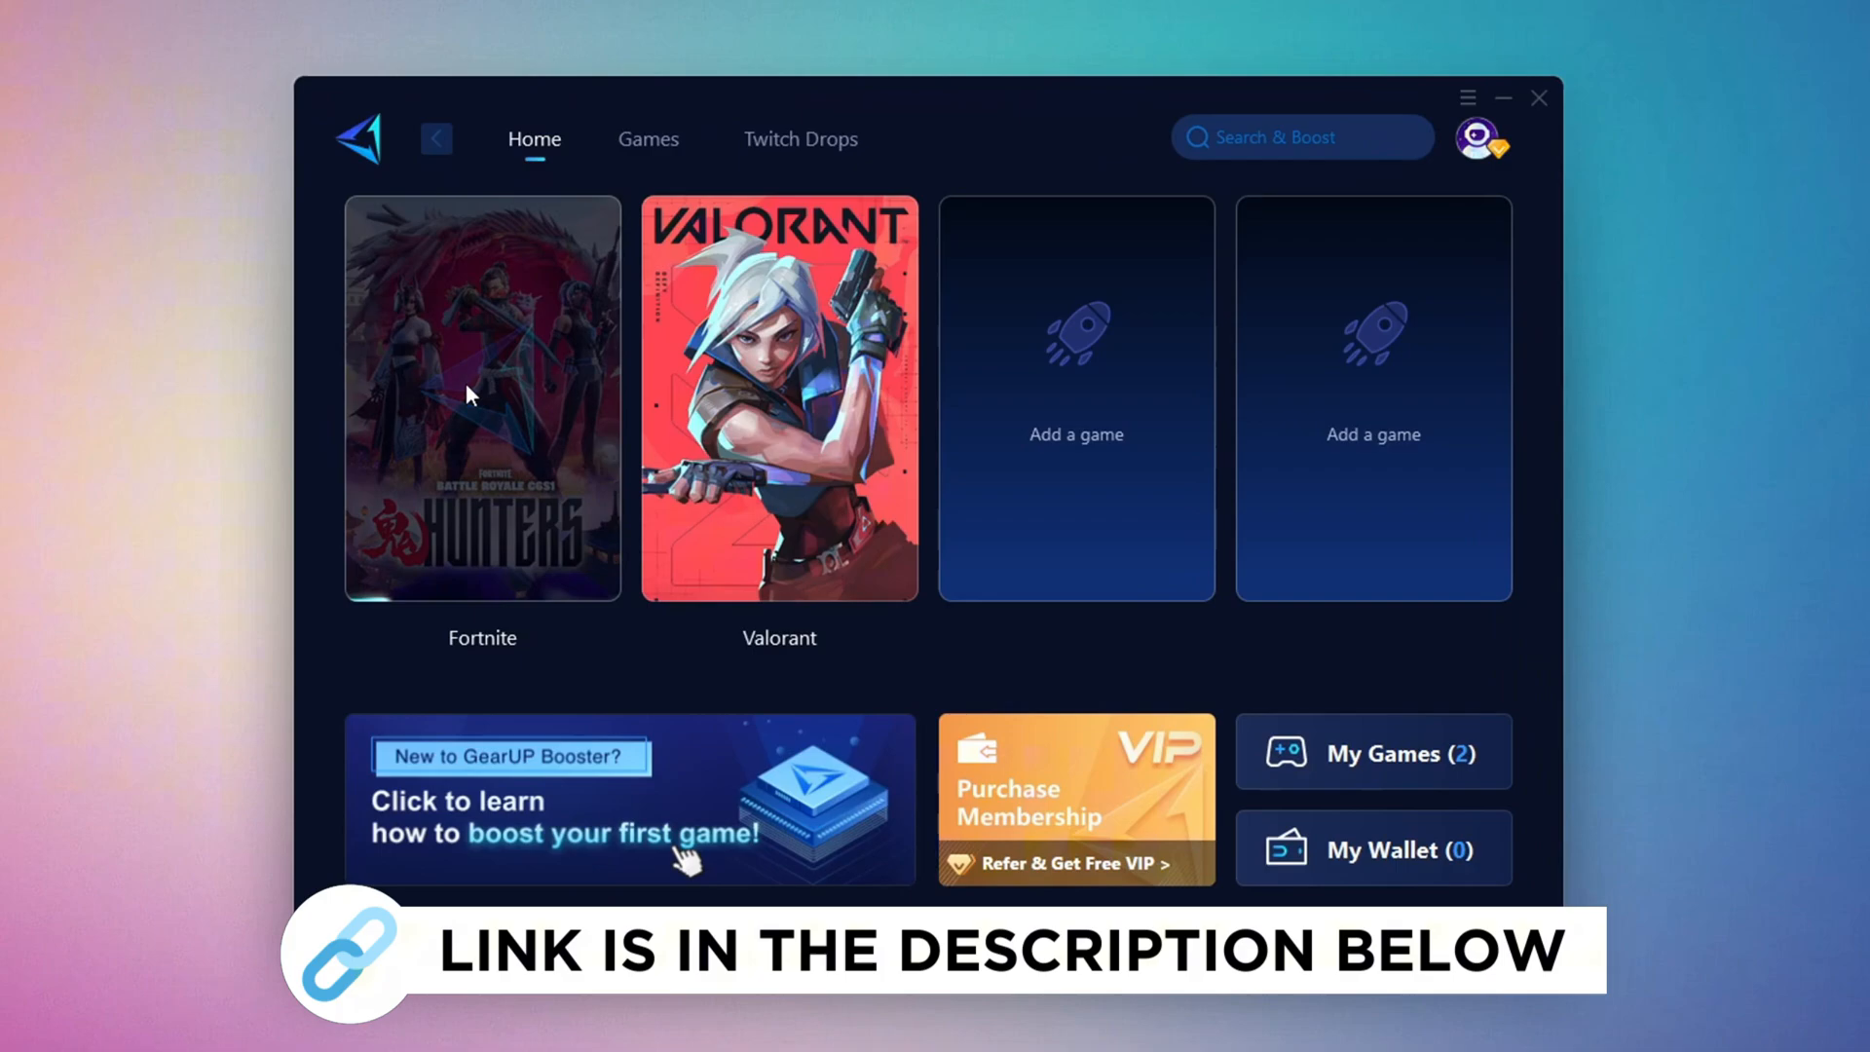
# - Set Number of processors to 16 in advanced boot options and confirm both dialogs
pyautogui.click(629, 118)
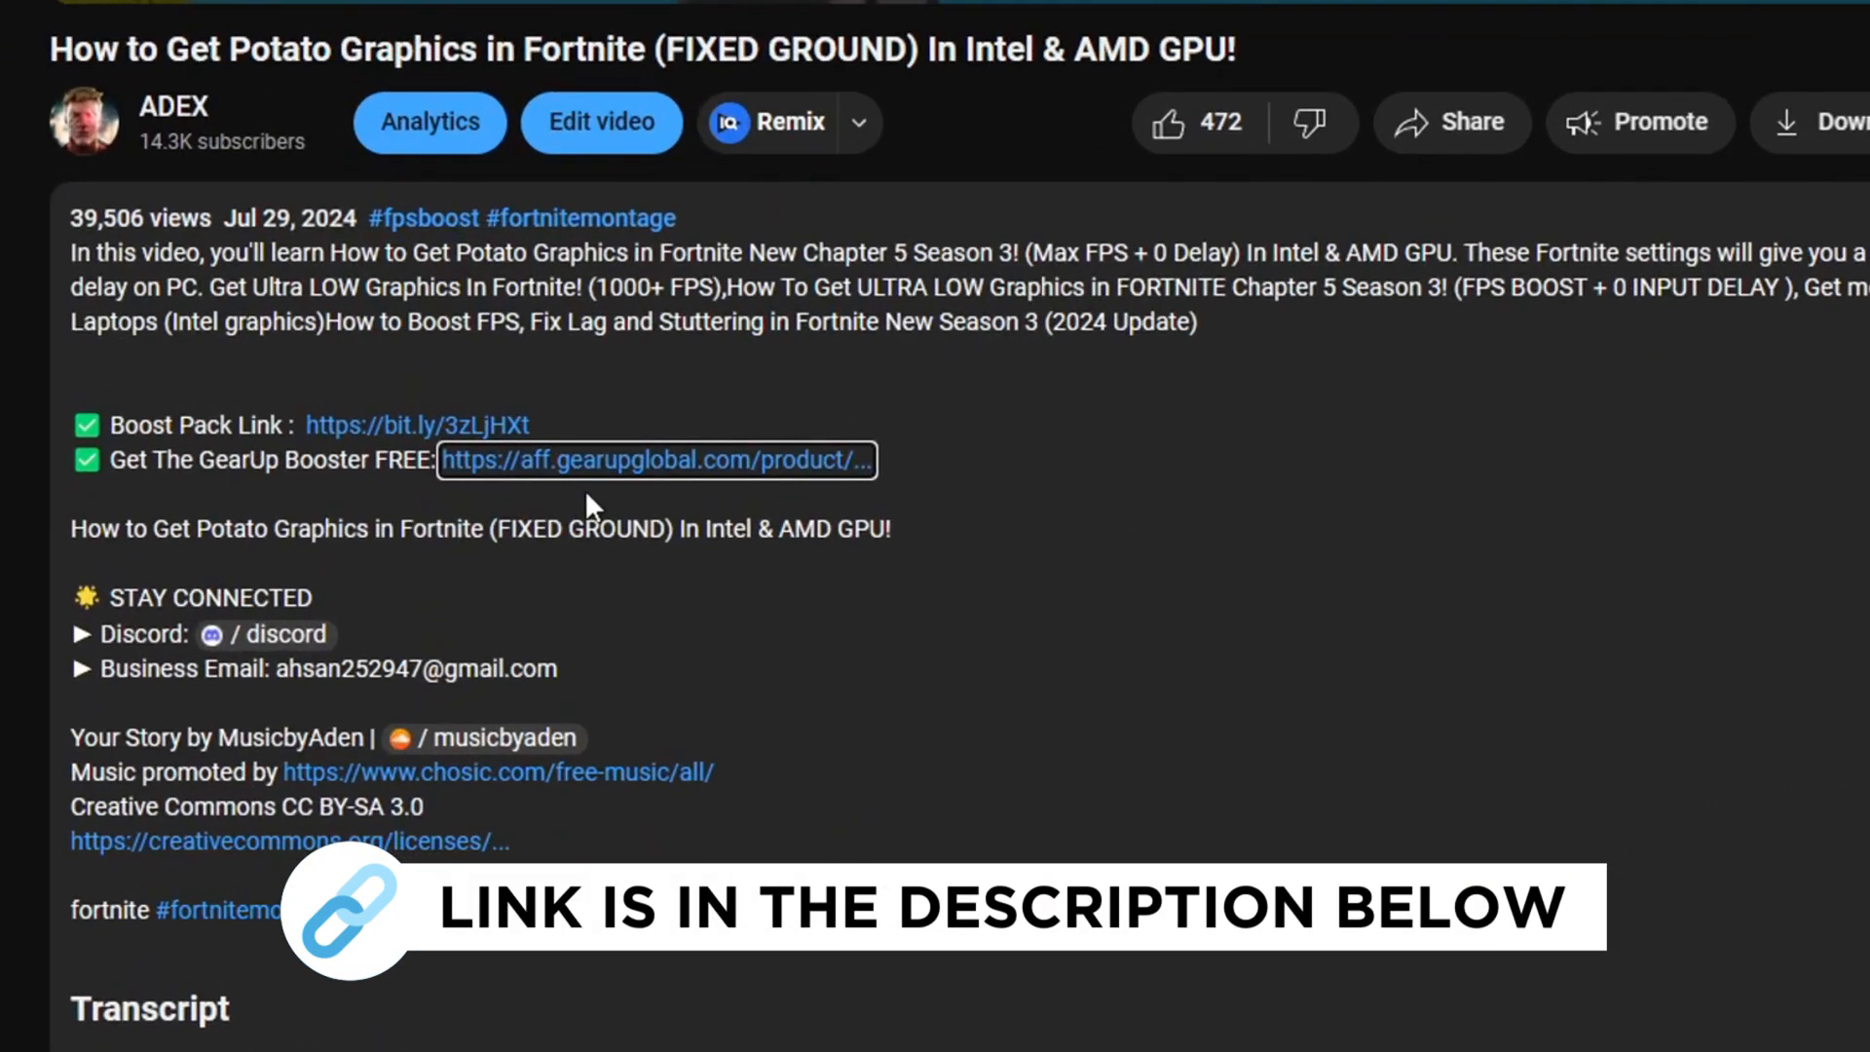
pyautogui.moveTo(668, 513)
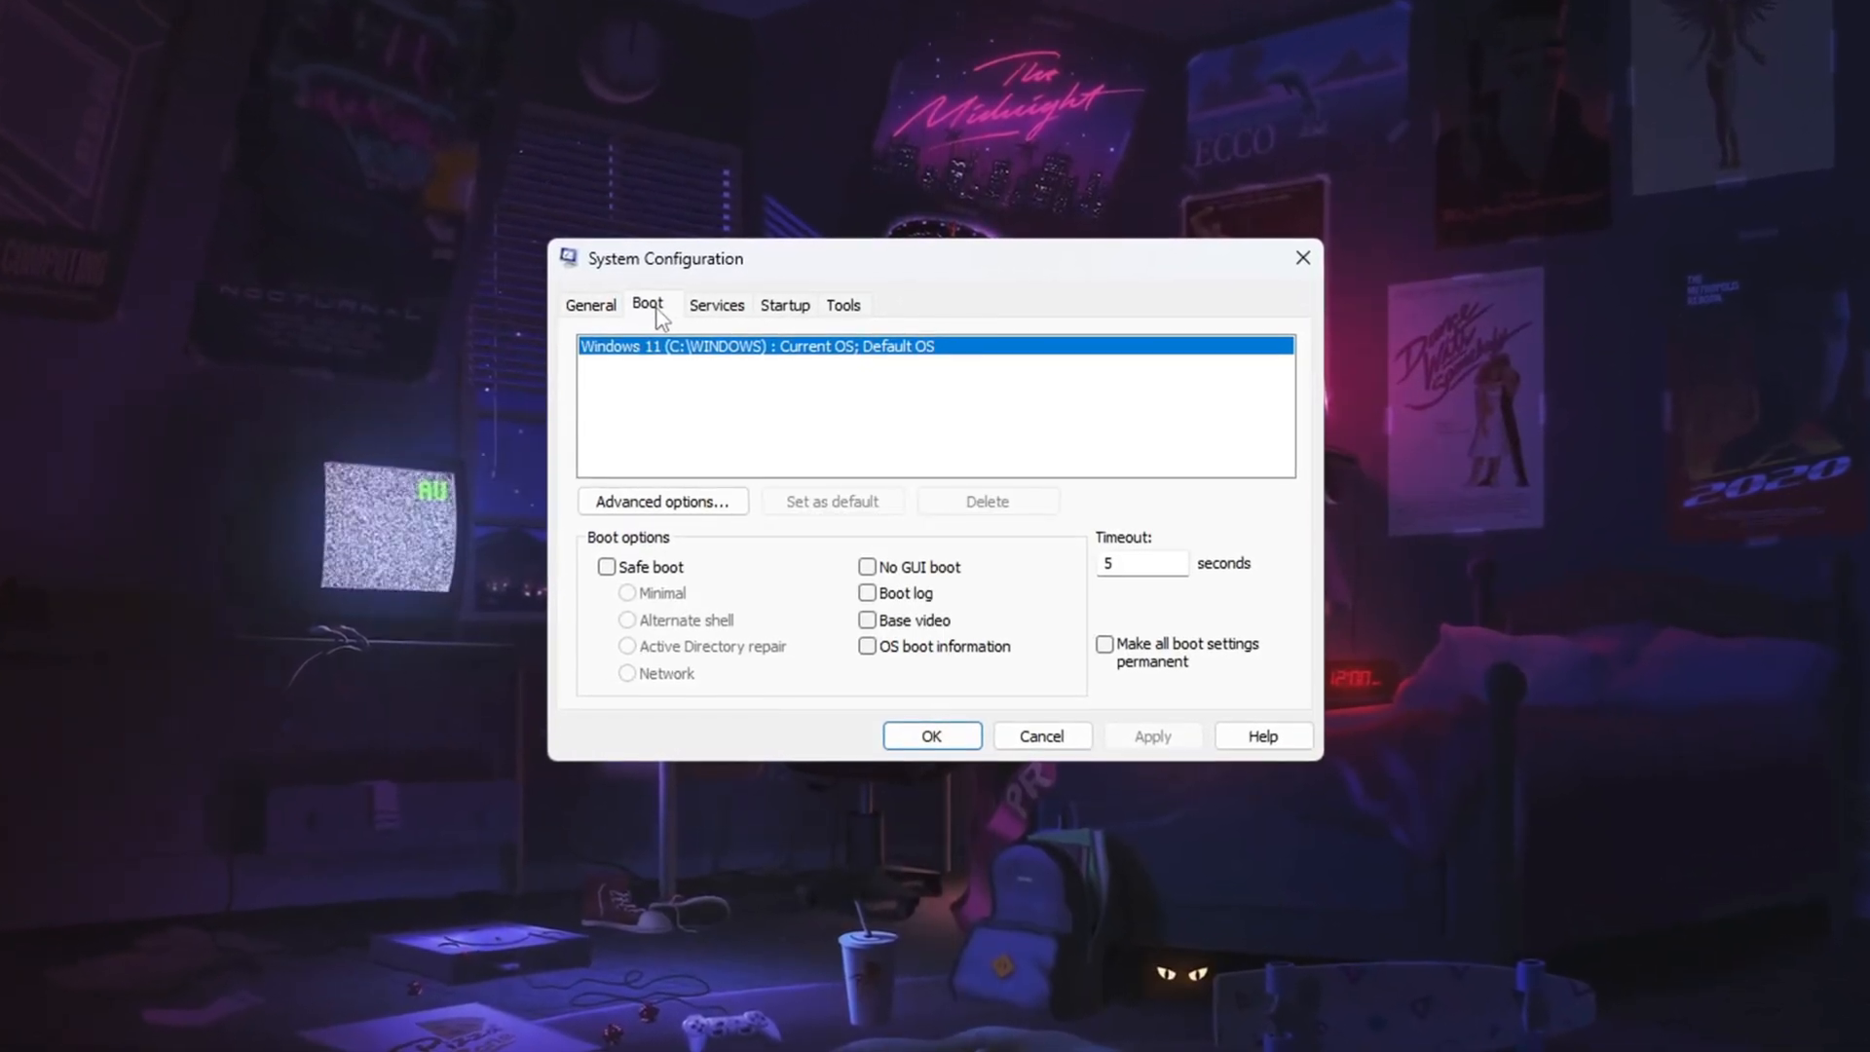
pyautogui.click(661, 500)
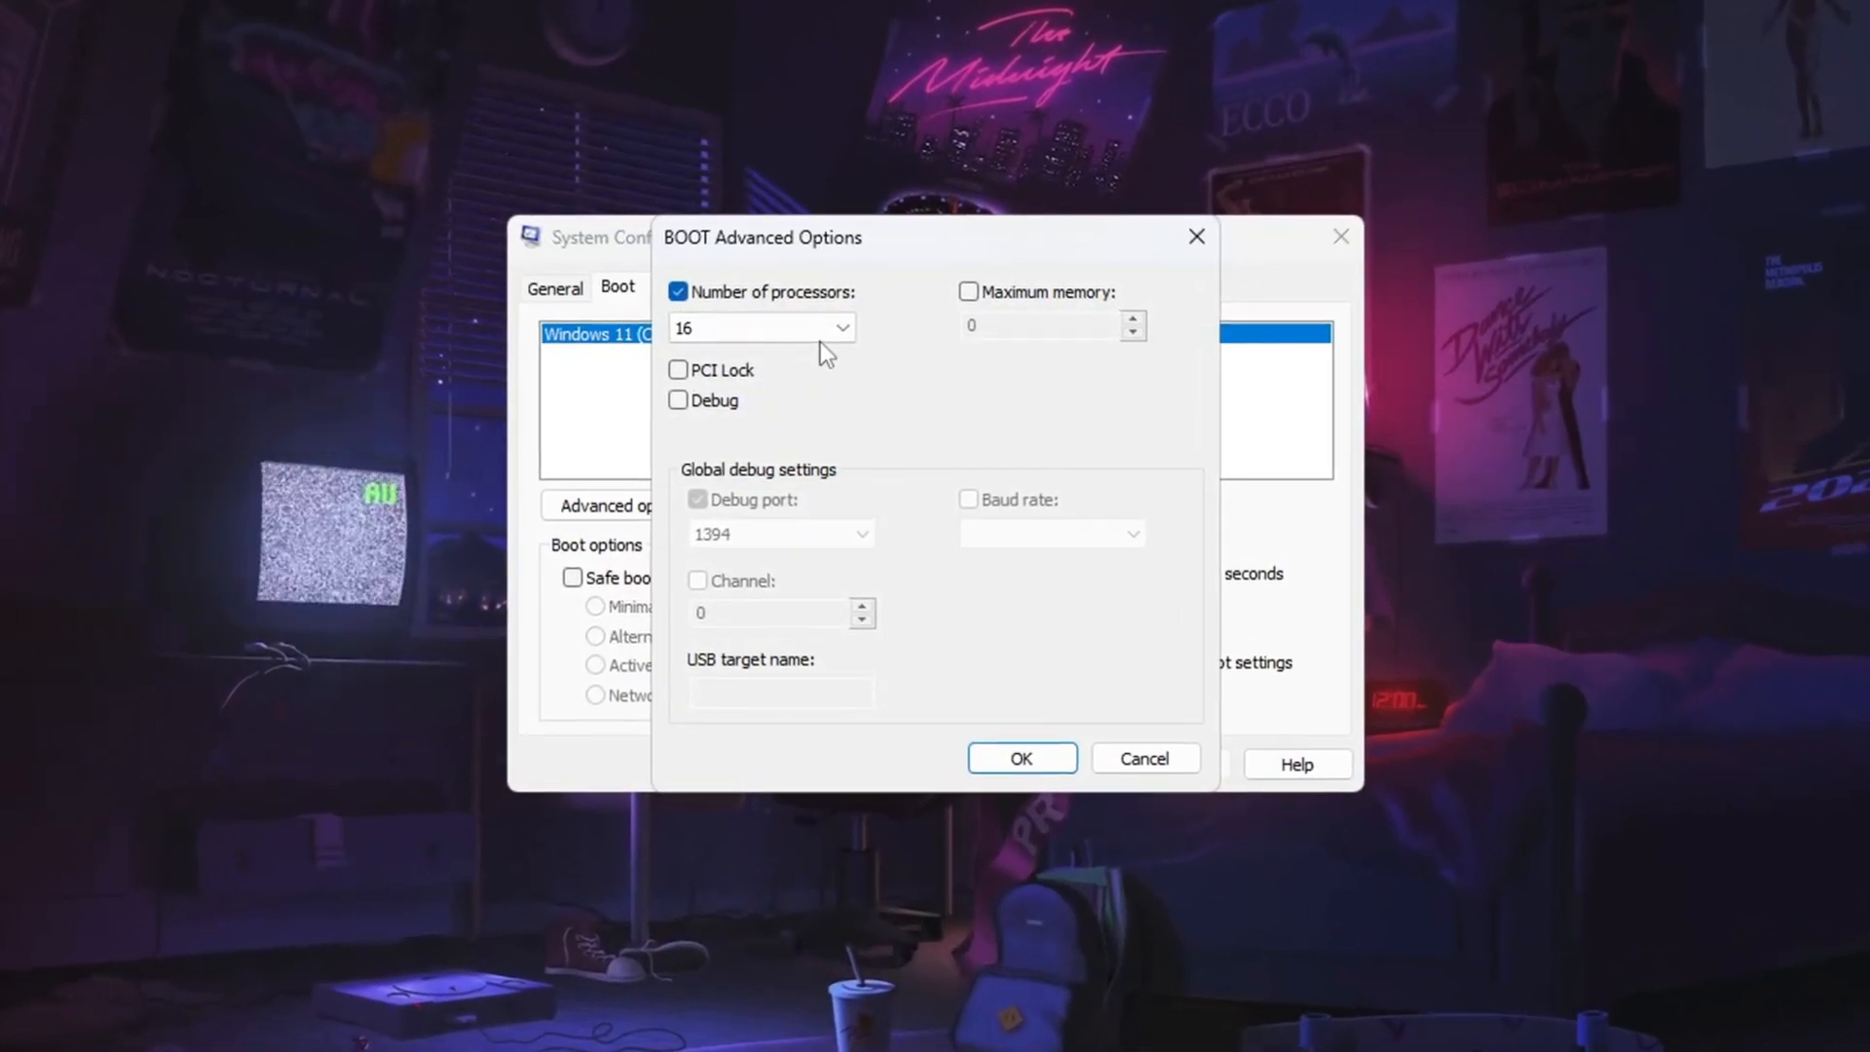
pyautogui.click(839, 329)
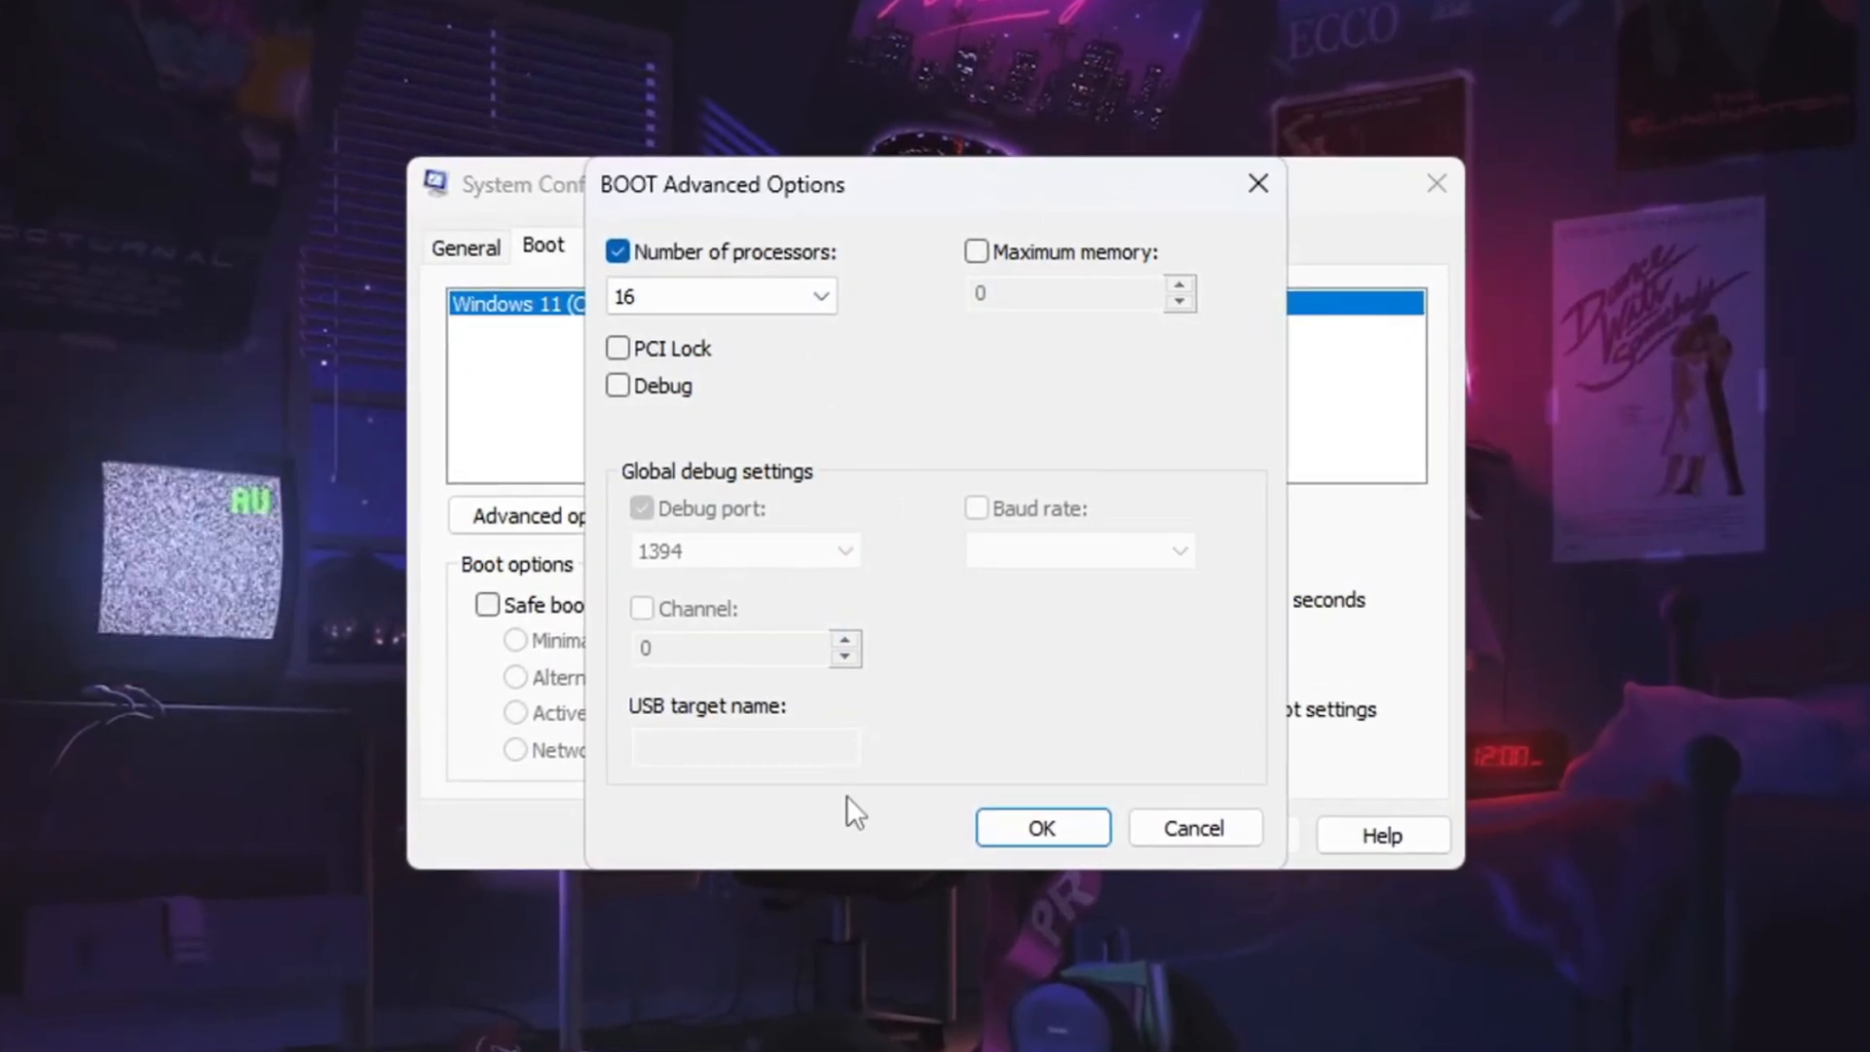
pyautogui.click(1039, 827)
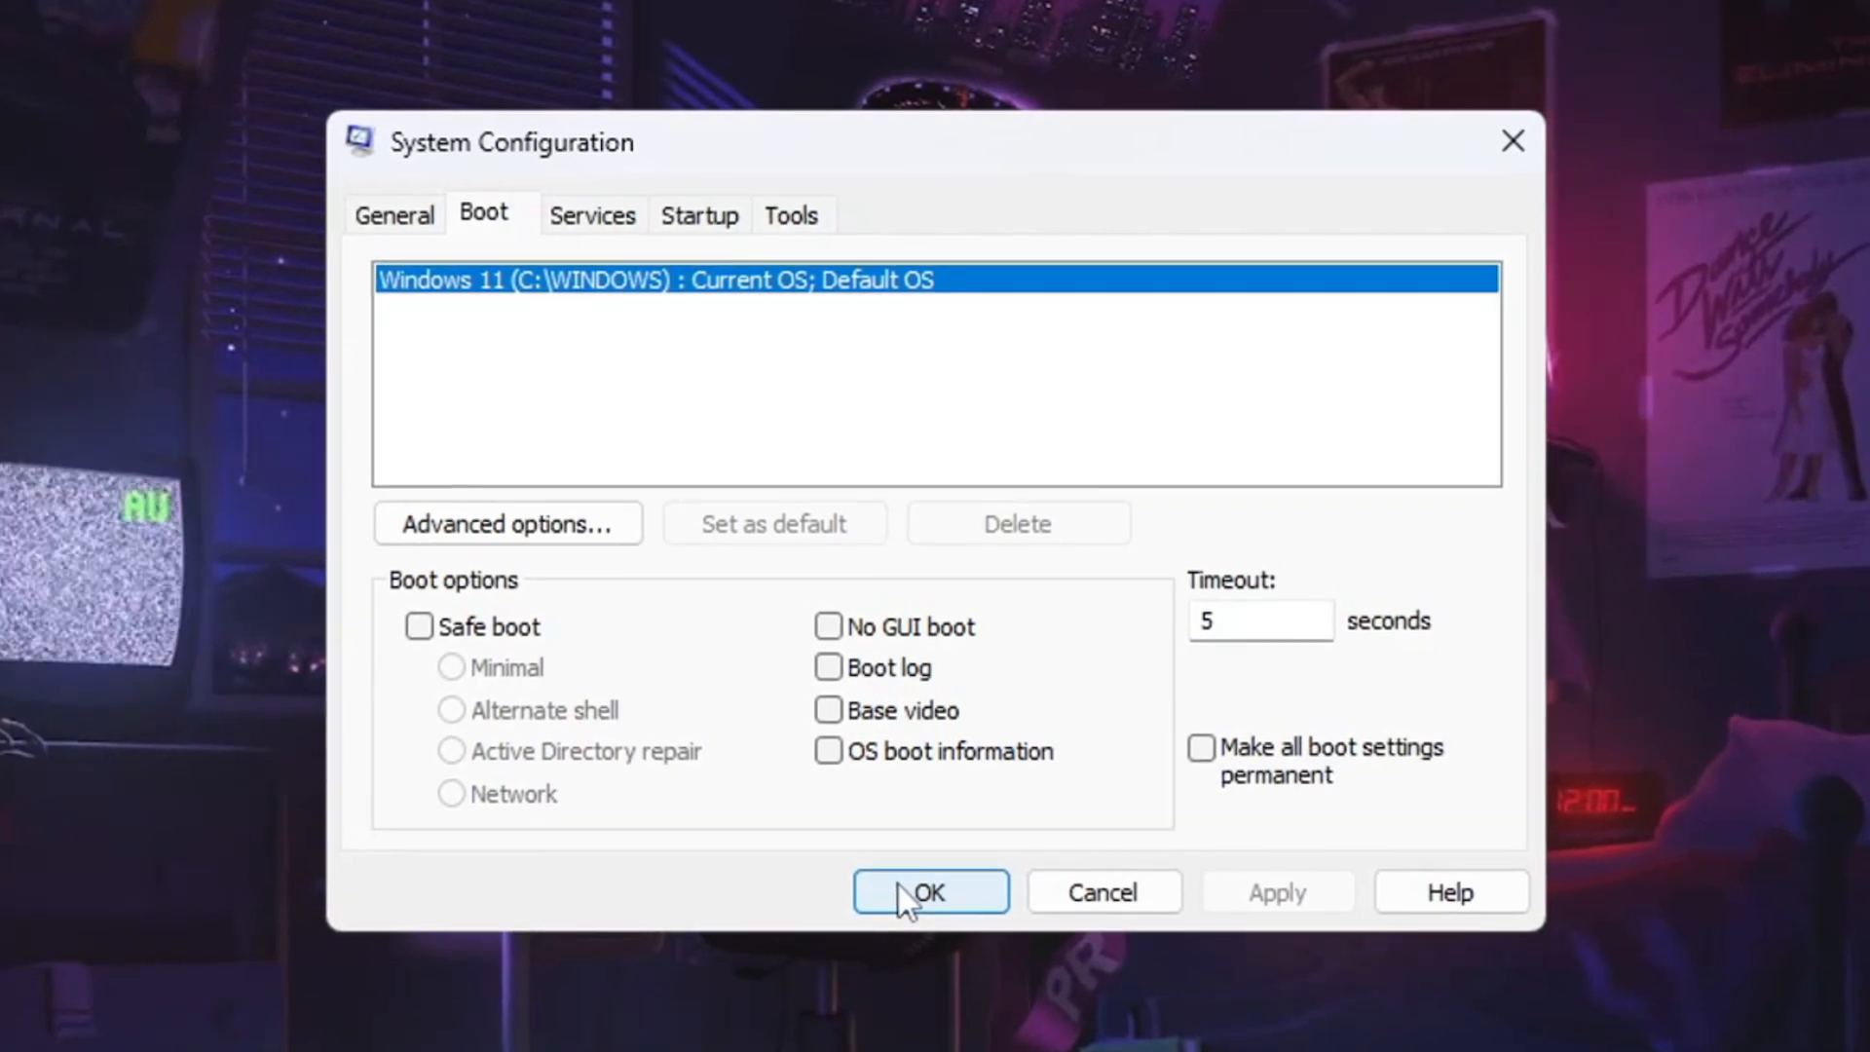
pyautogui.click(929, 891)
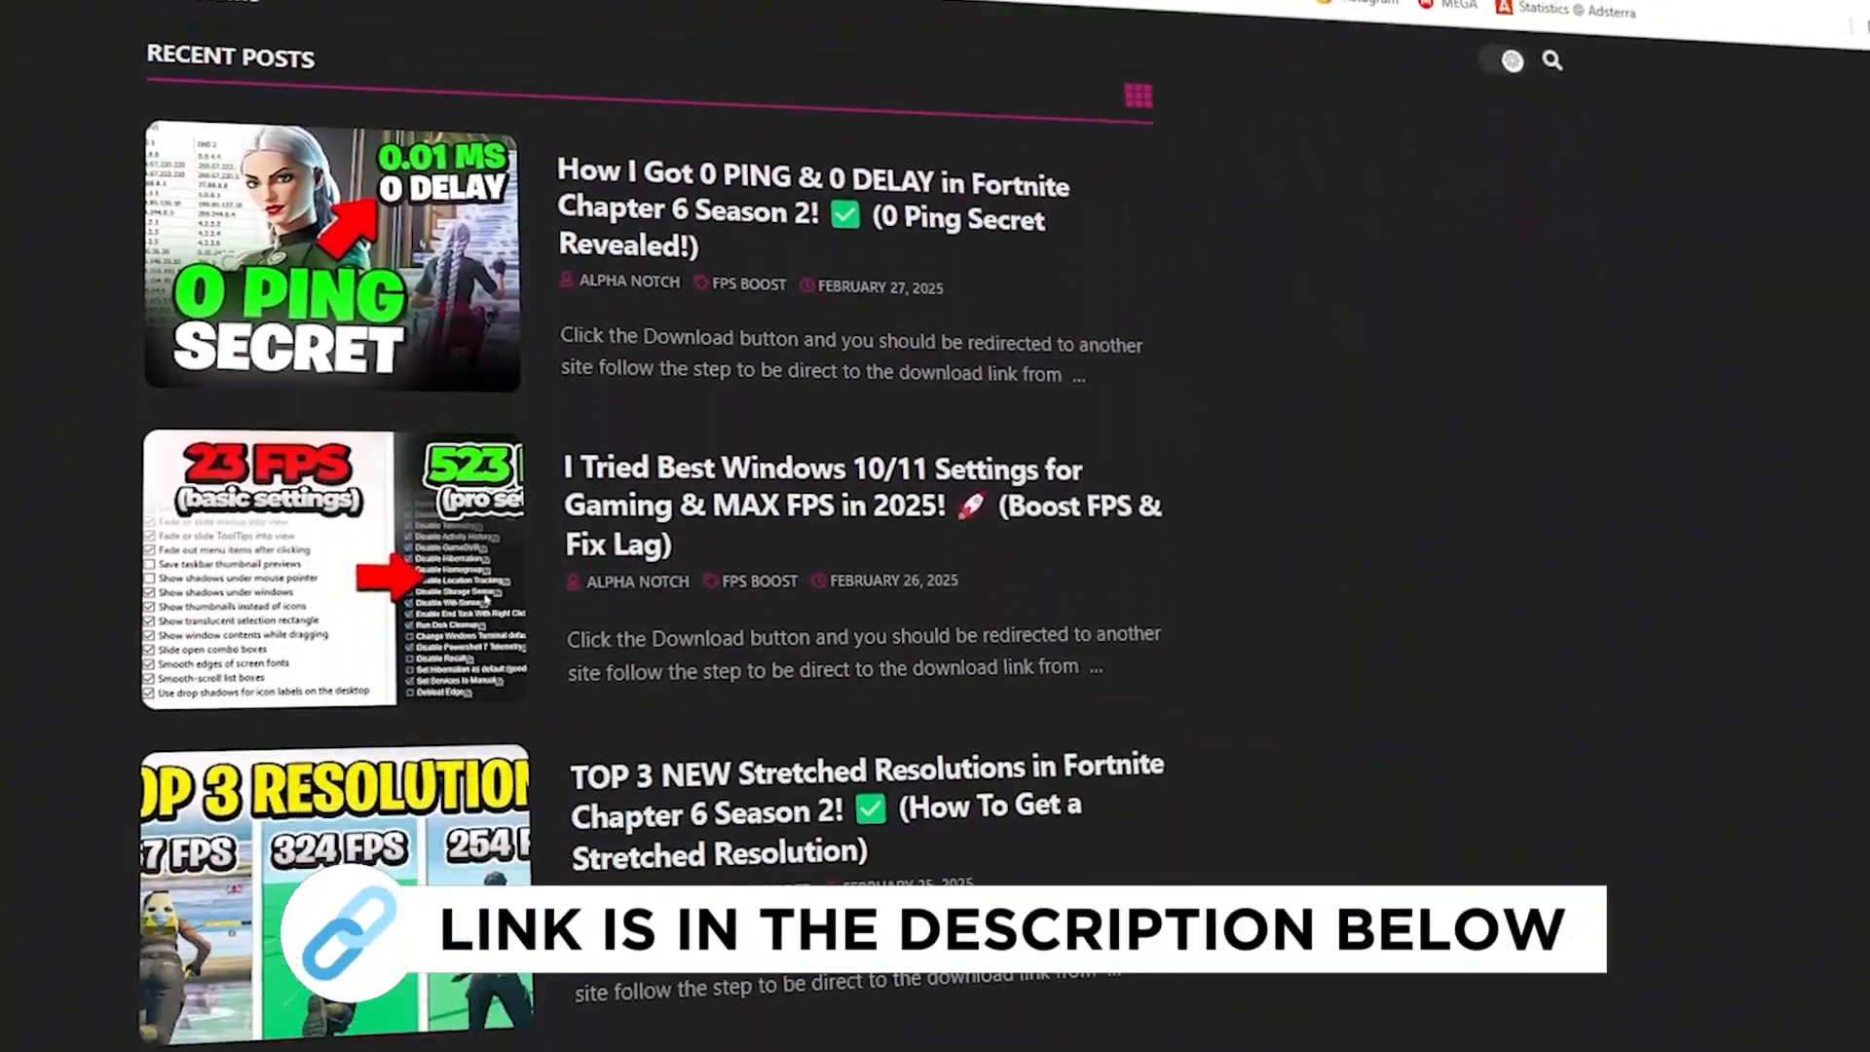
# - Scroll through the ADEX site's Recent Posts
pyautogui.scroll(-3)
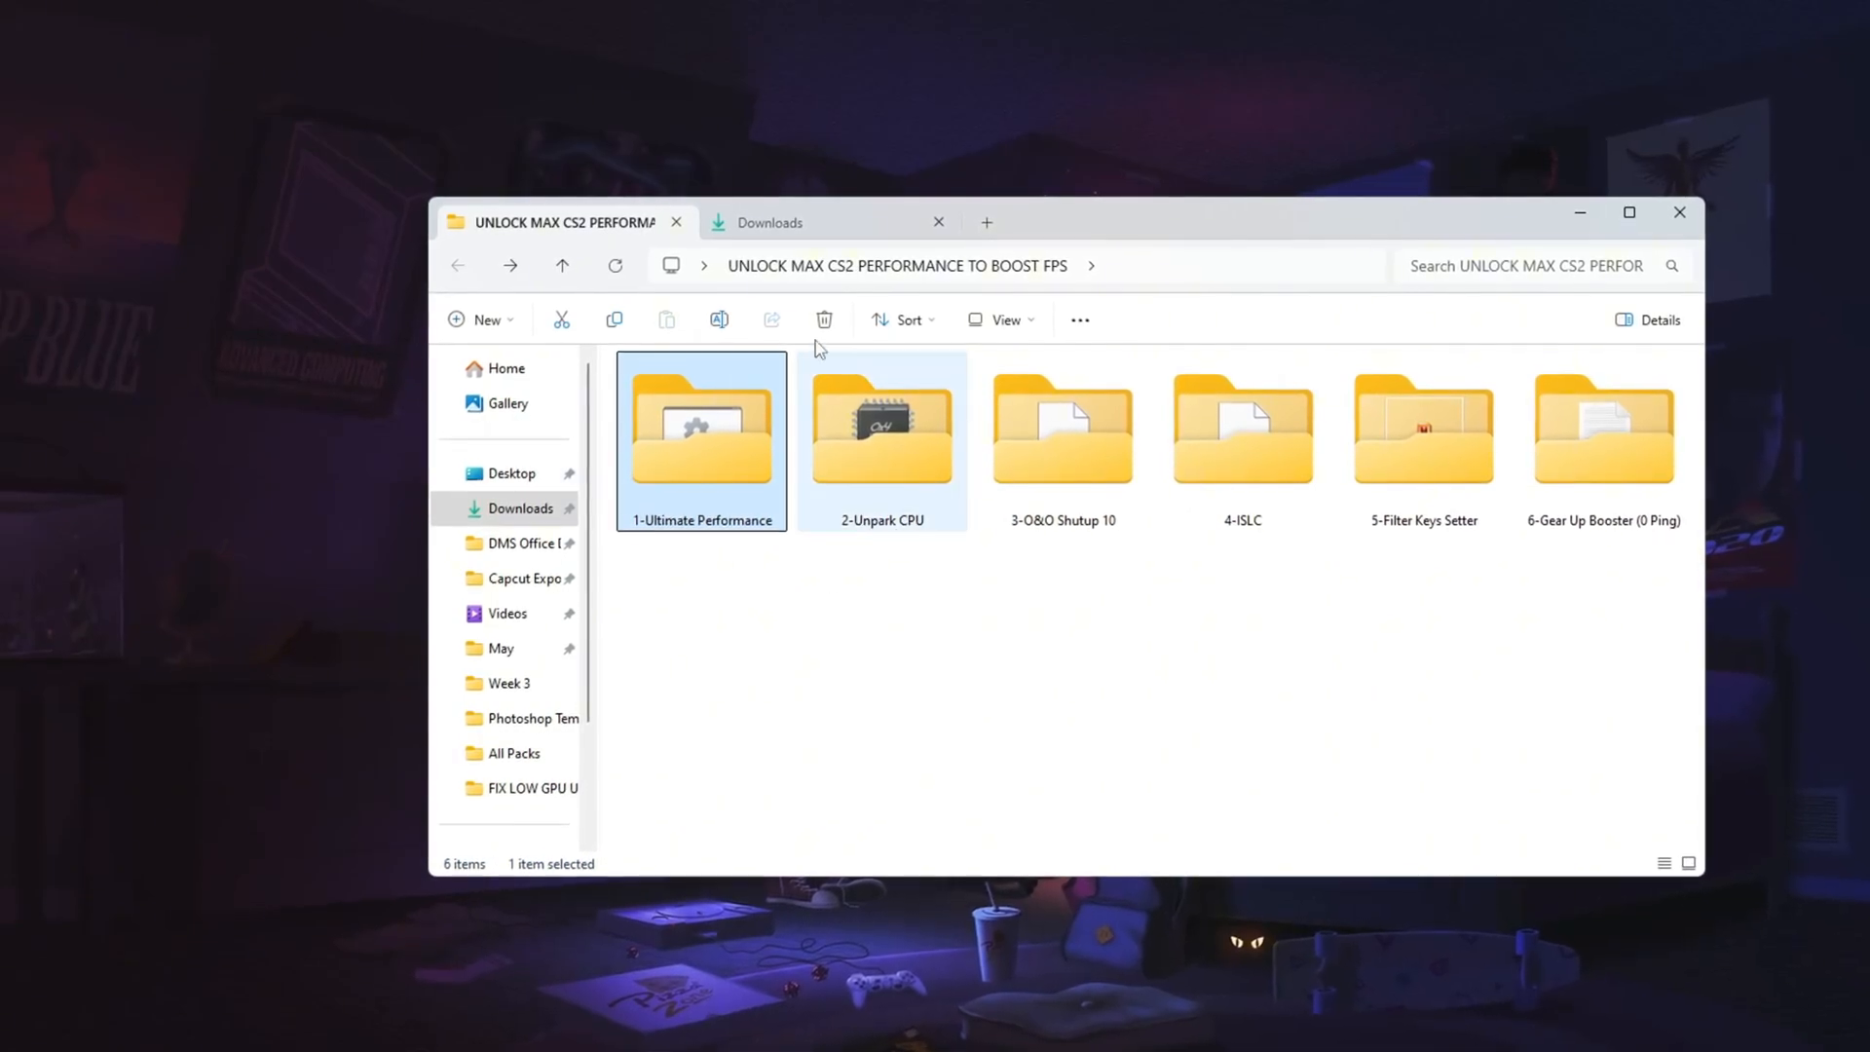
# - Open the 1-Ultimate Performance folder and make High performance the active power plan
pyautogui.doubleClick(700, 429)
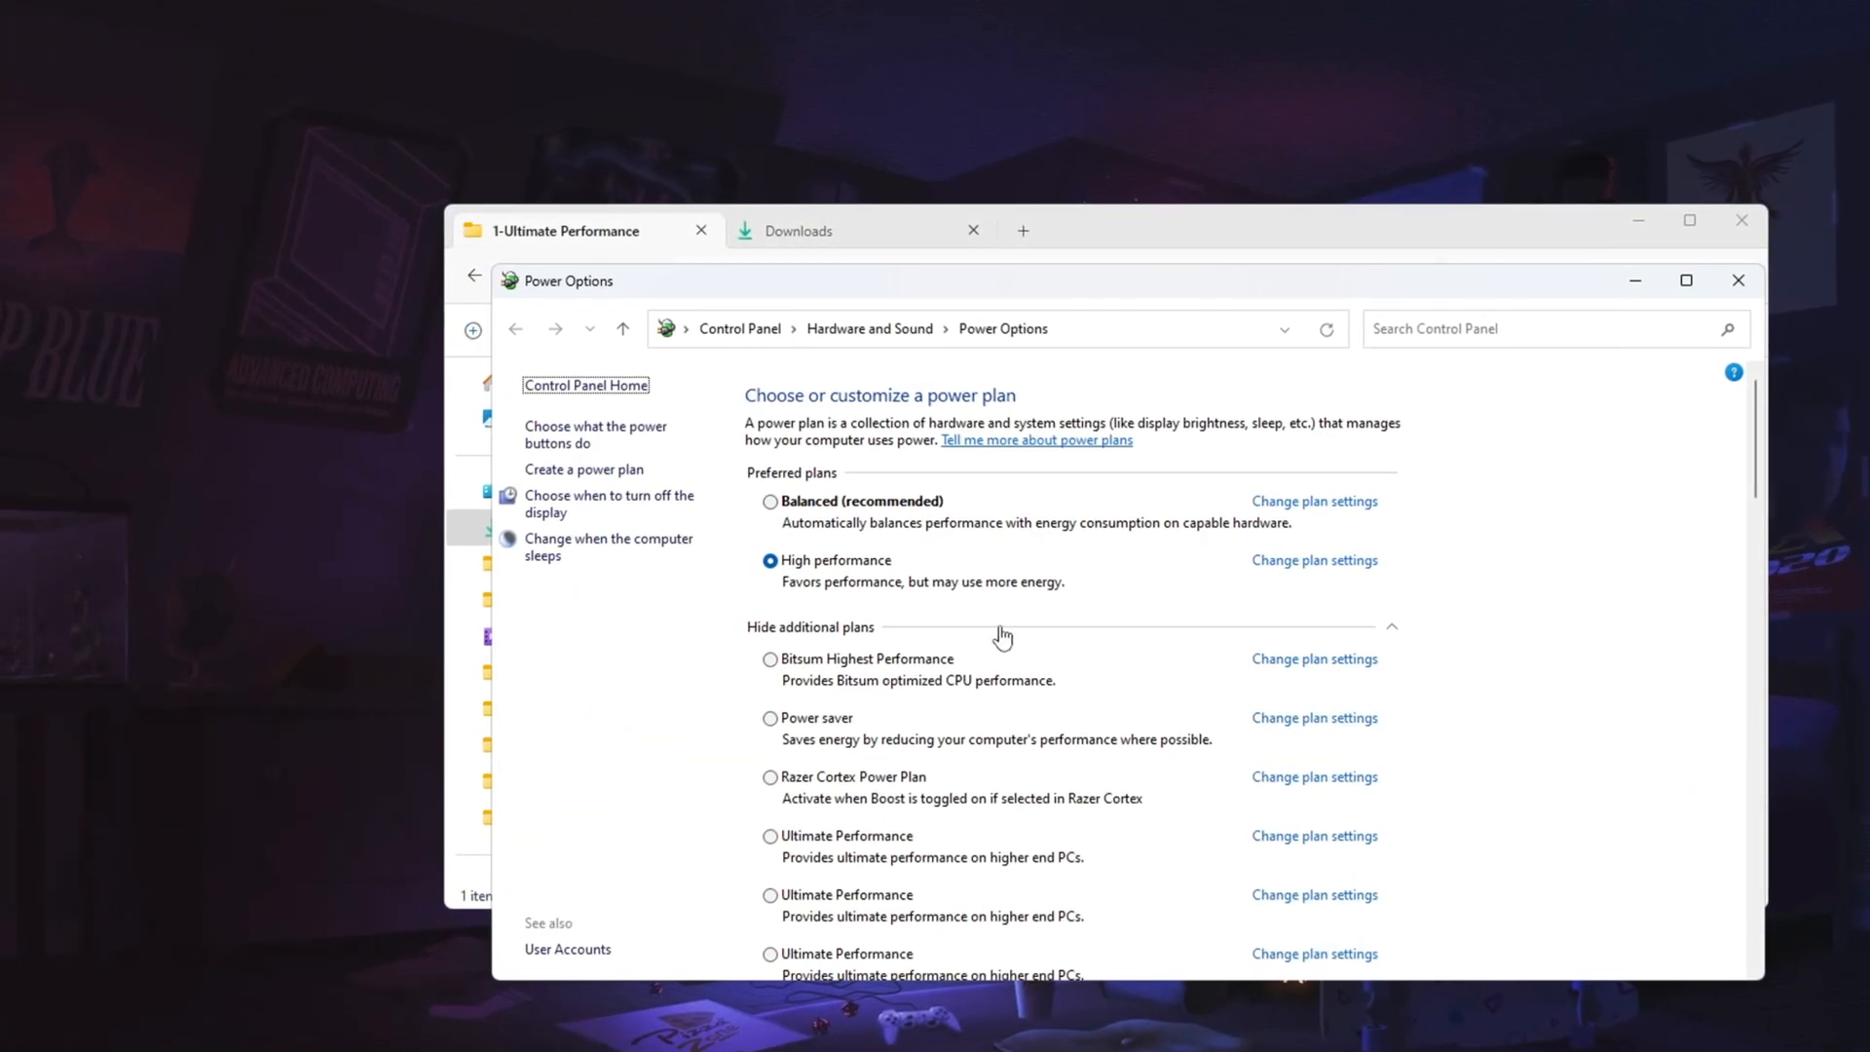
pyautogui.click(770, 500)
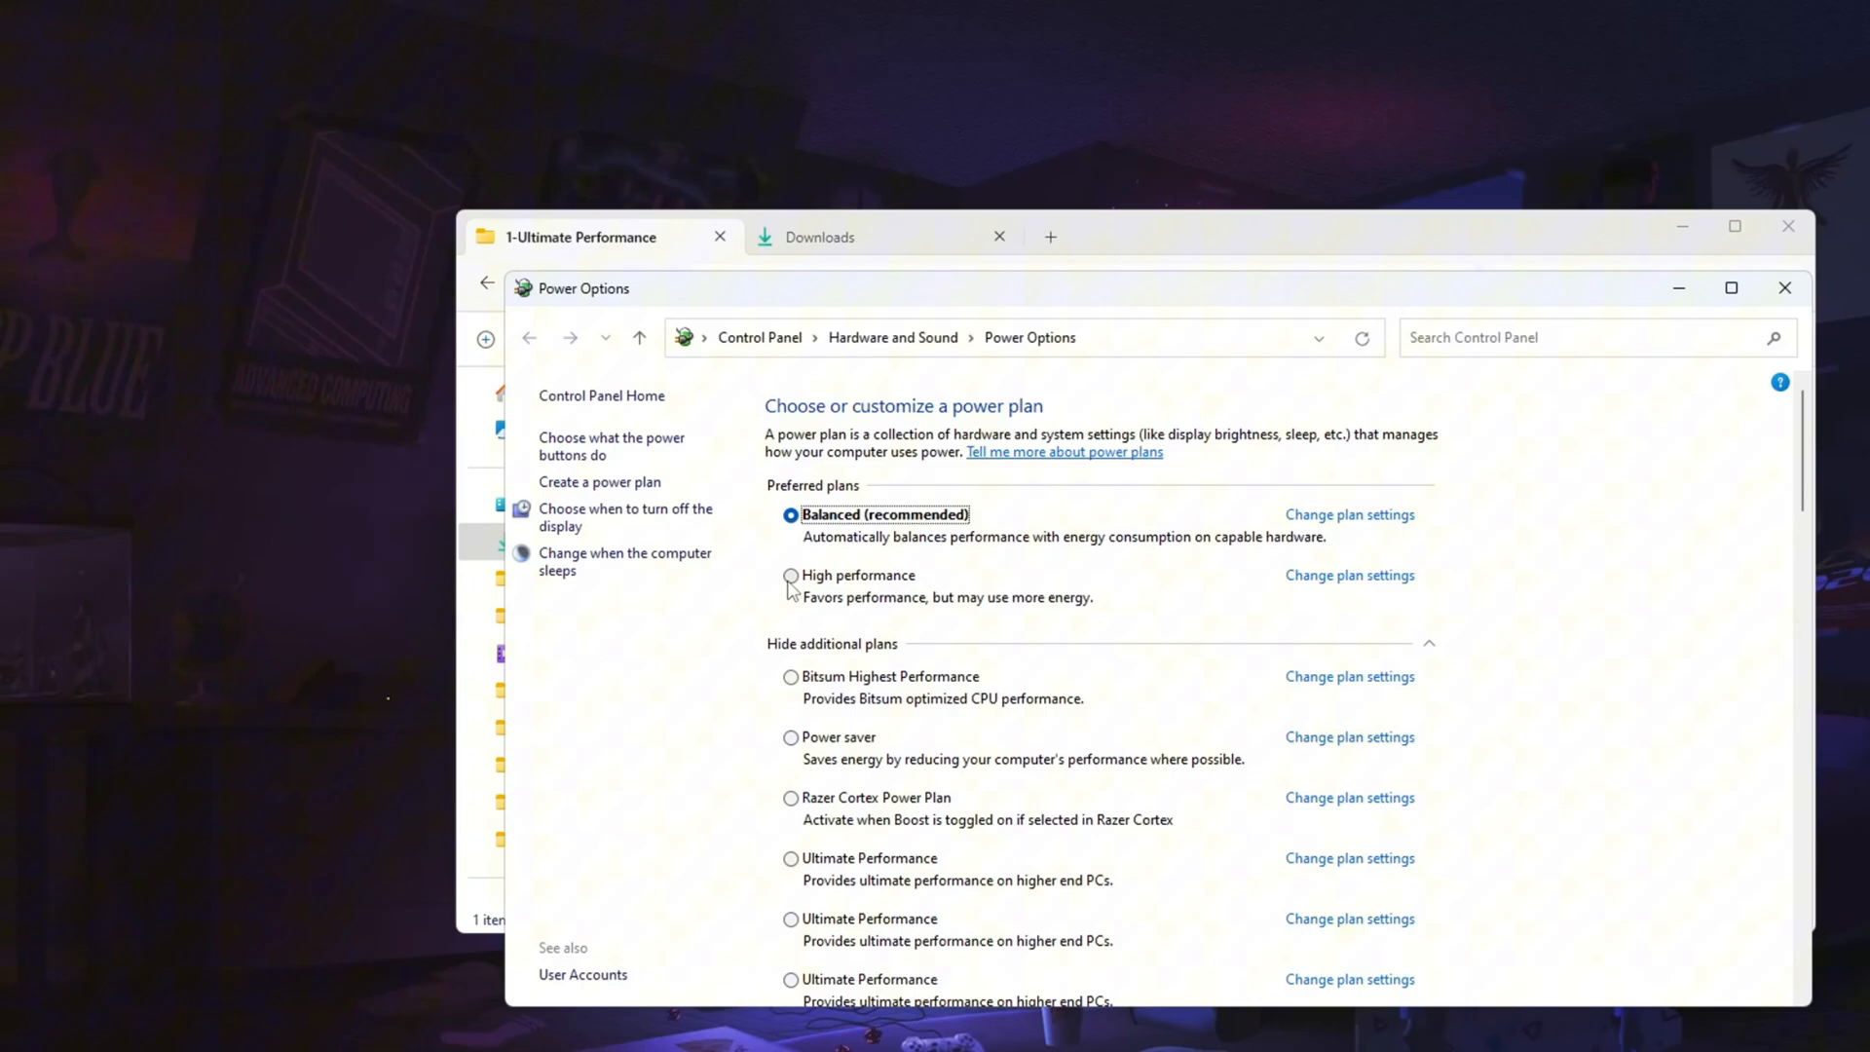
pyautogui.click(790, 575)
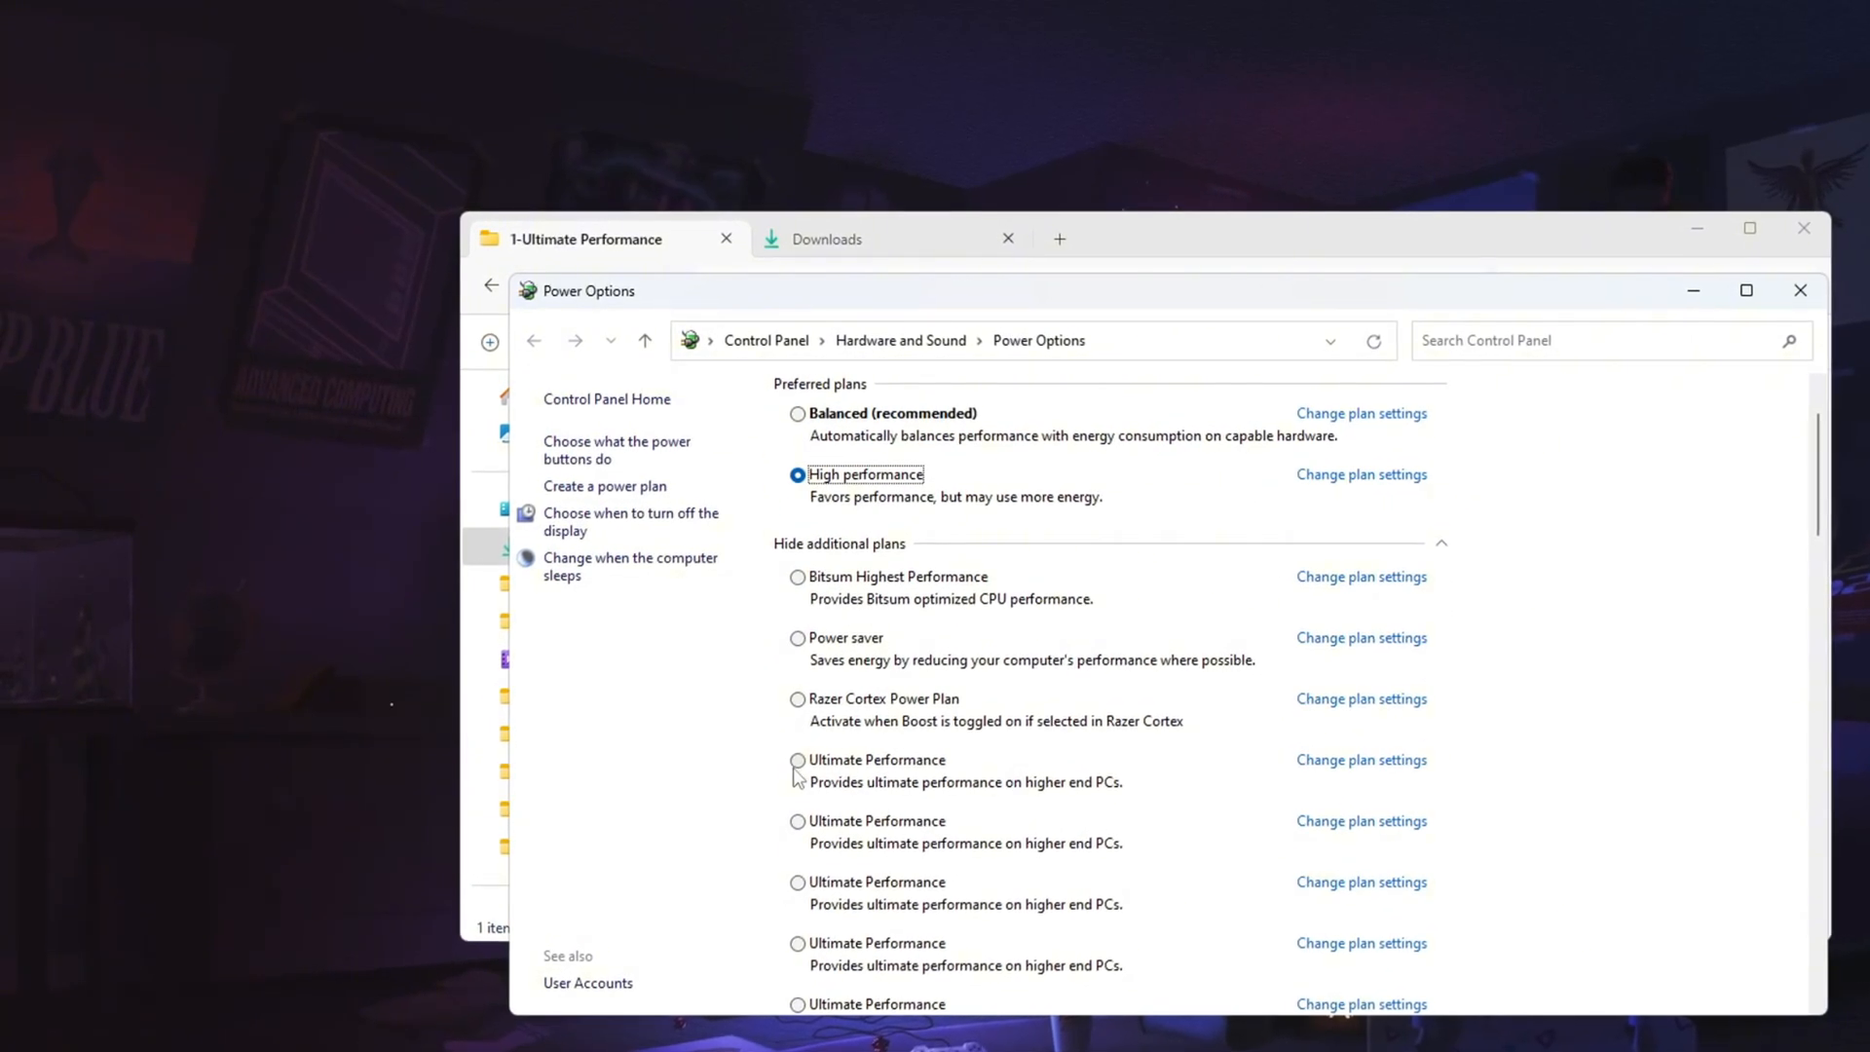
pyautogui.click(797, 761)
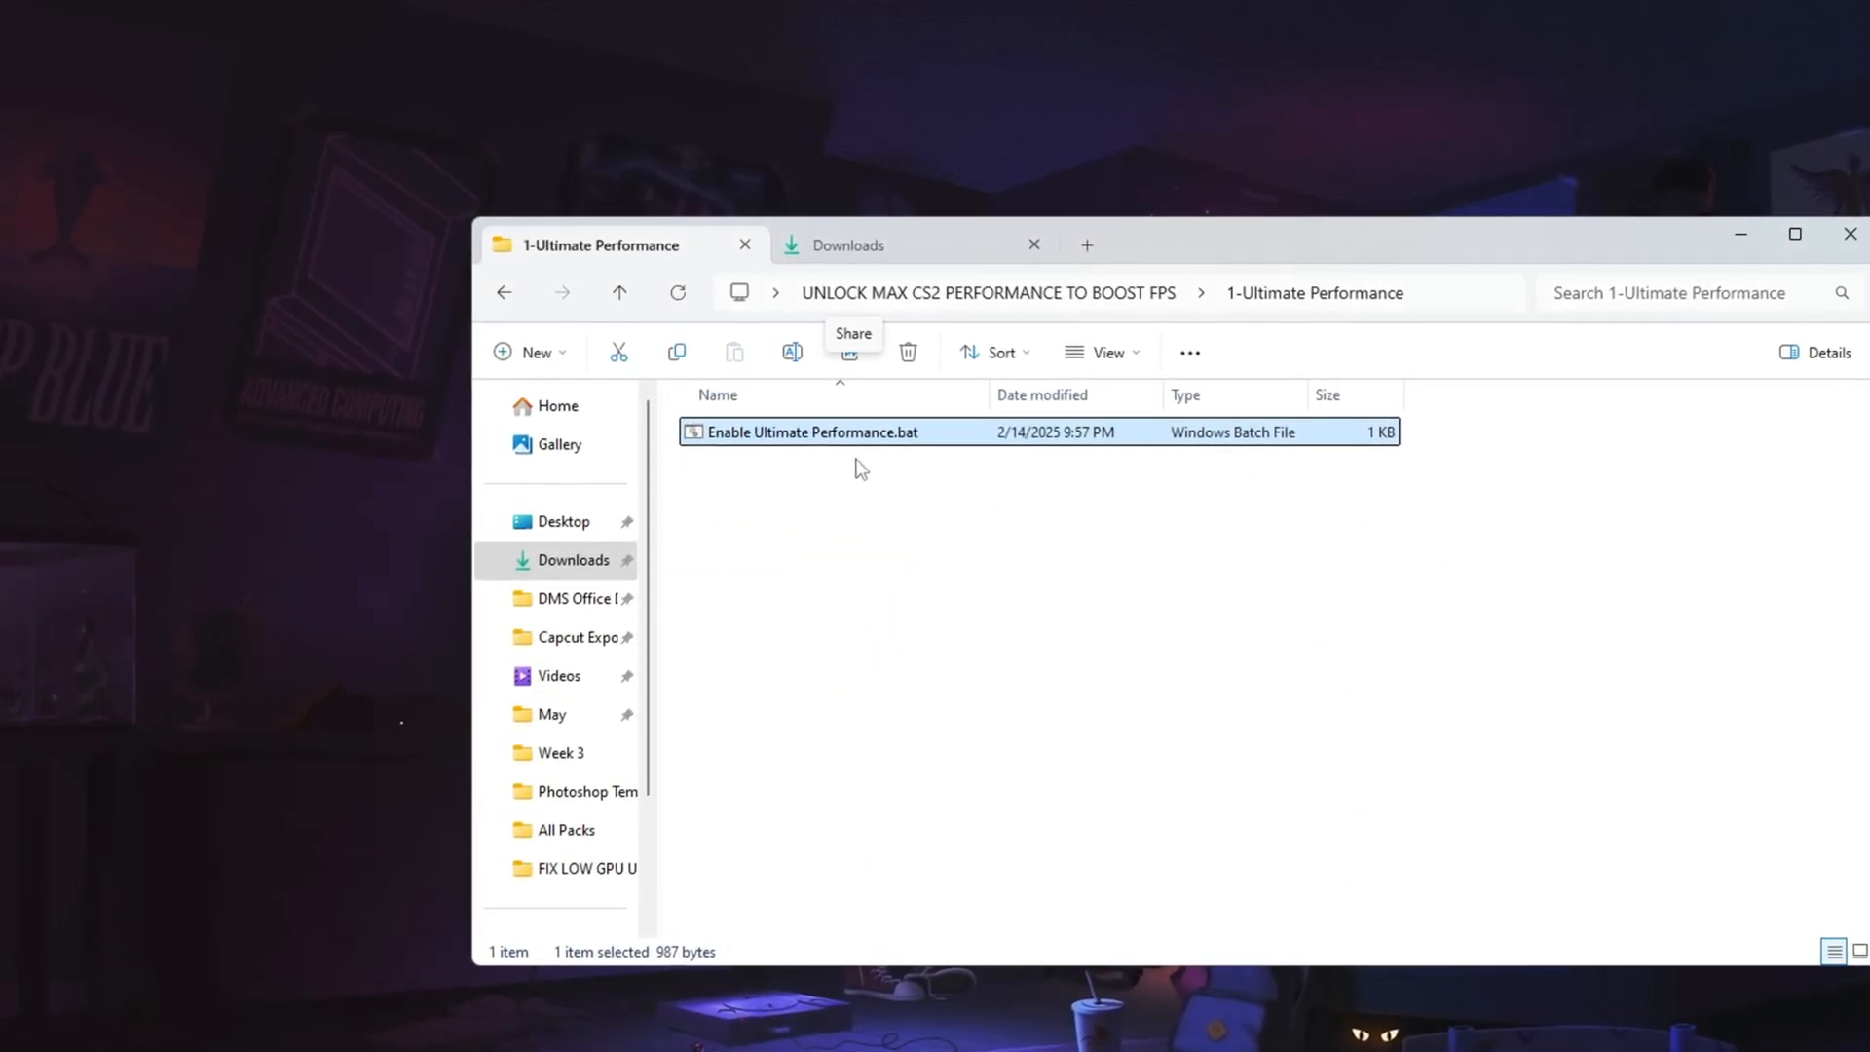
# - Run Enable Ultimate Performance.bat as administrator, then close the finished console
pyautogui.rightClick(814, 432)
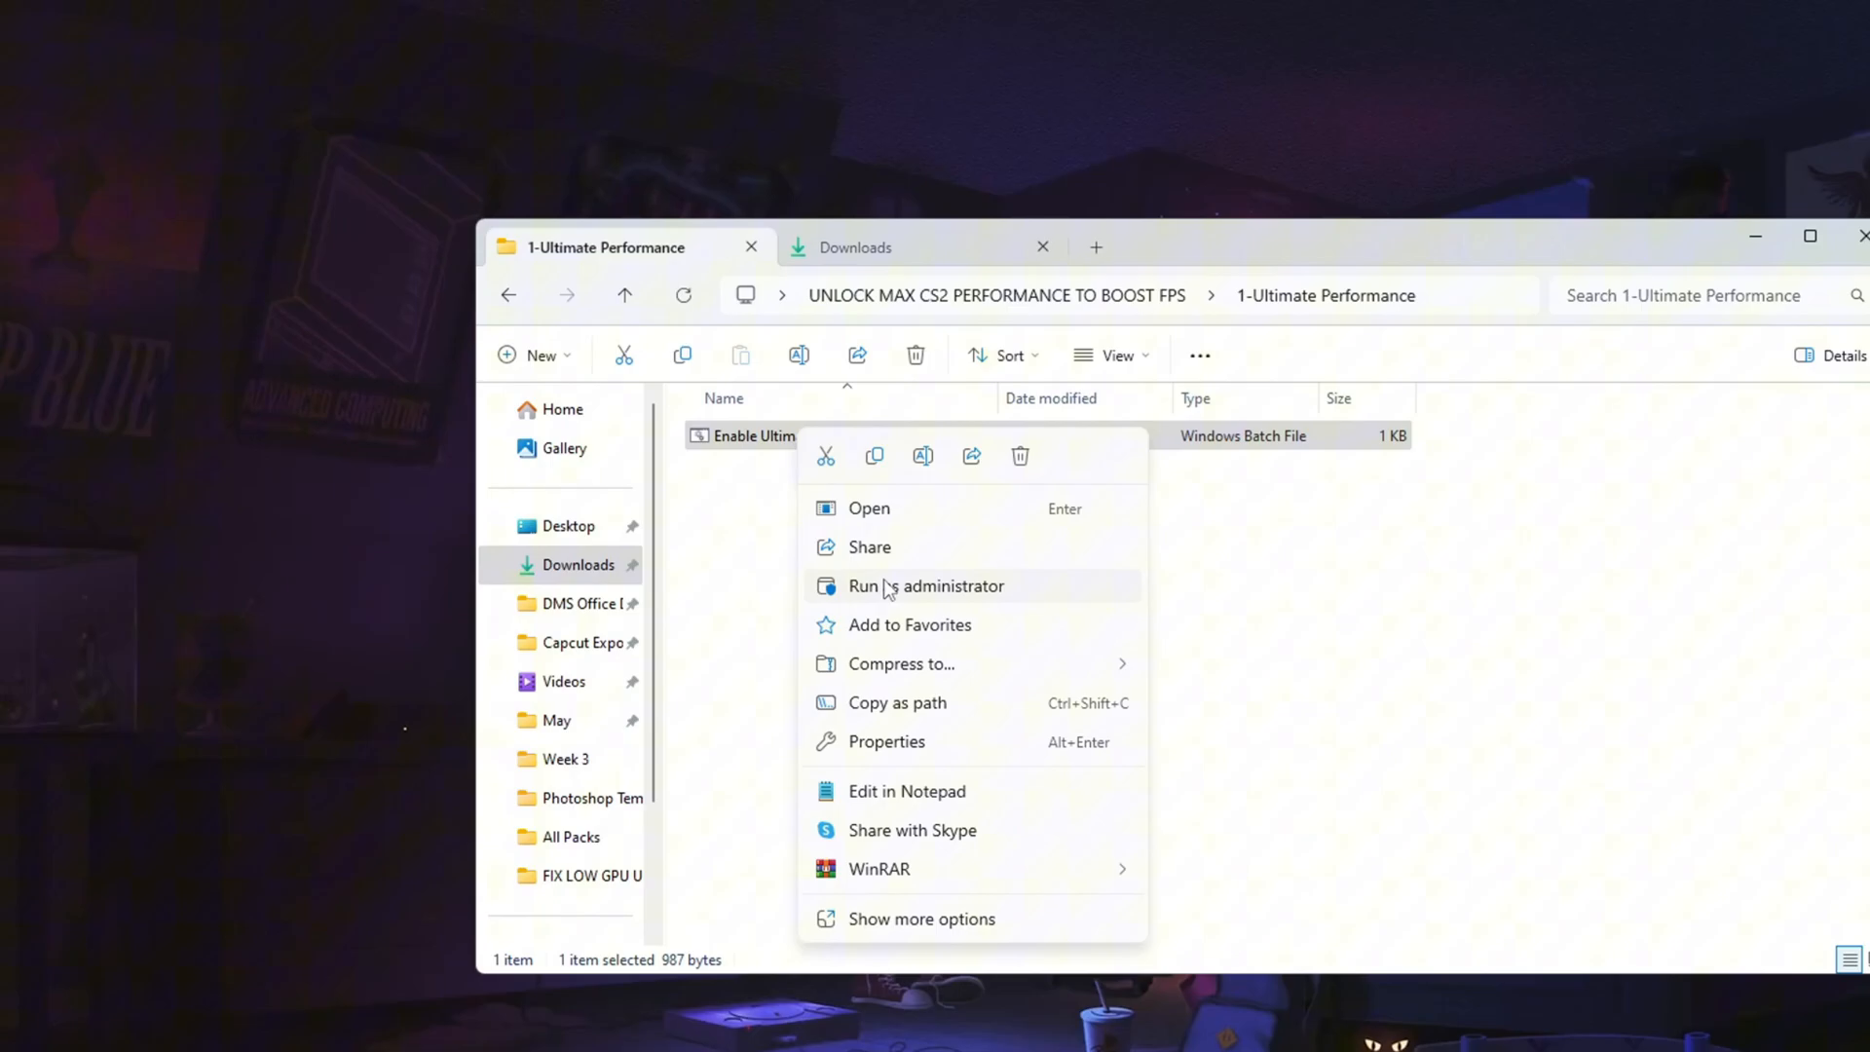
pyautogui.click(926, 585)
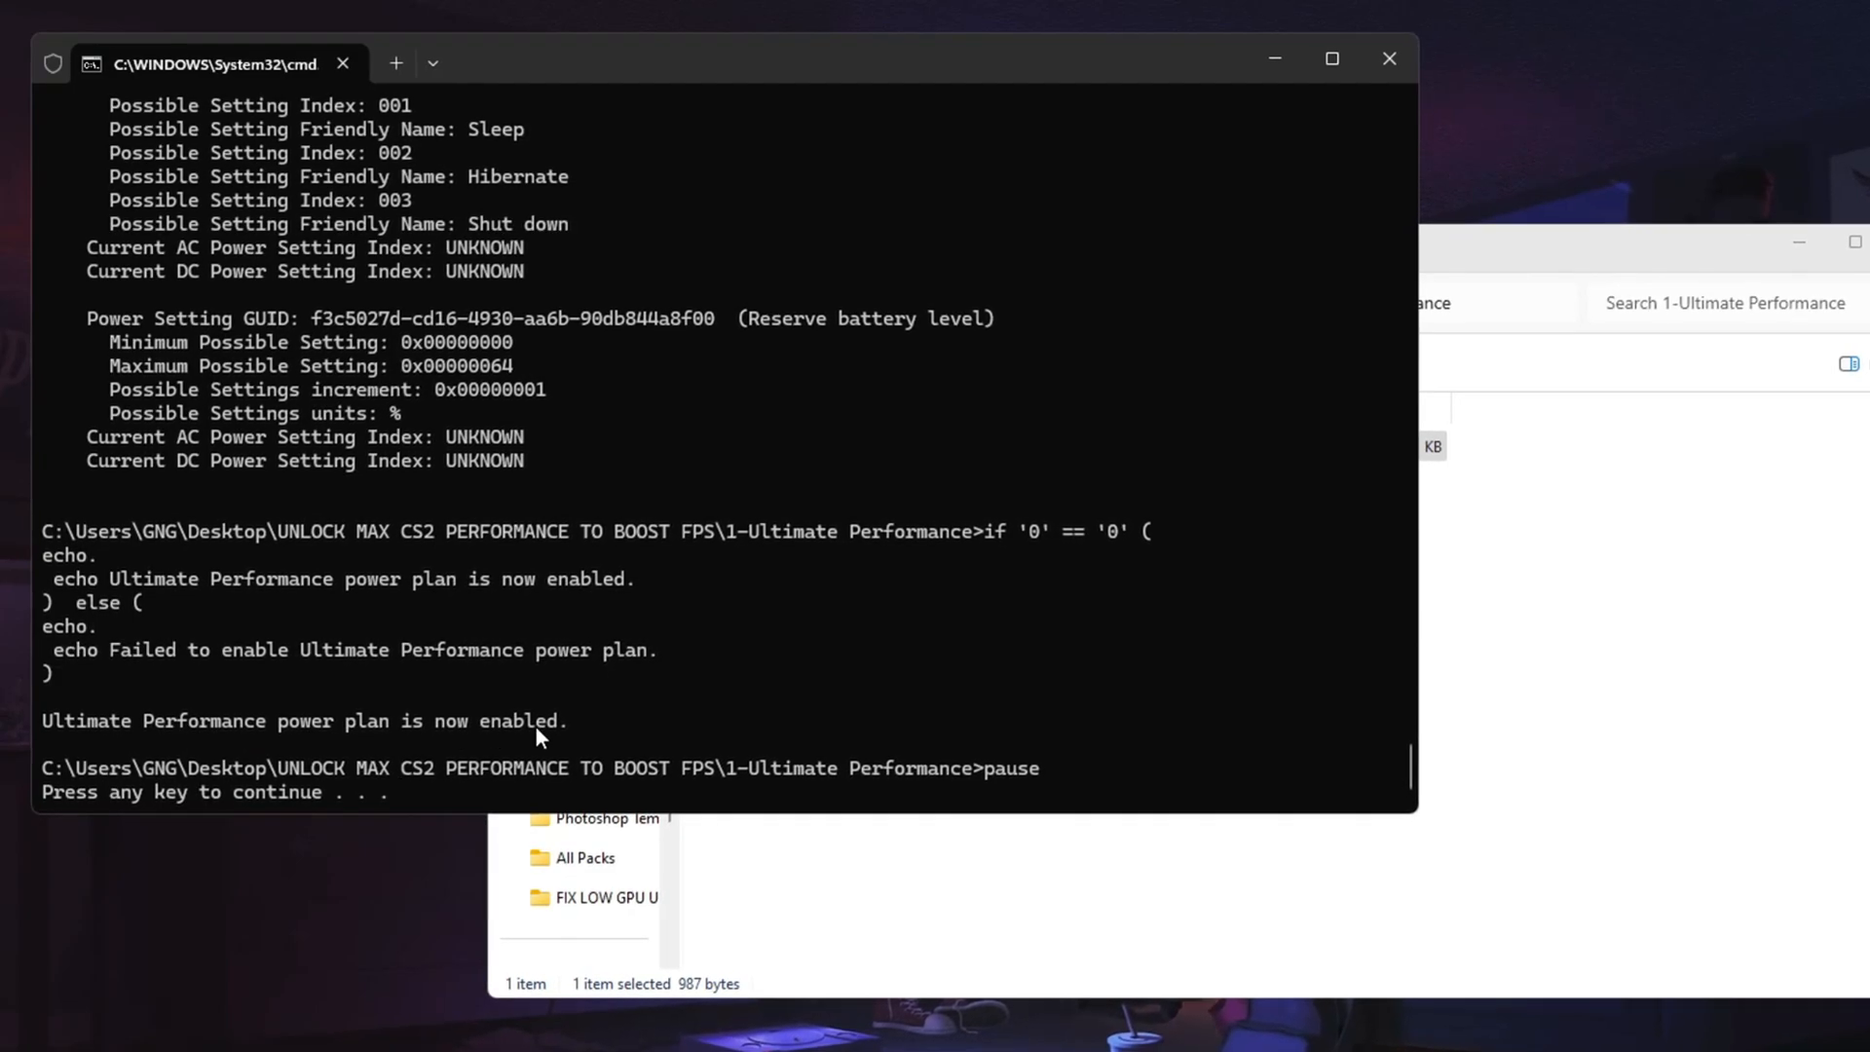
pyautogui.moveTo(1400, 60)
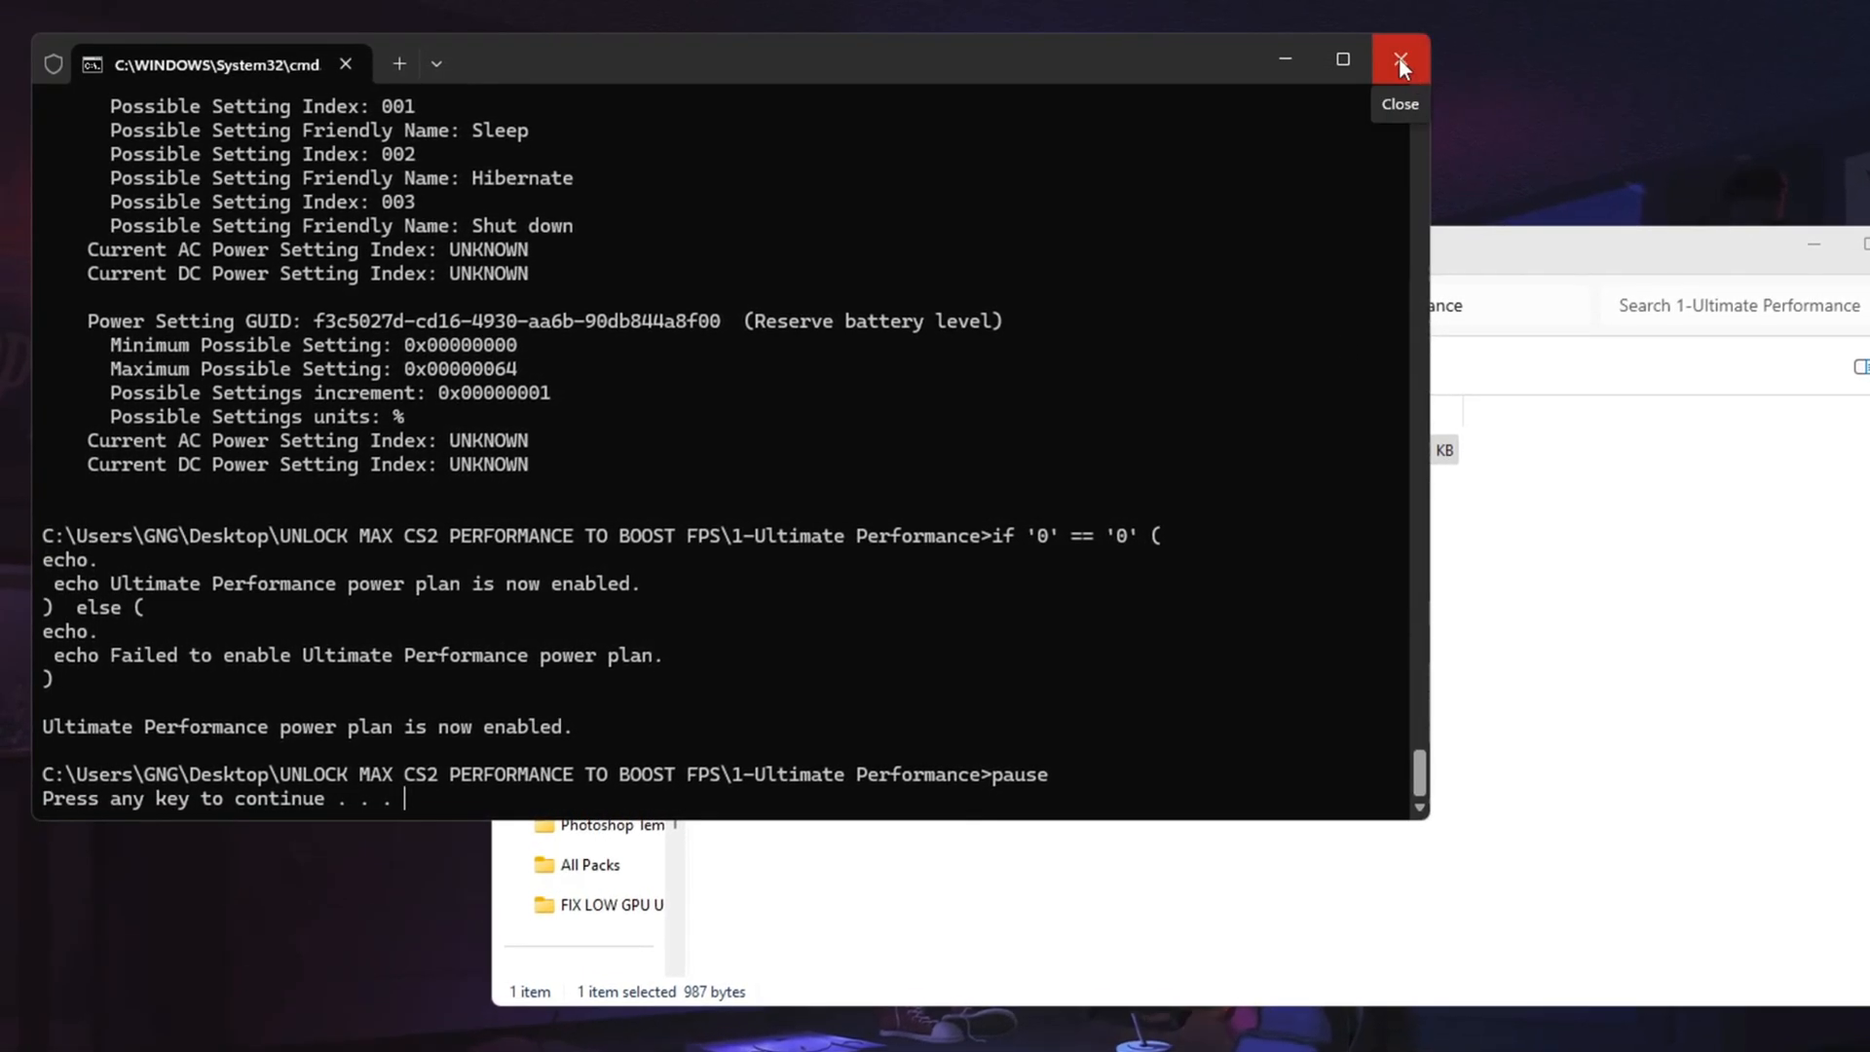
pyautogui.click(1401, 59)
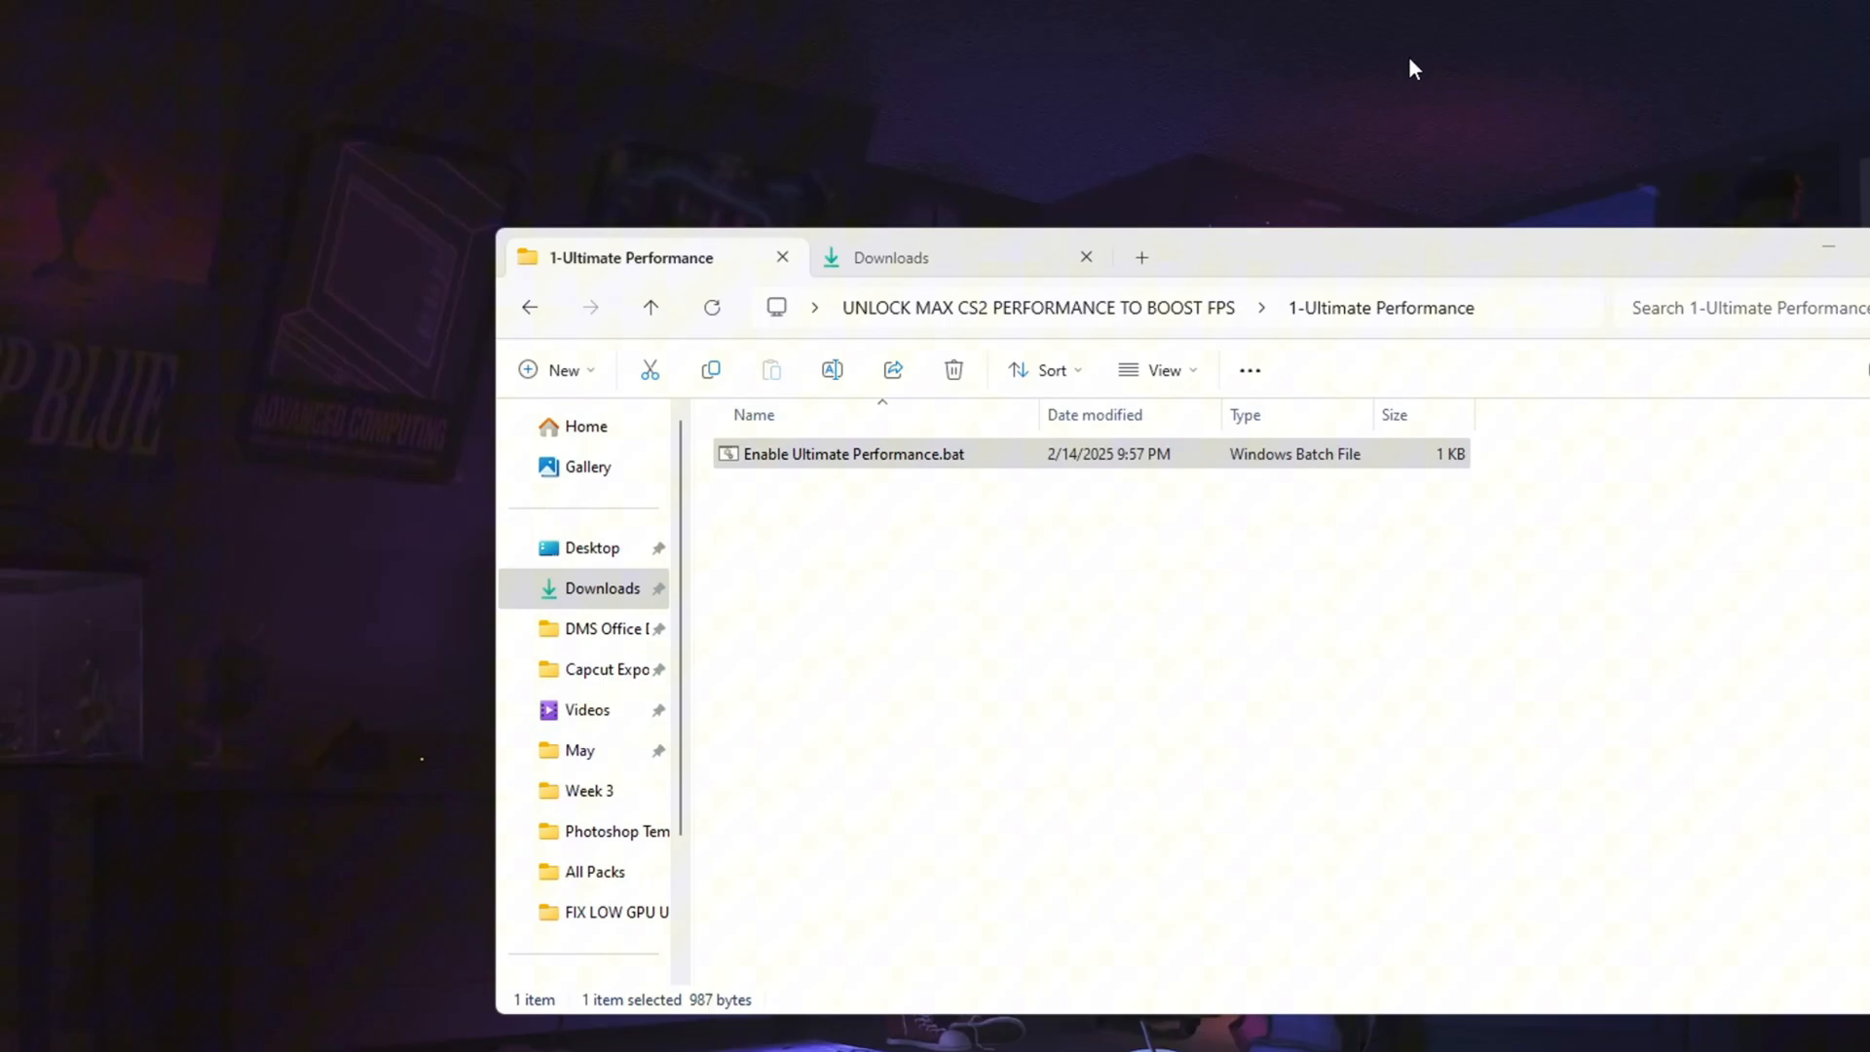
pyautogui.doubleClick(854, 453)
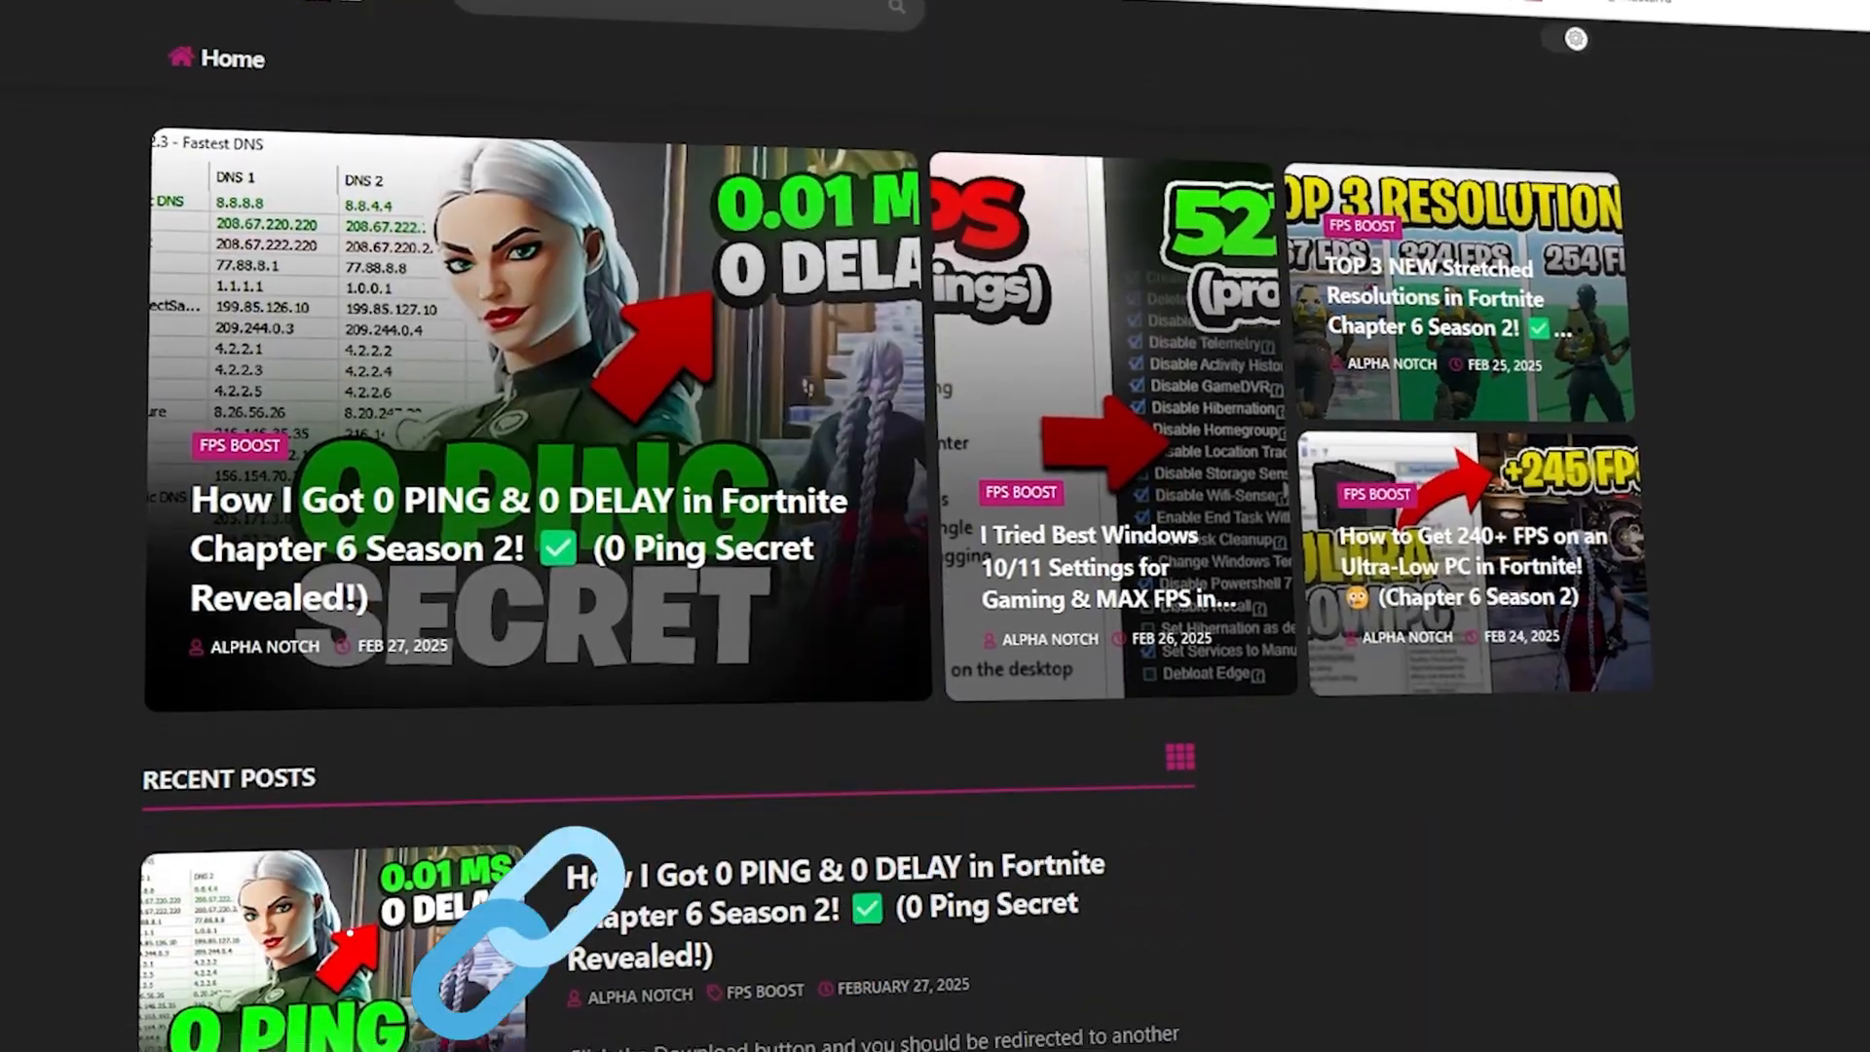
# - Scroll through the ADEX homepage's featured and recent posts
pyautogui.scroll(-3)
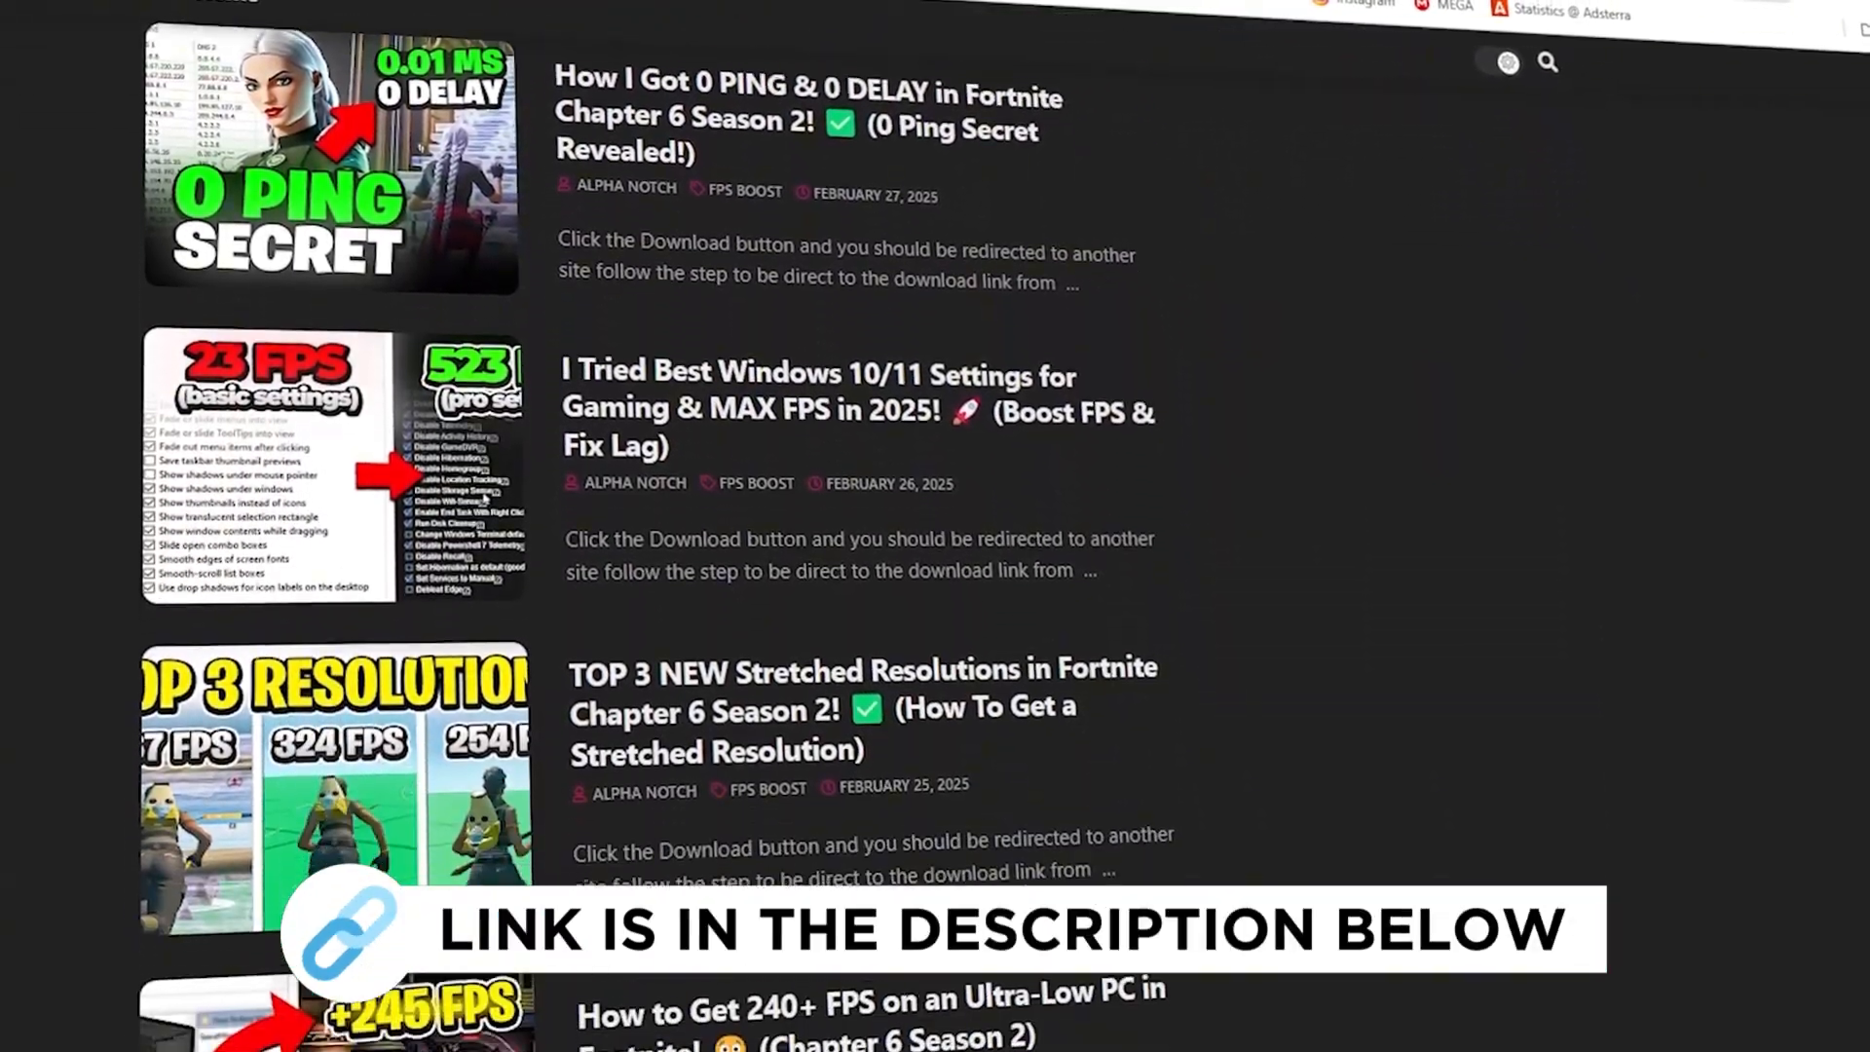
pyautogui.scroll(-3)
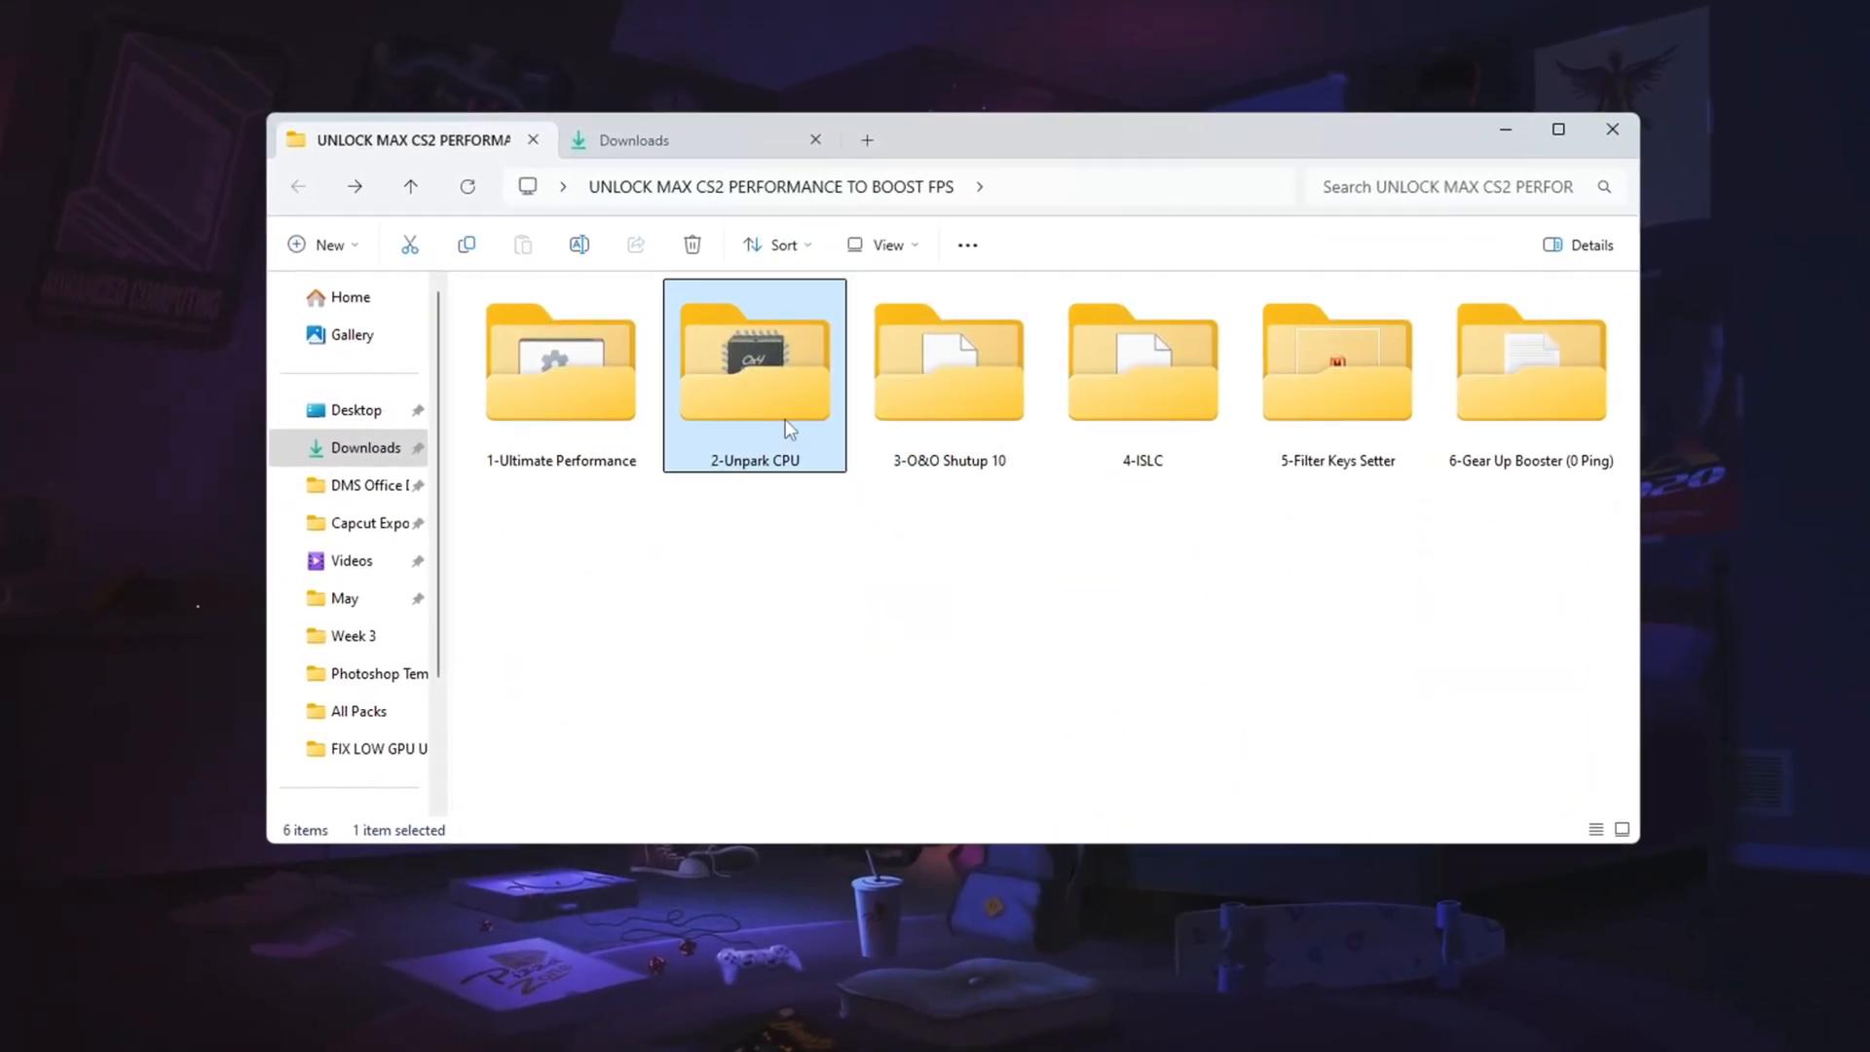
# - Launch UnparkCpu.exe from 2-Unpark CPU, unpark all cores, and dismiss the success message
pyautogui.doubleClick(754, 363)
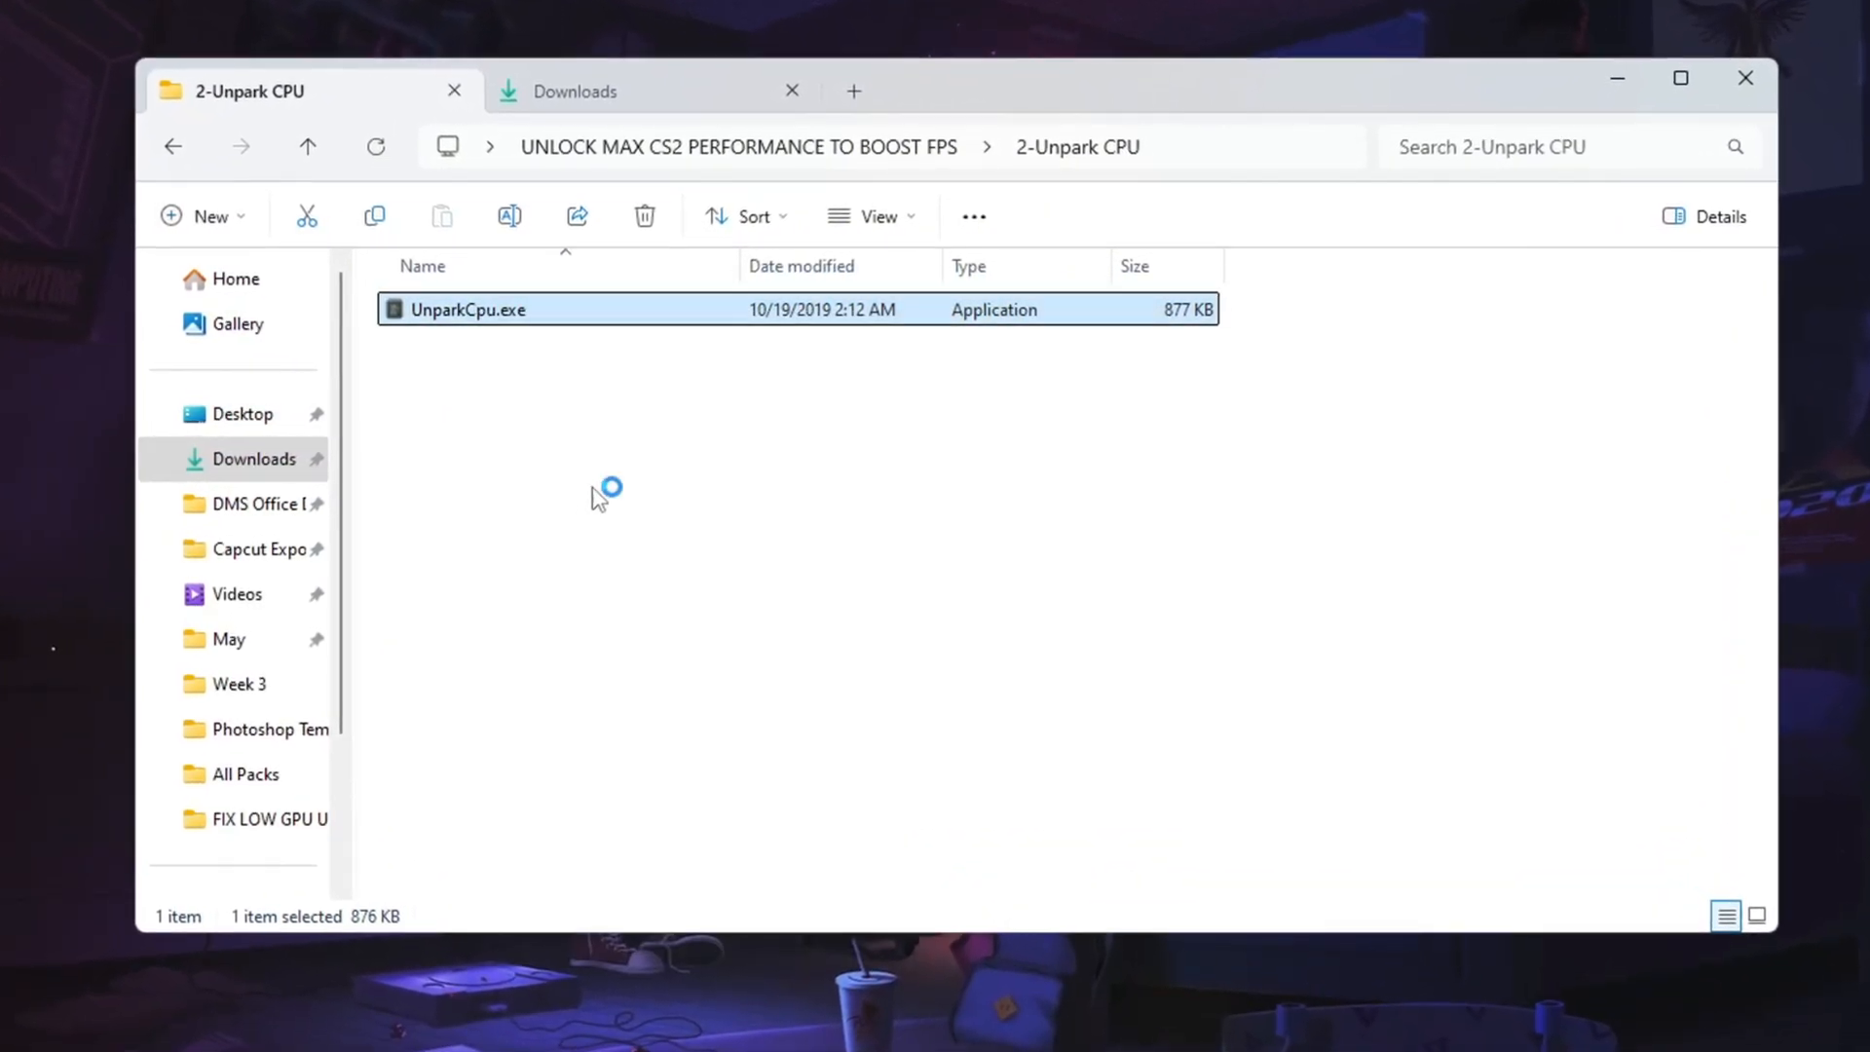
pyautogui.doubleClick(469, 309)
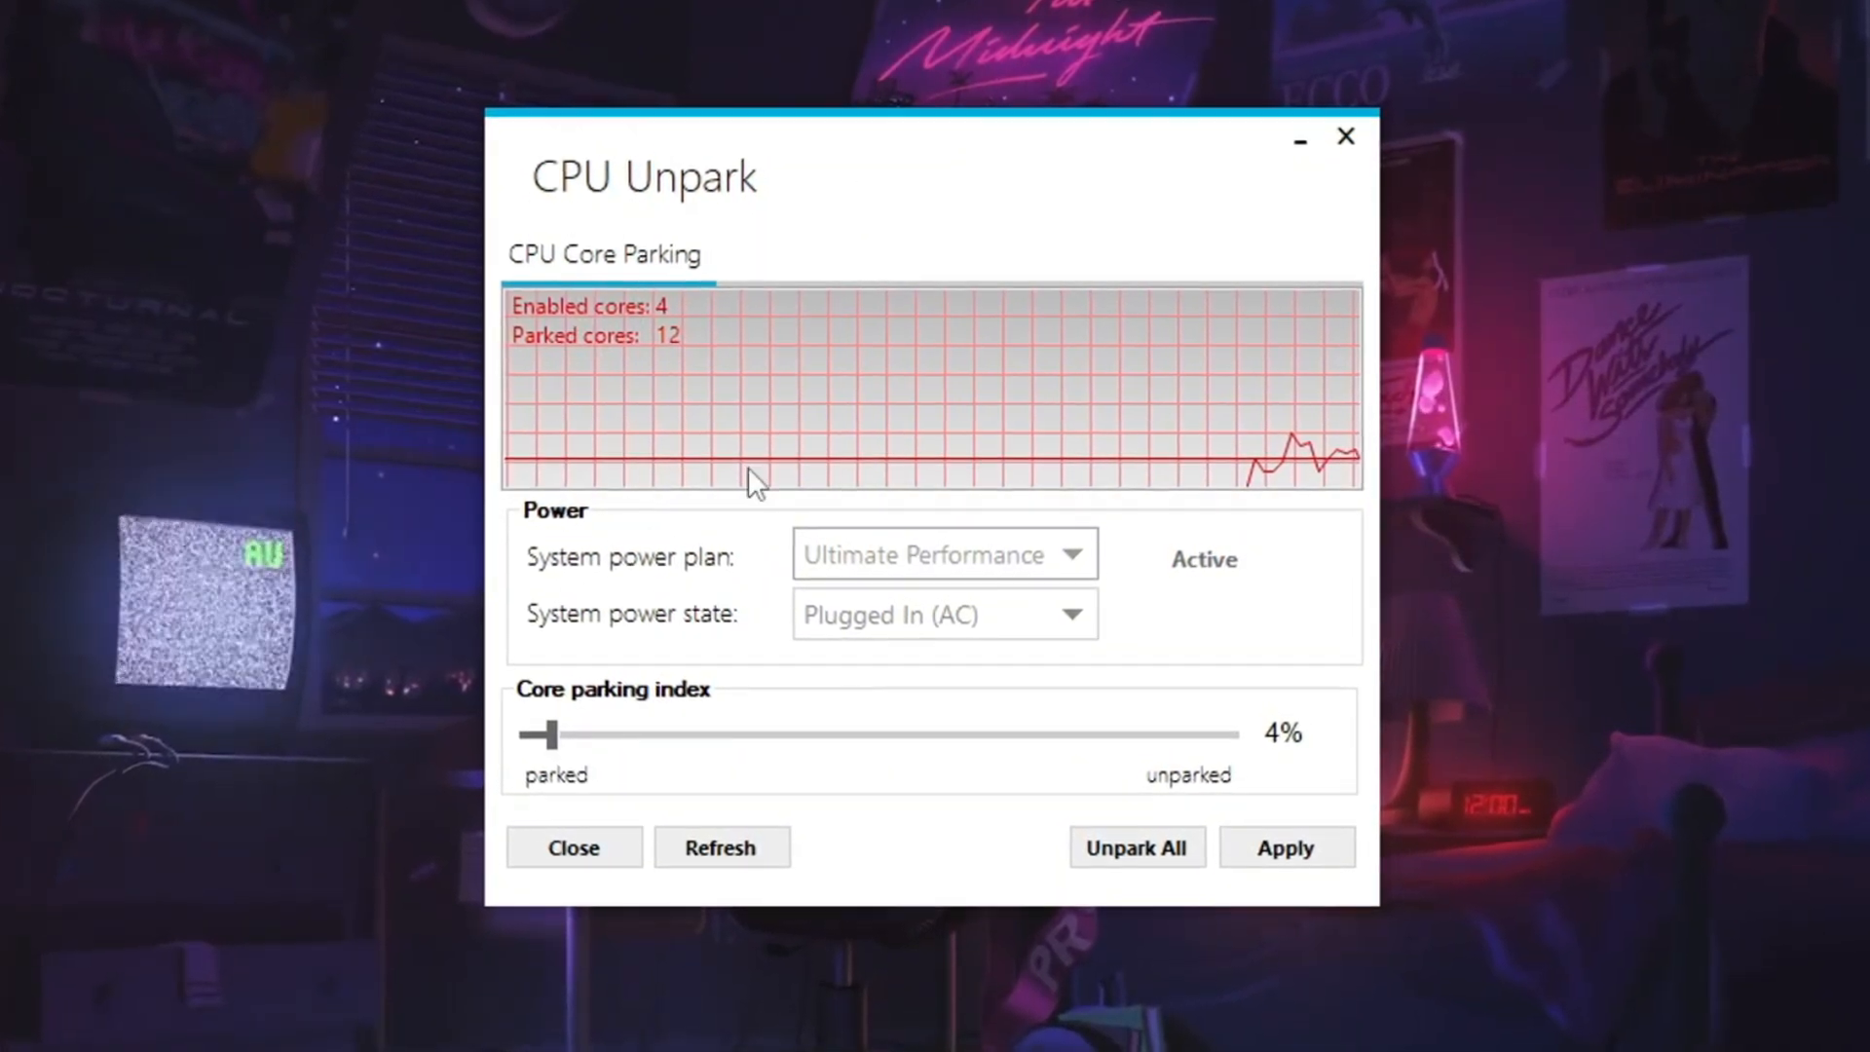
pyautogui.click(1135, 848)
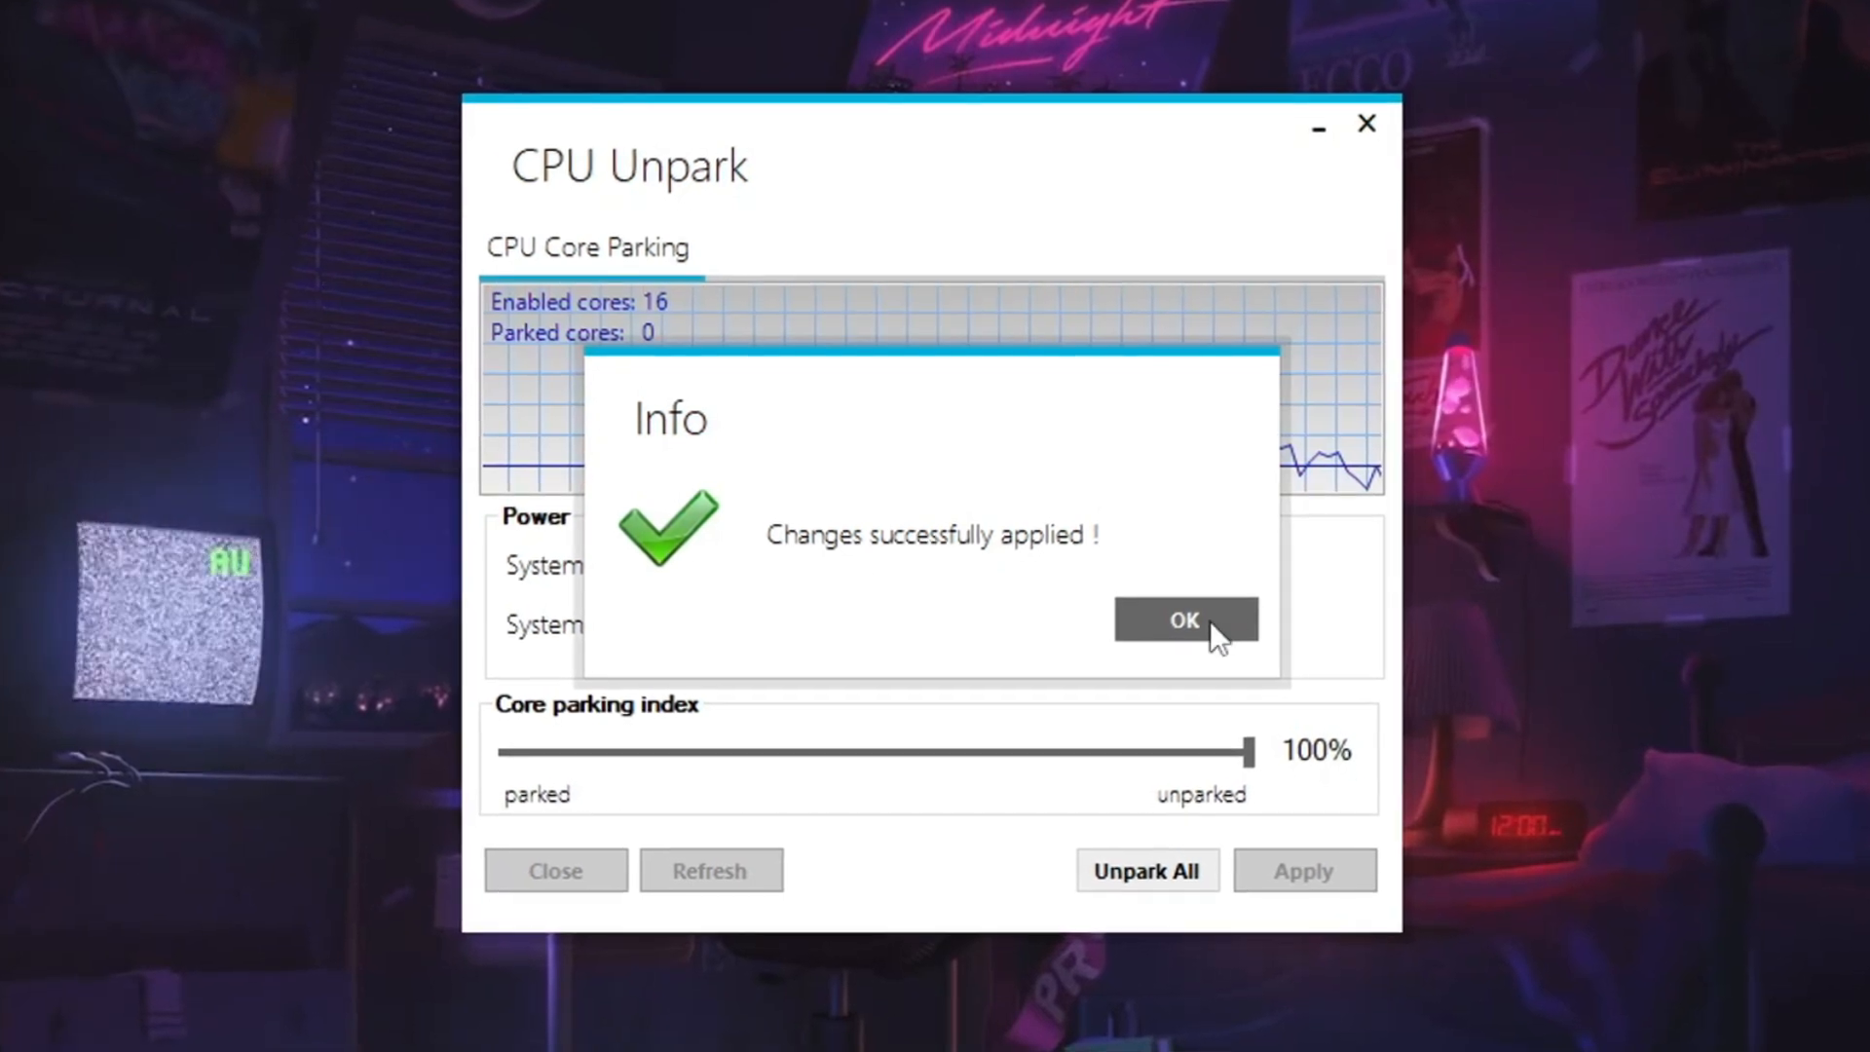
pyautogui.click(1184, 619)
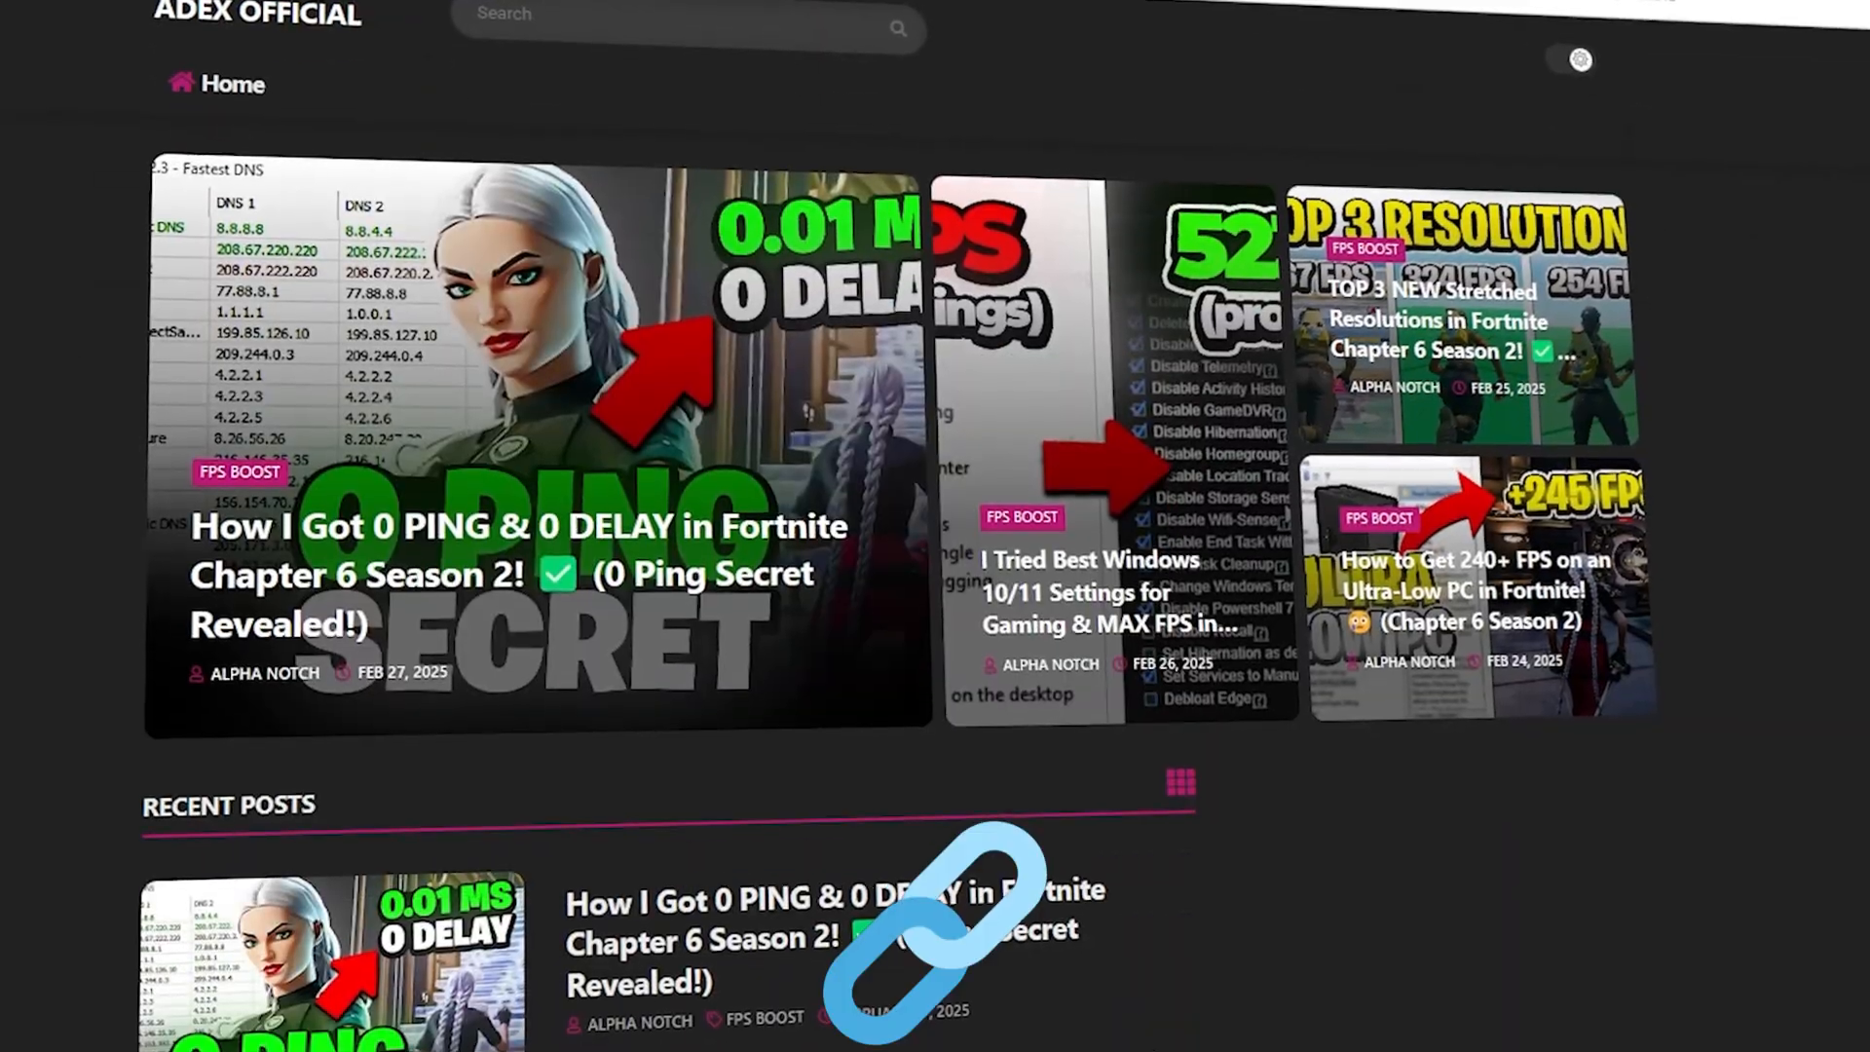
# - Scroll the ADEX blog's recent posts again
pyautogui.scroll(-3)
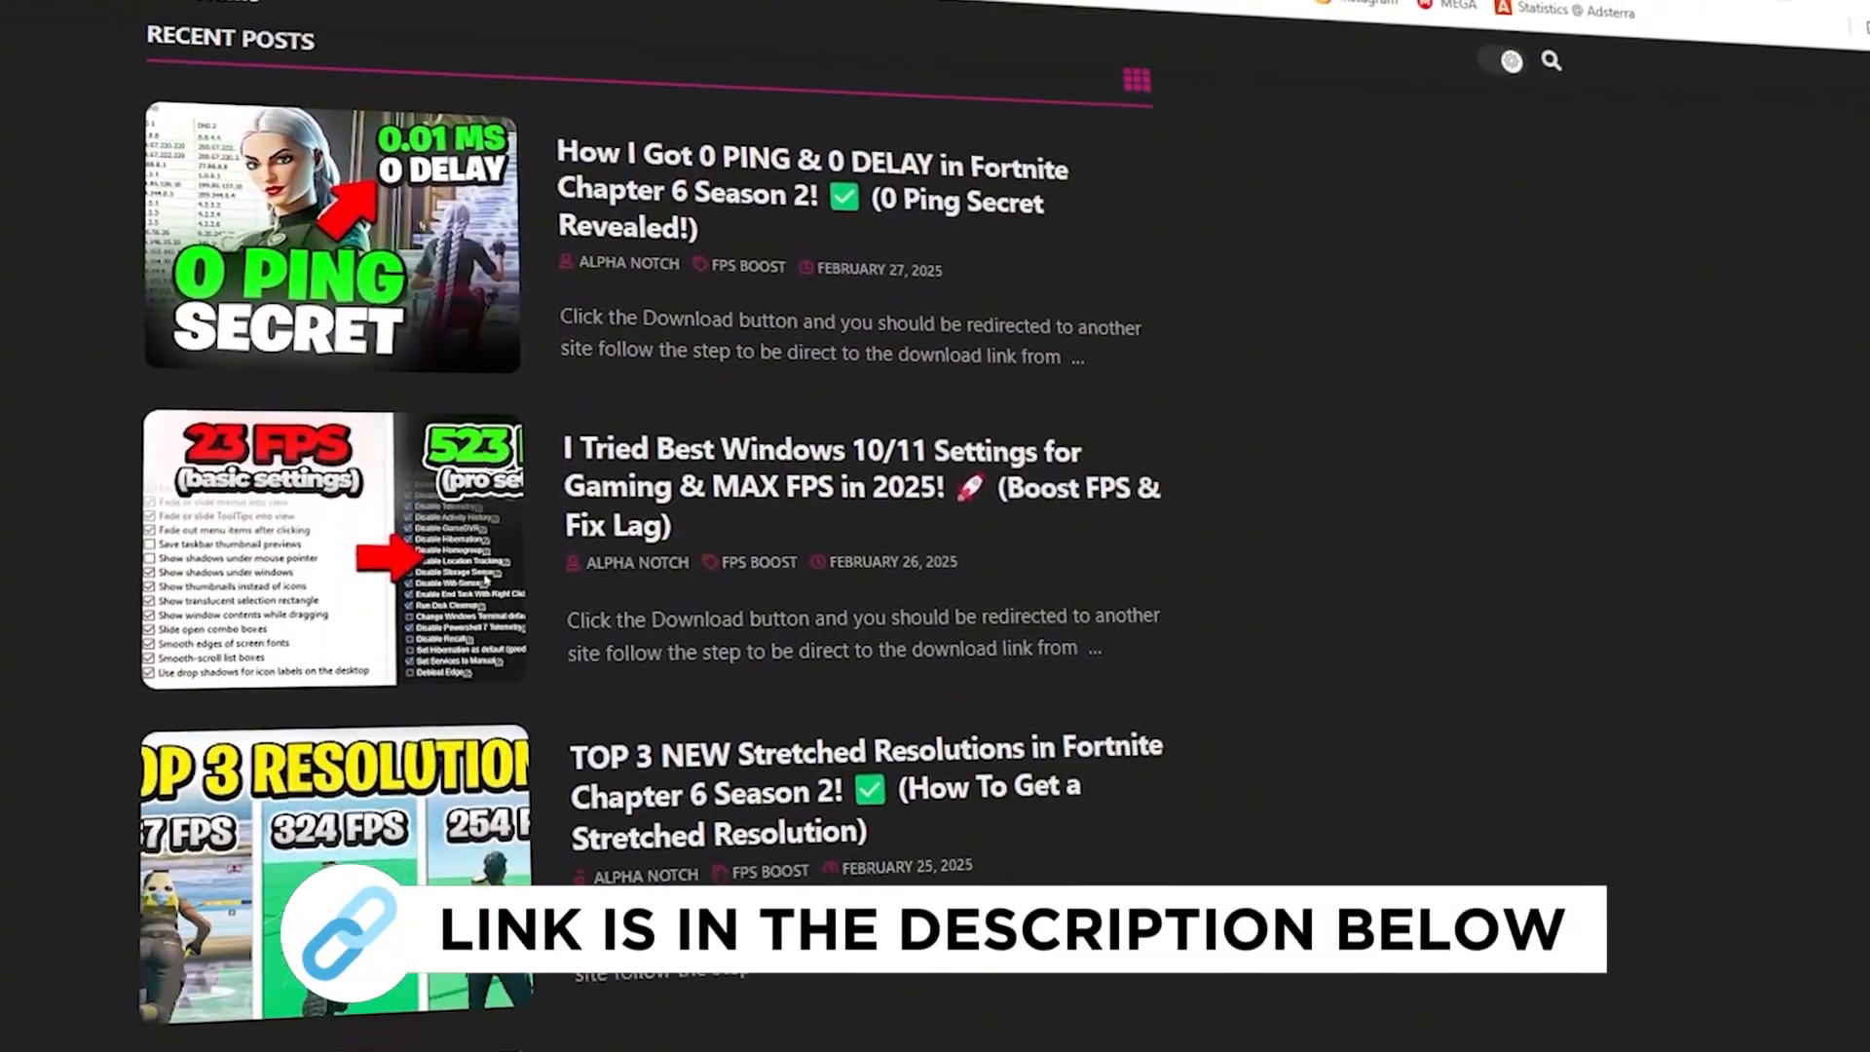
pyautogui.scroll(-3)
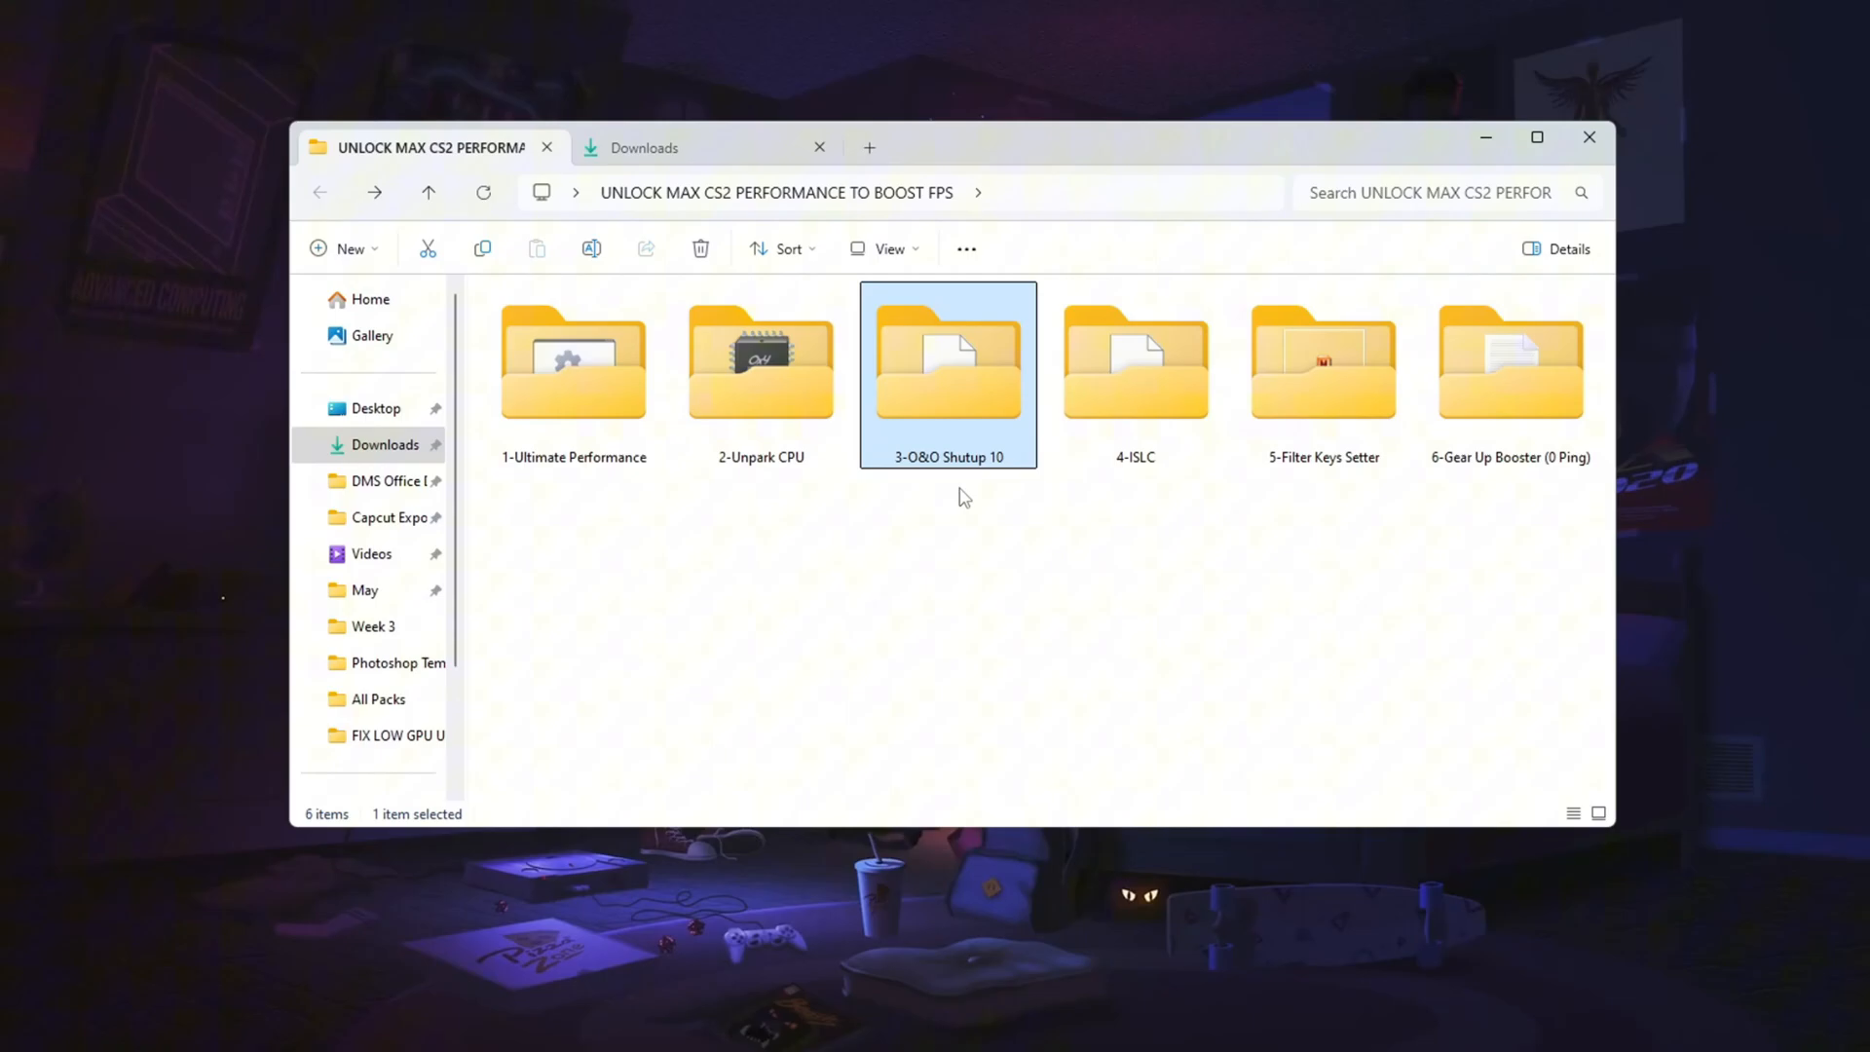
# - Launch O&O ShutUp10++ from the 3-O&O Shutup 10 folder and create a system restore point
pyautogui.doubleClick(948, 358)
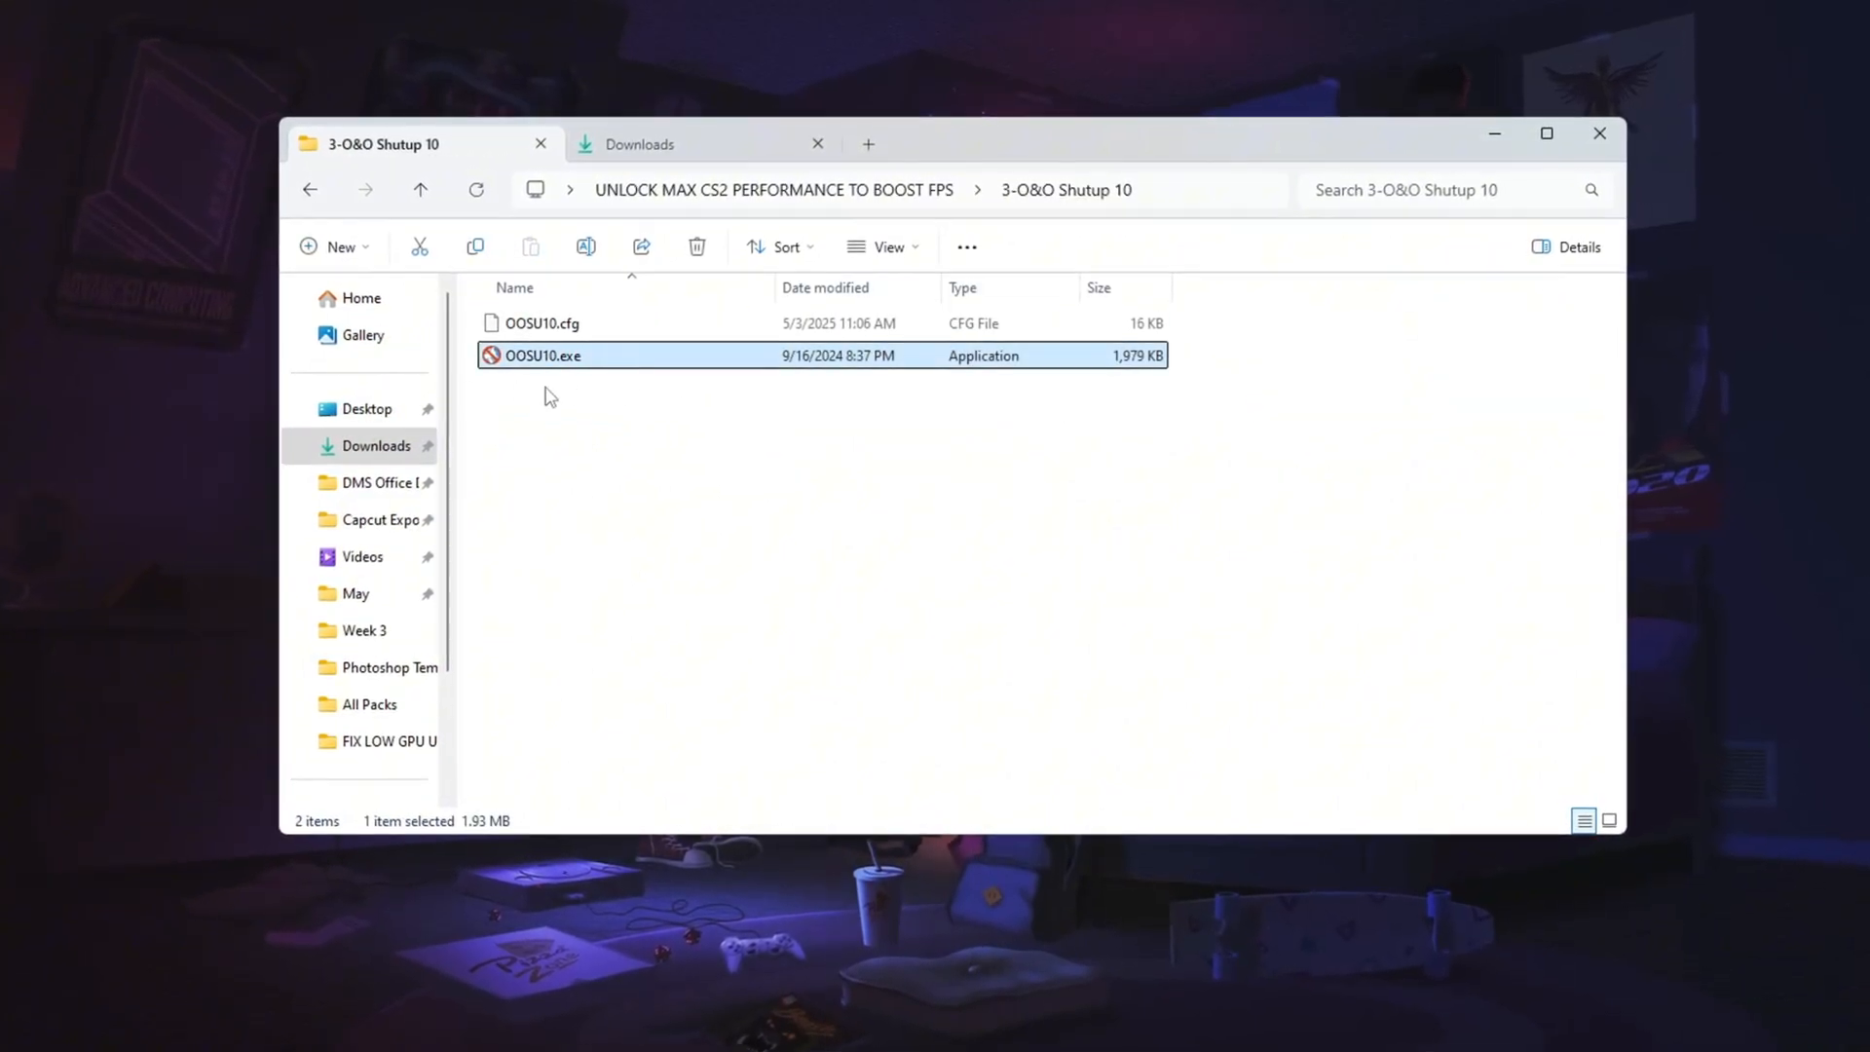
pyautogui.doubleClick(542, 356)
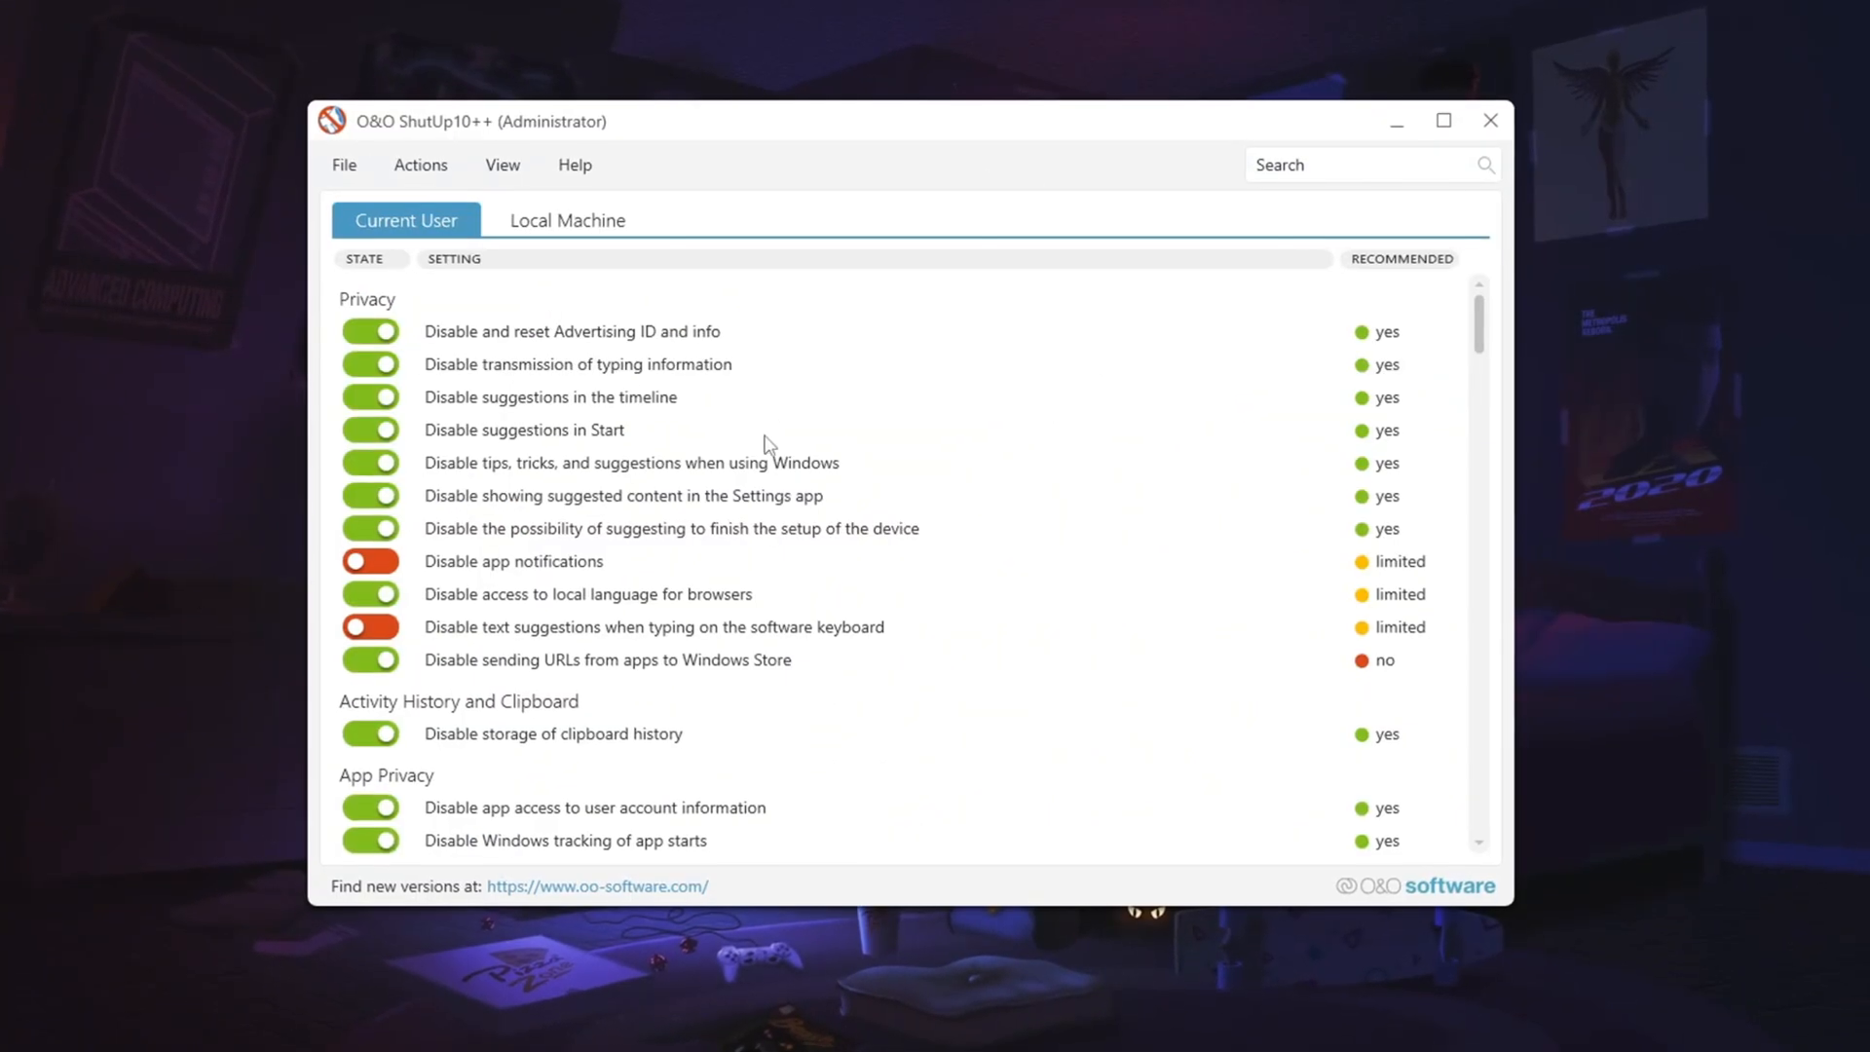
pyautogui.scroll(-3)
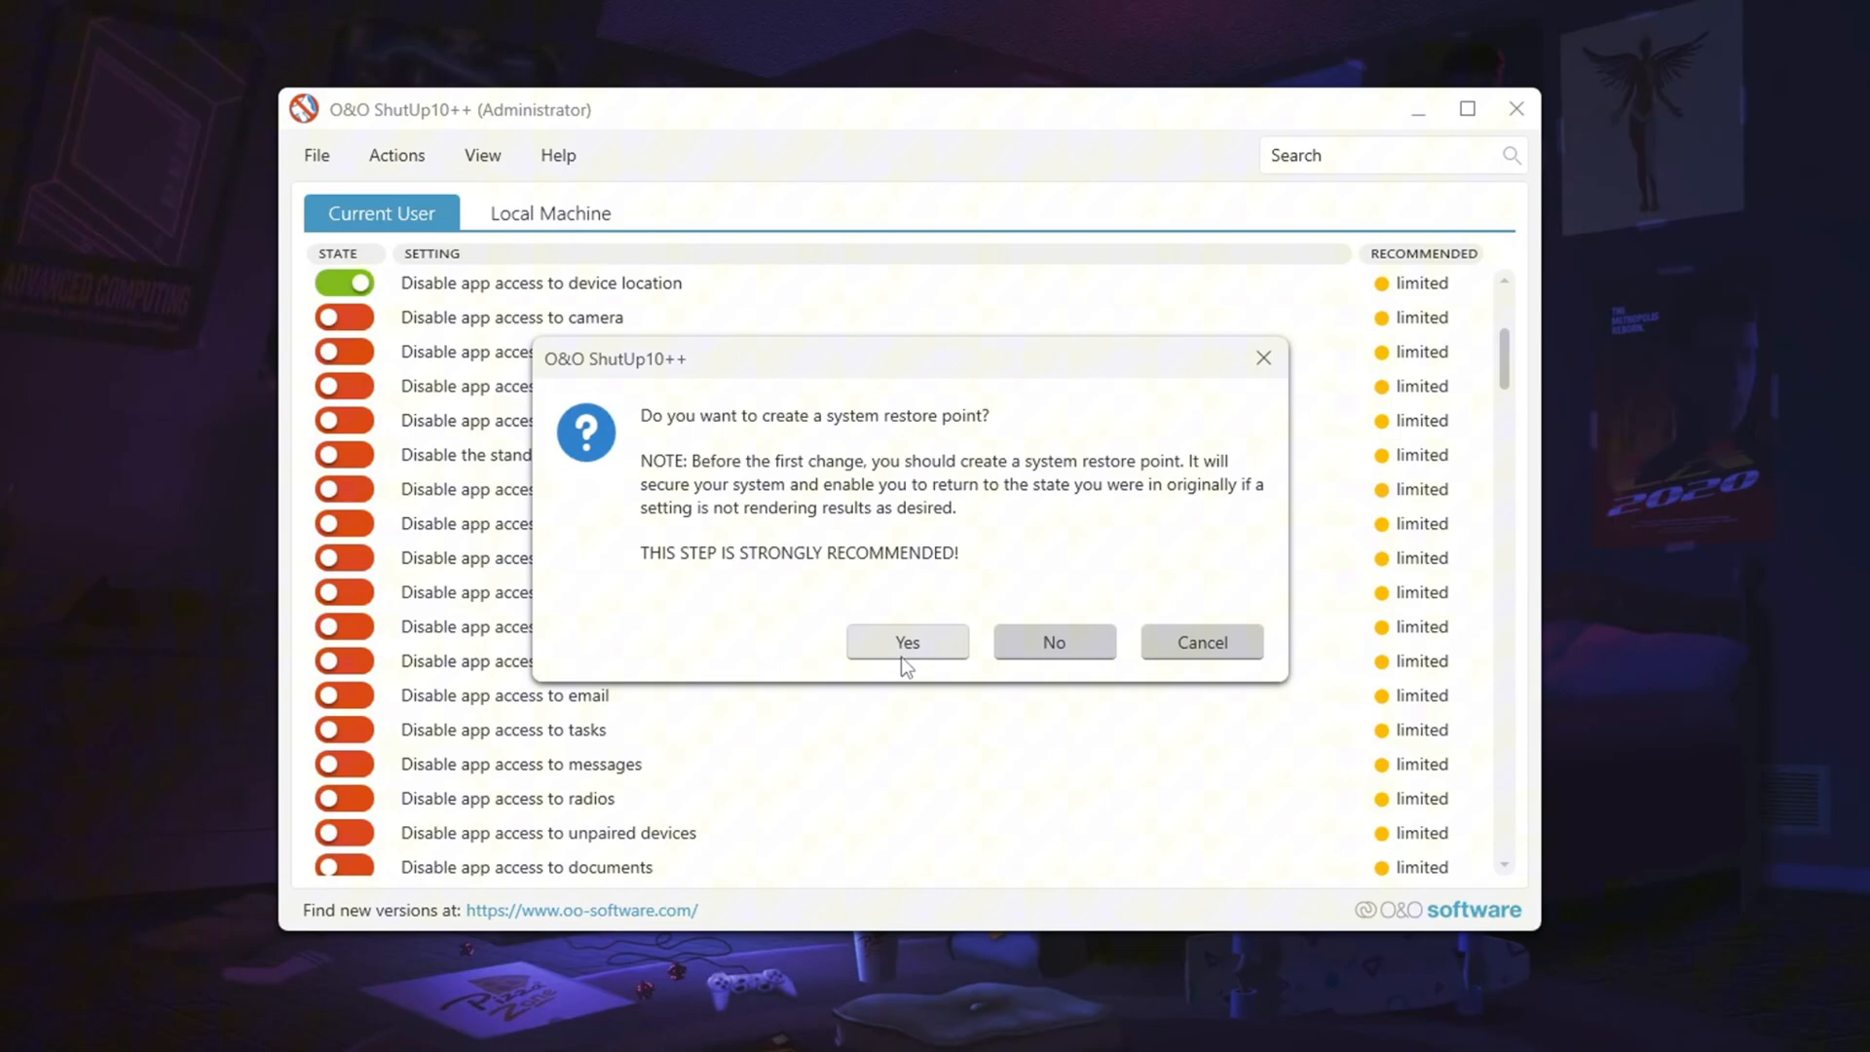
pyautogui.click(905, 642)
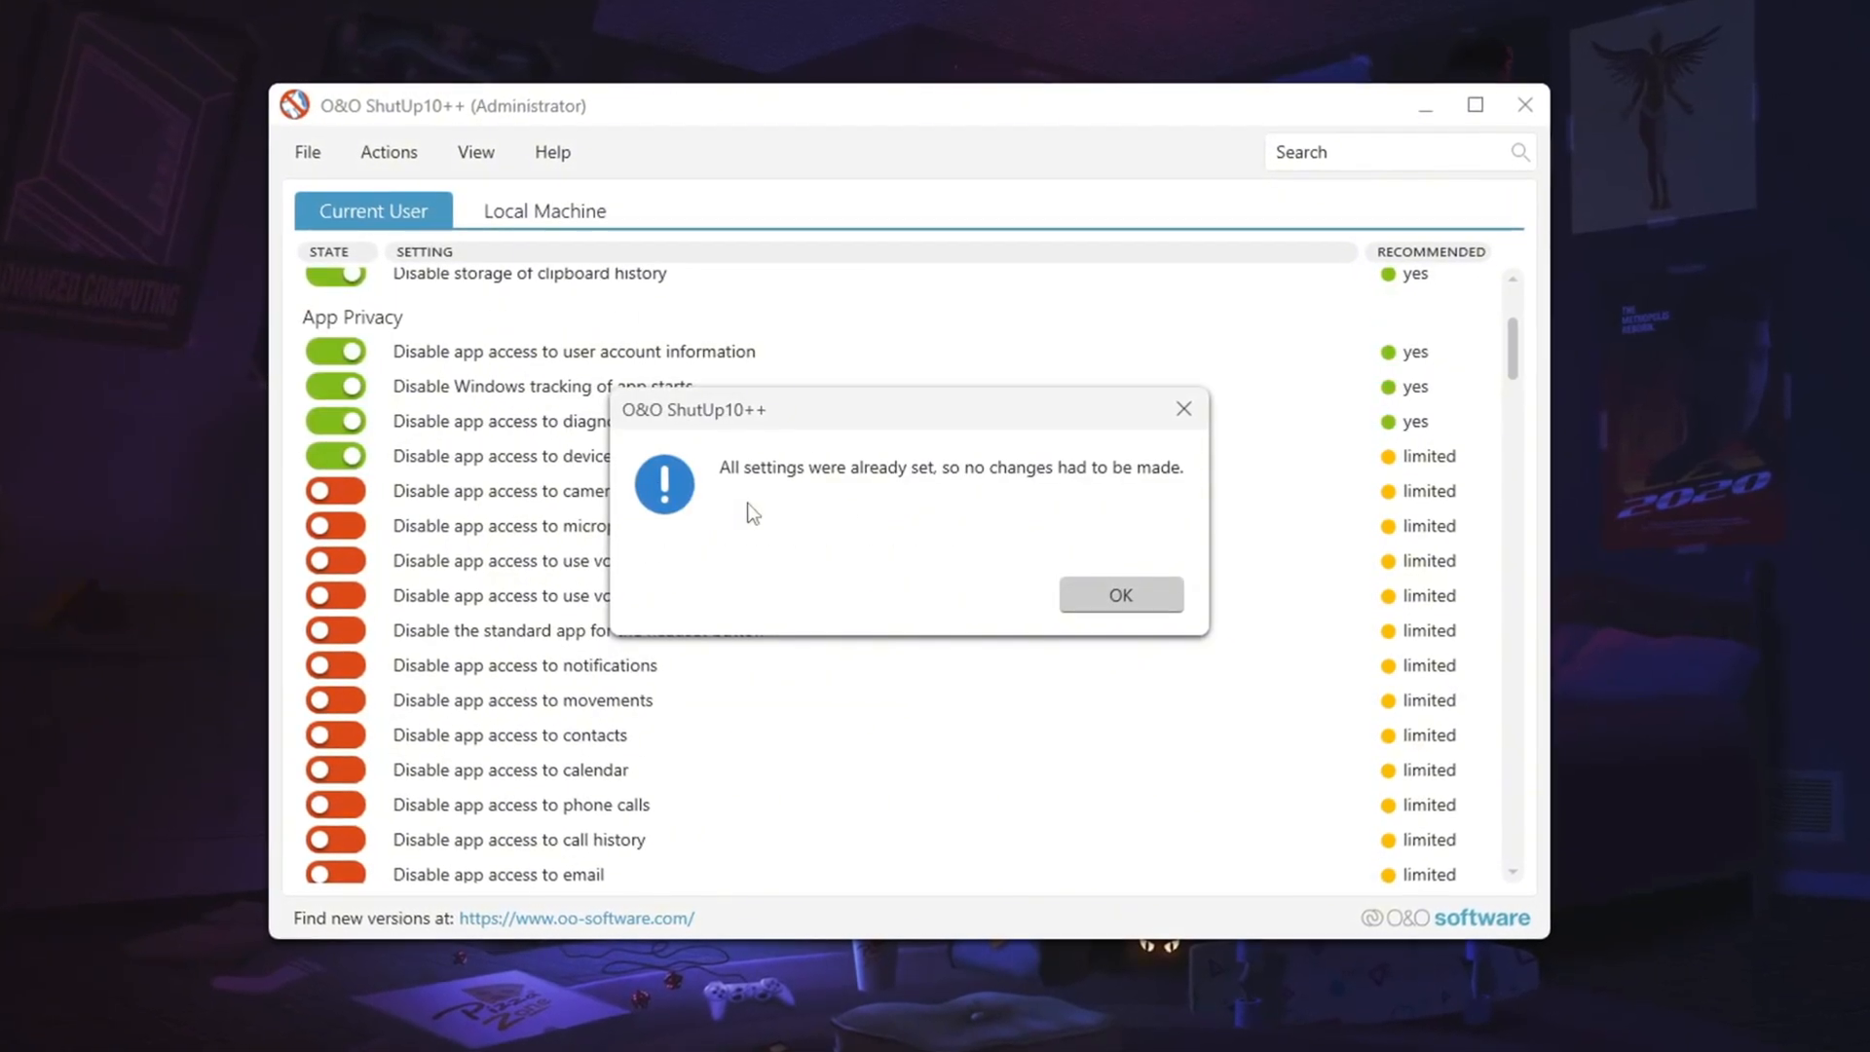
pyautogui.click(1119, 594)
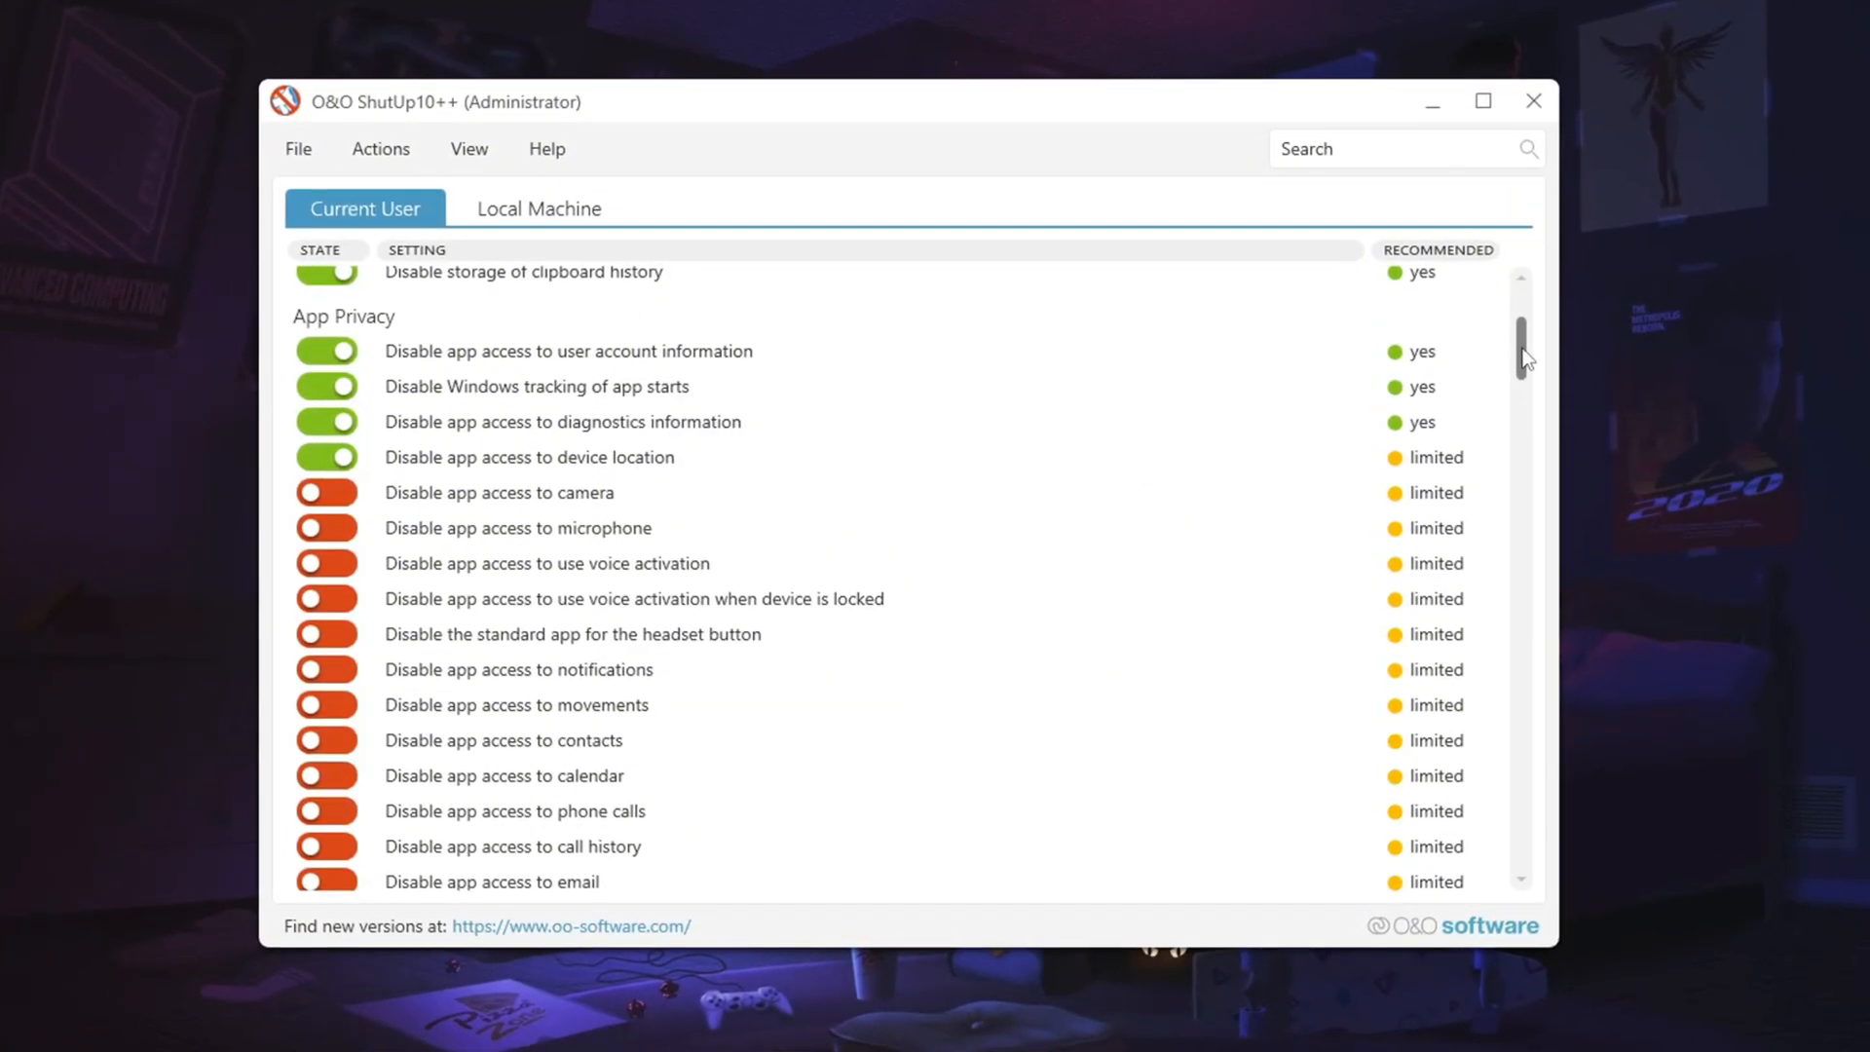
# - Review the Current User privacy settings list, then close O&O ShutUp10++
pyautogui.scroll(-3)
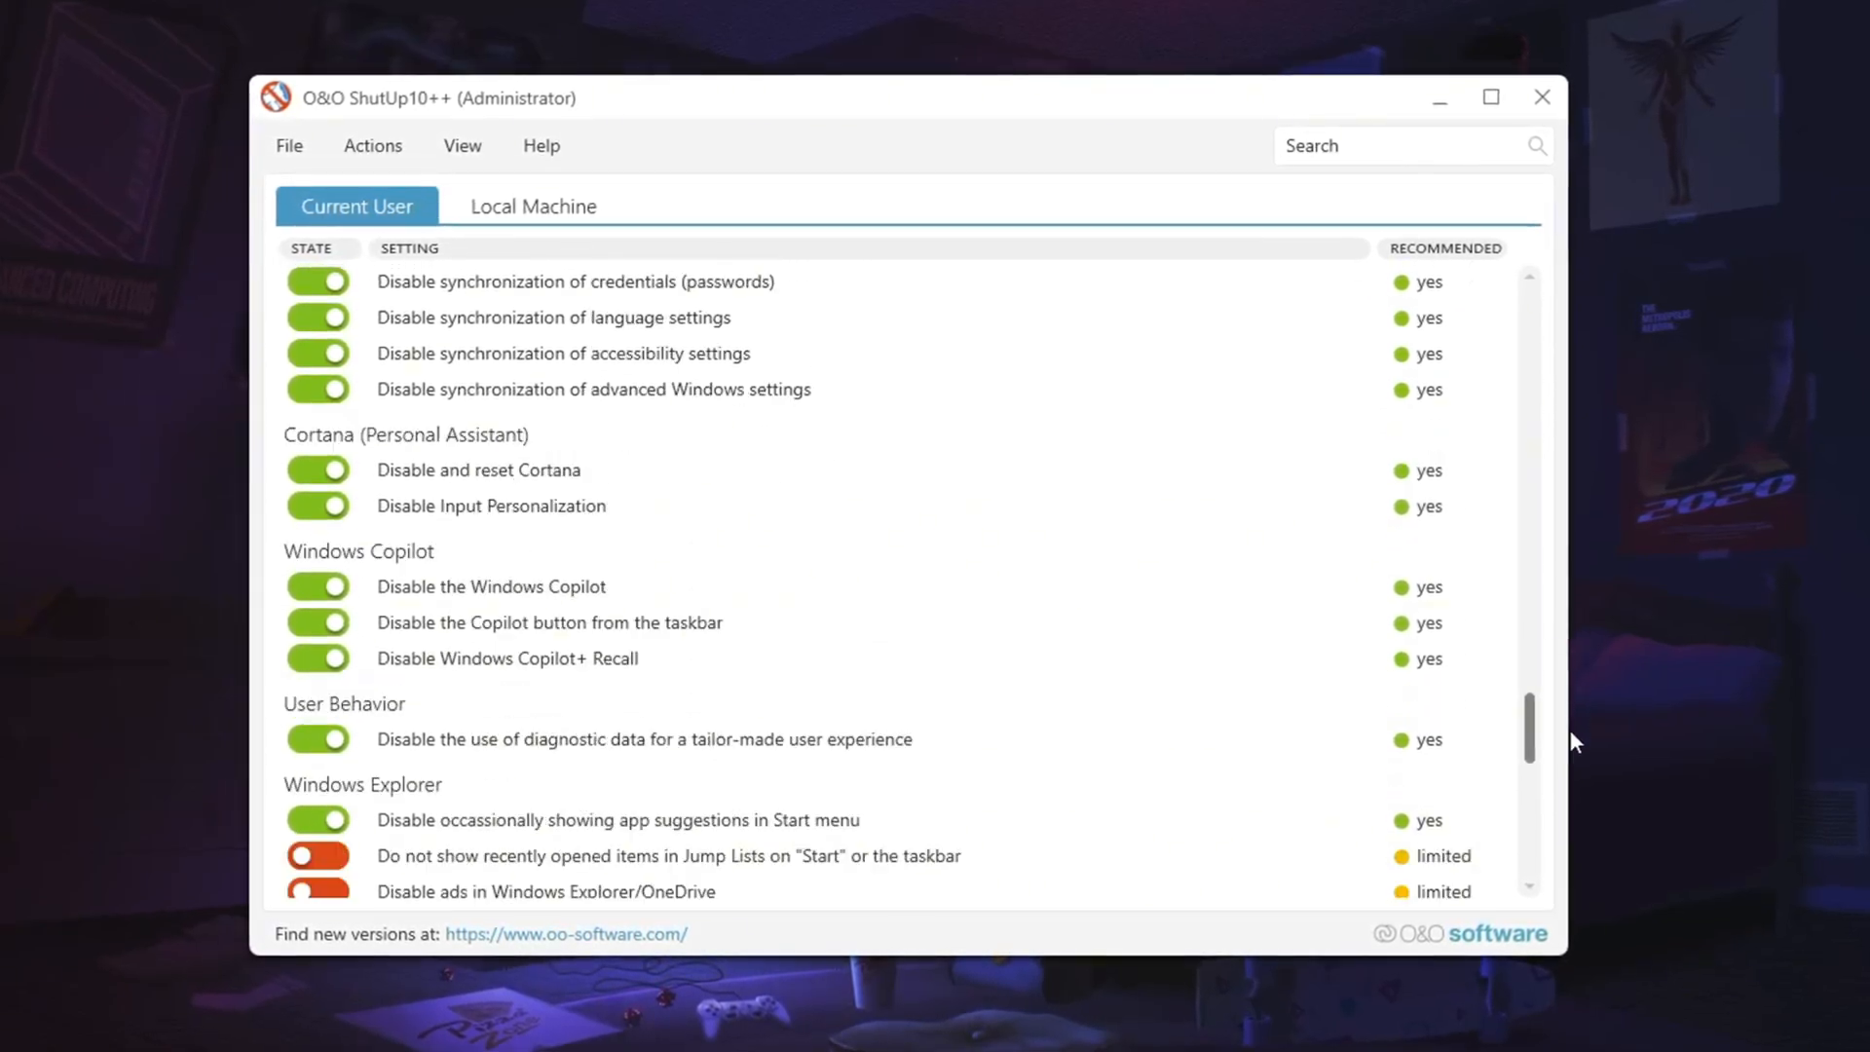
pyautogui.scroll(-3)
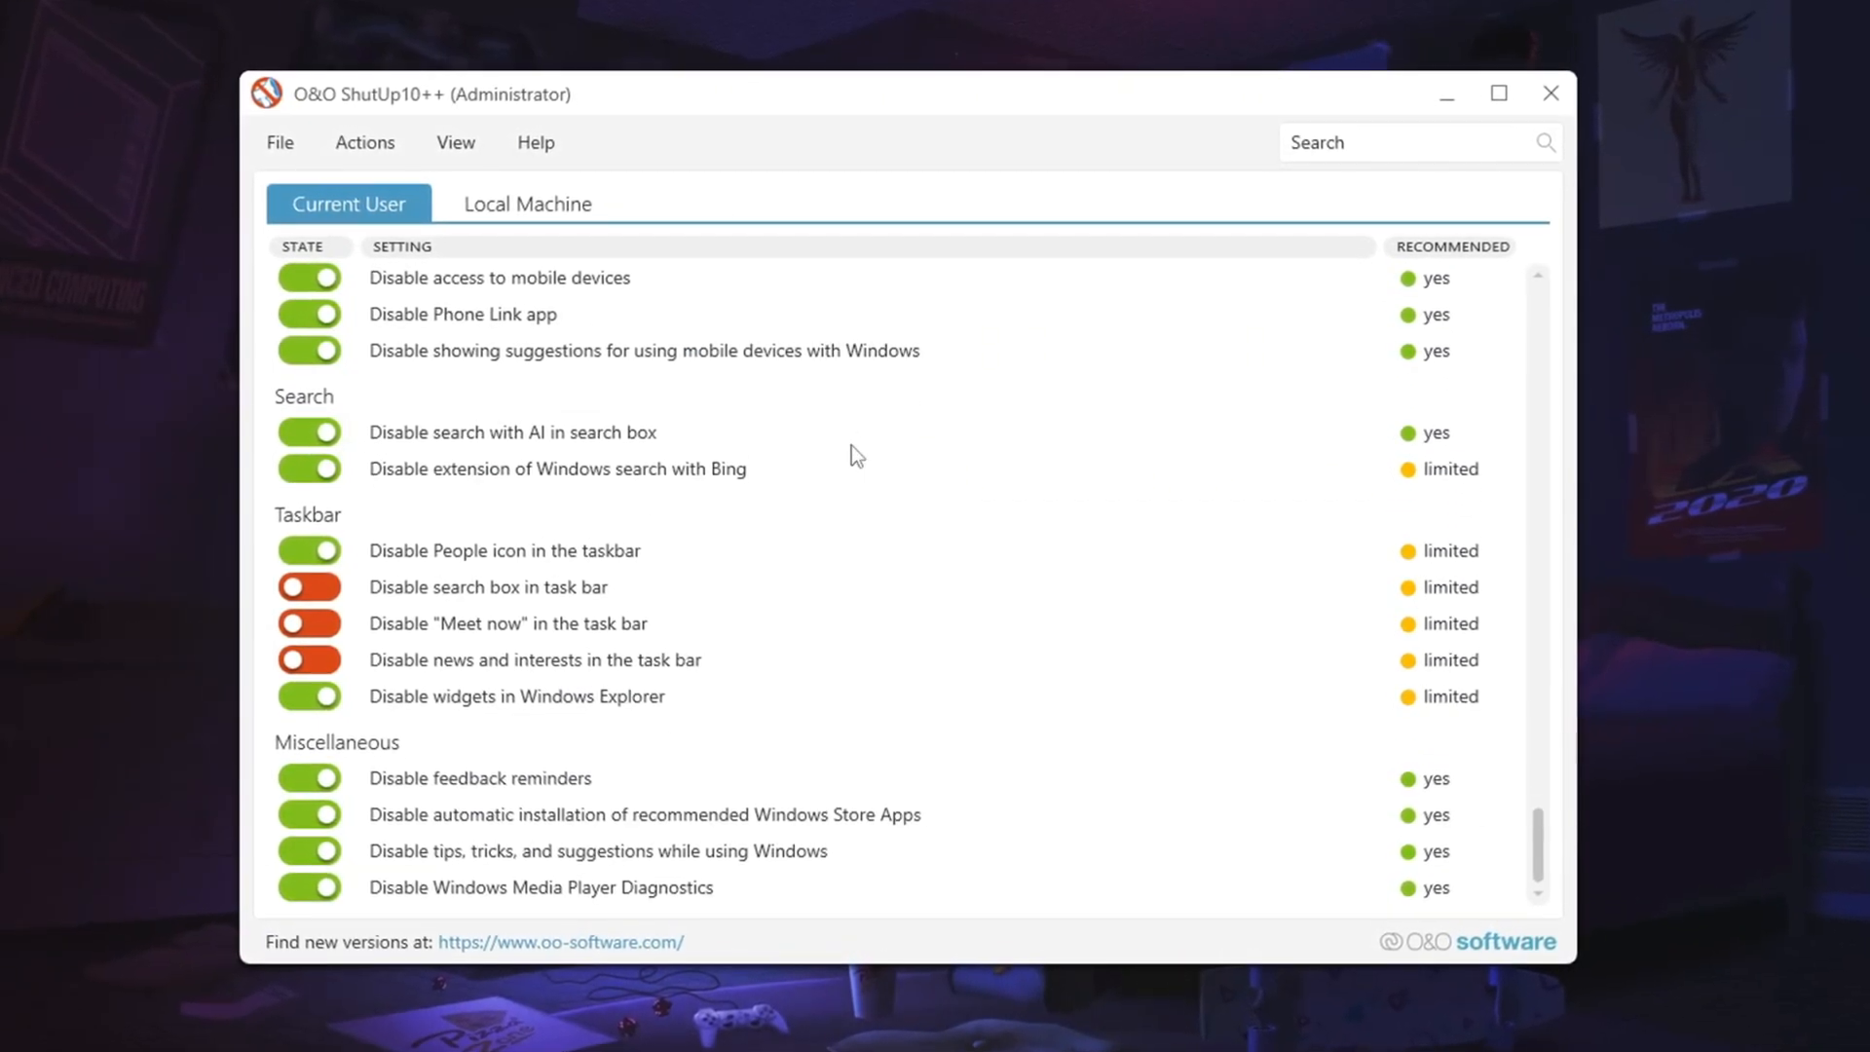
pyautogui.click(357, 140)
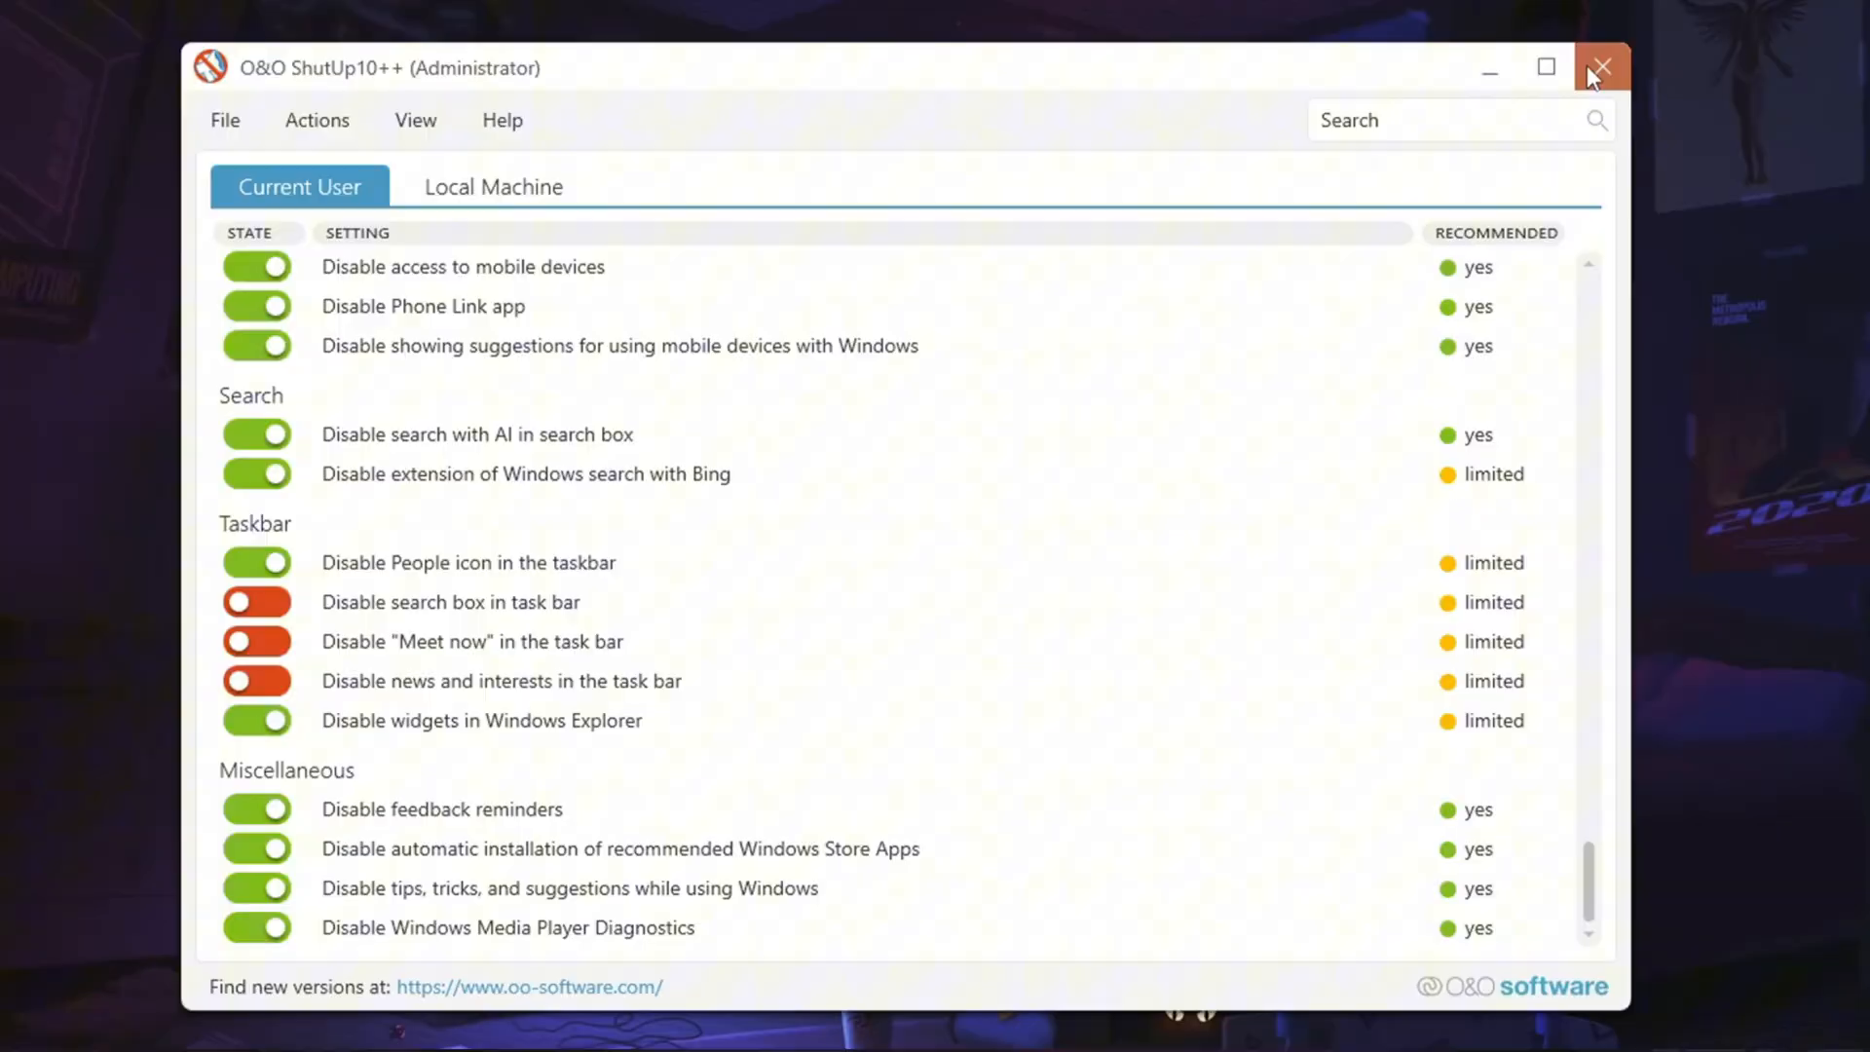
pyautogui.click(1601, 67)
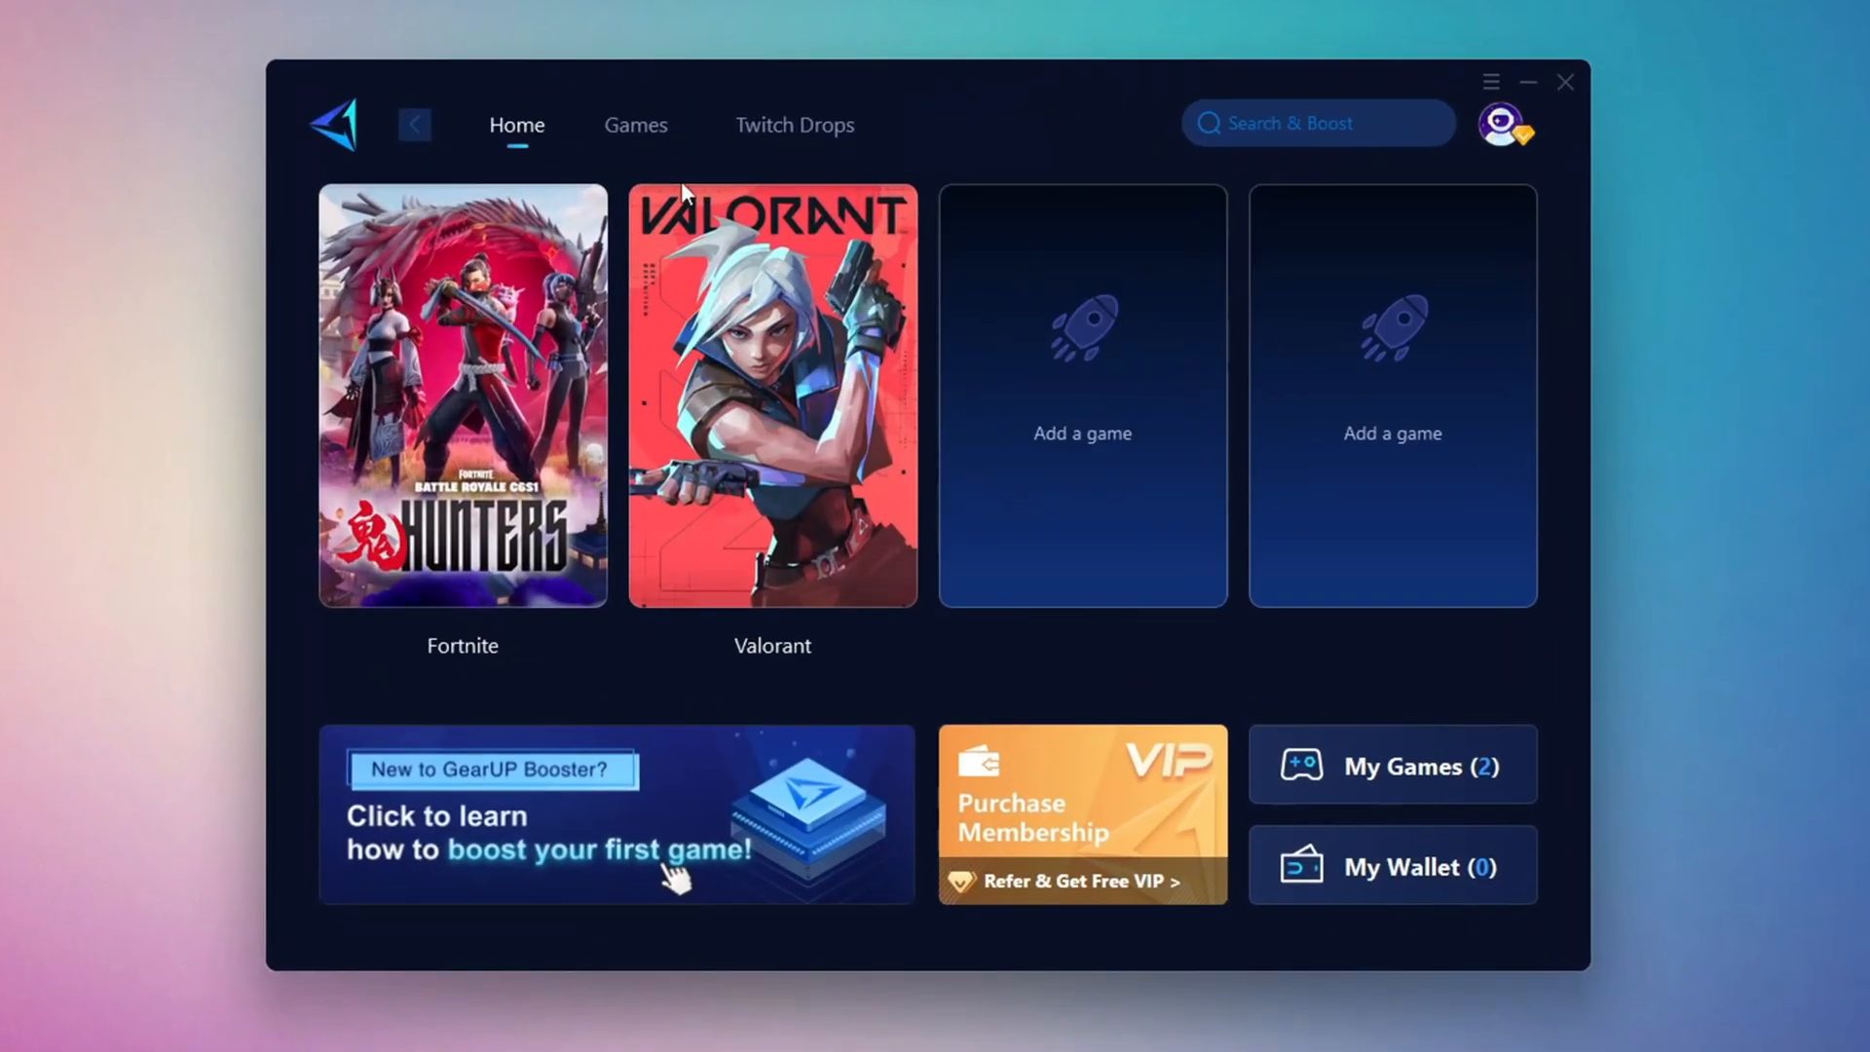
pyautogui.moveTo(870, 409)
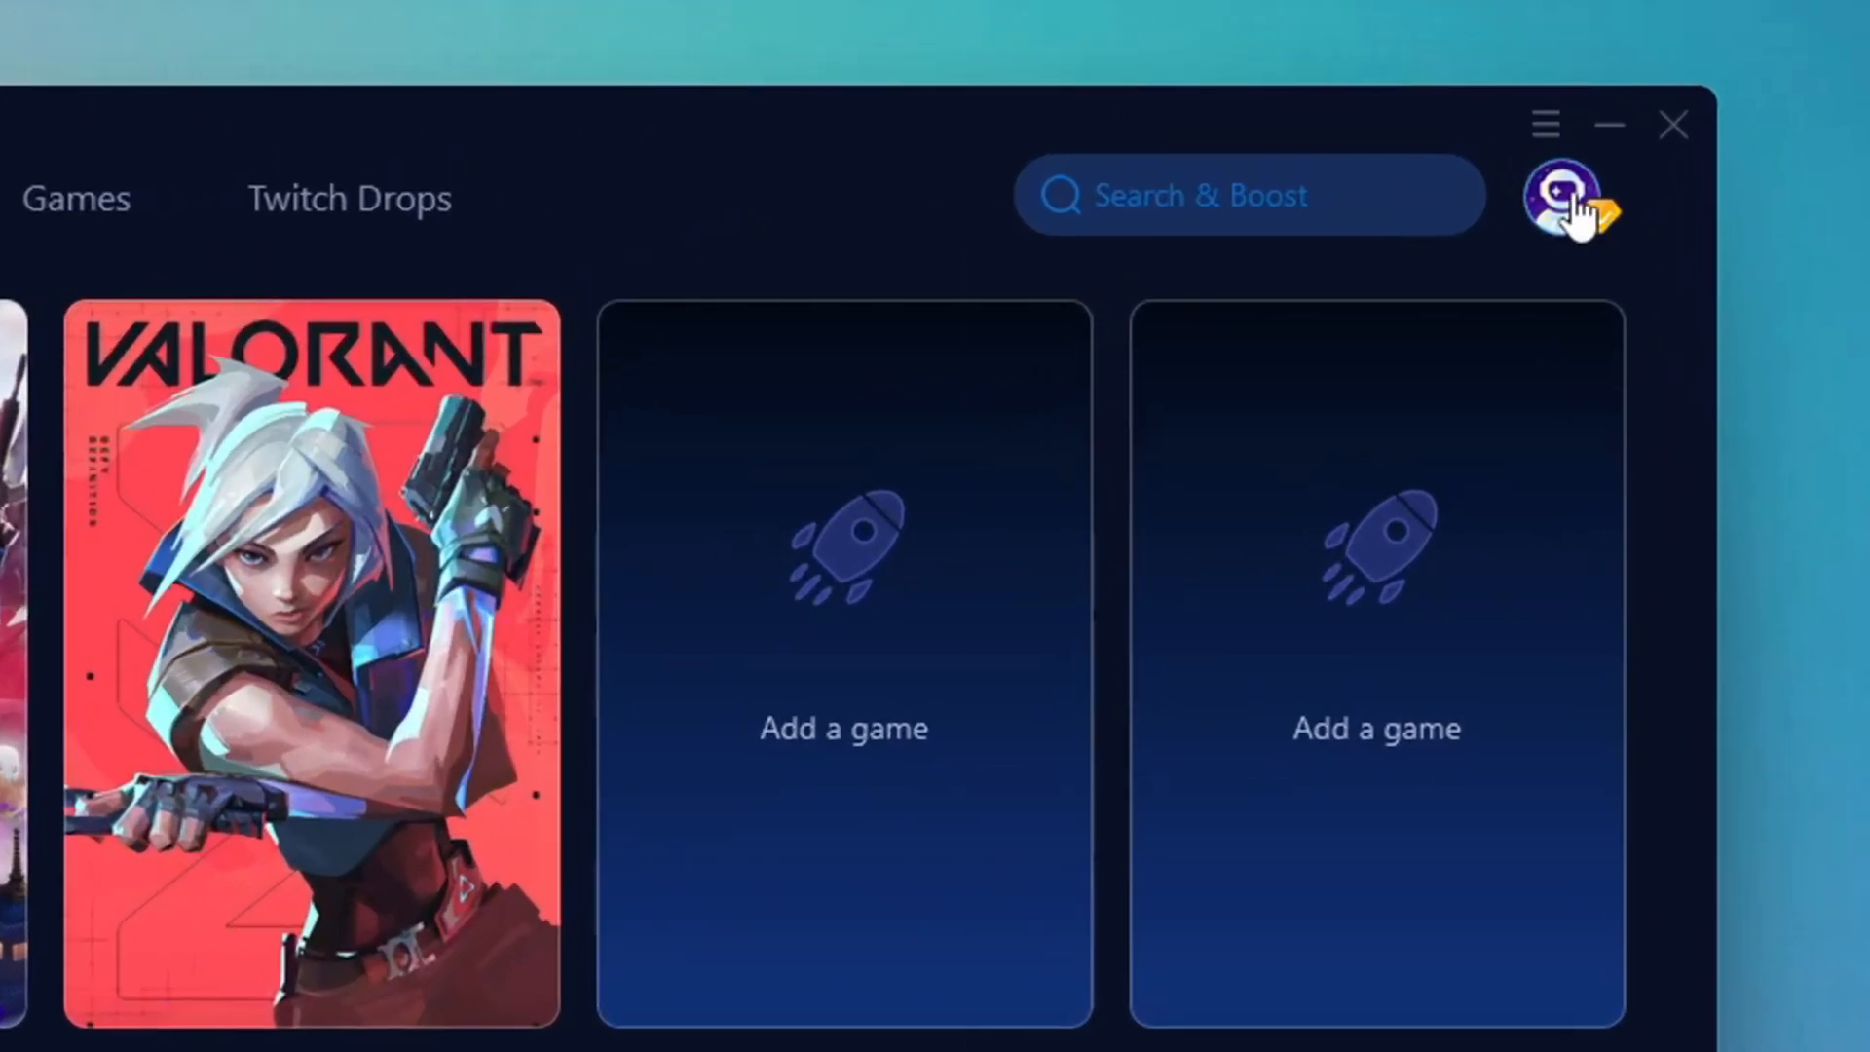
# - Browse the Games catalogue, return to Home, and start boosting Fortnite
pyautogui.click(1569, 208)
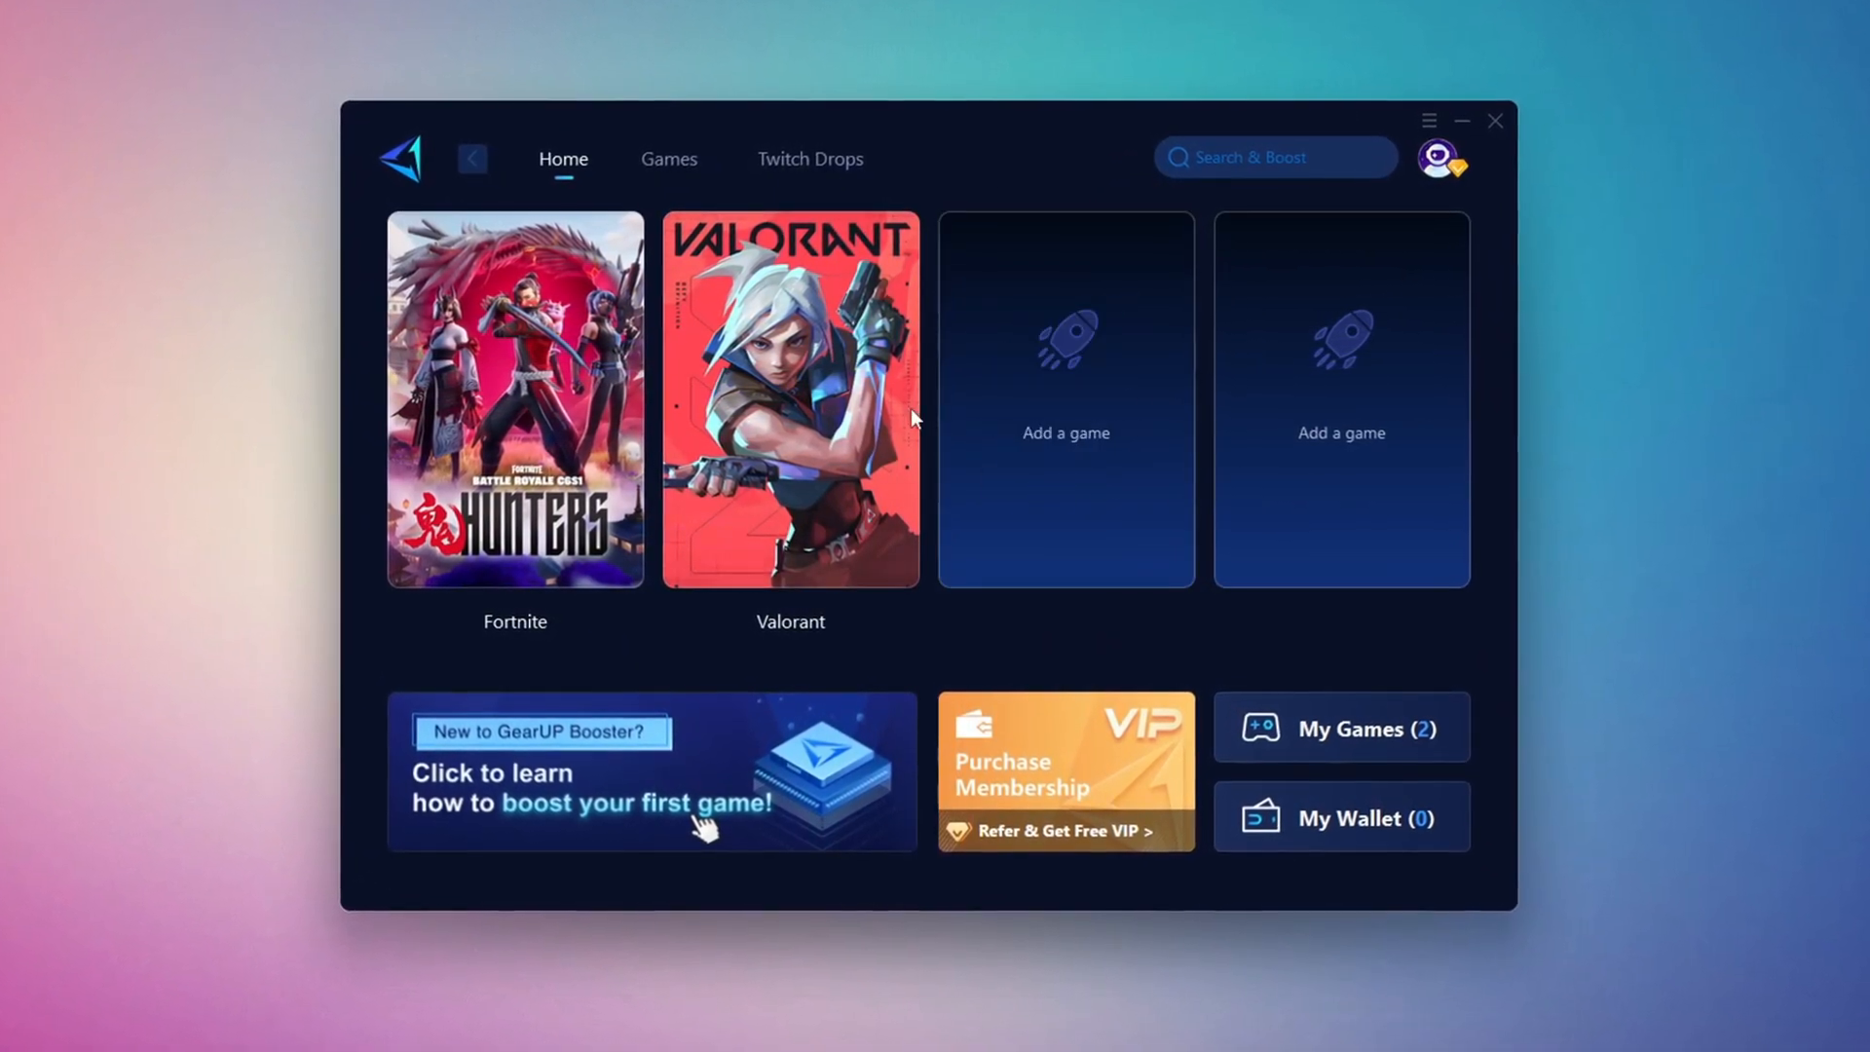
pyautogui.click(662, 153)
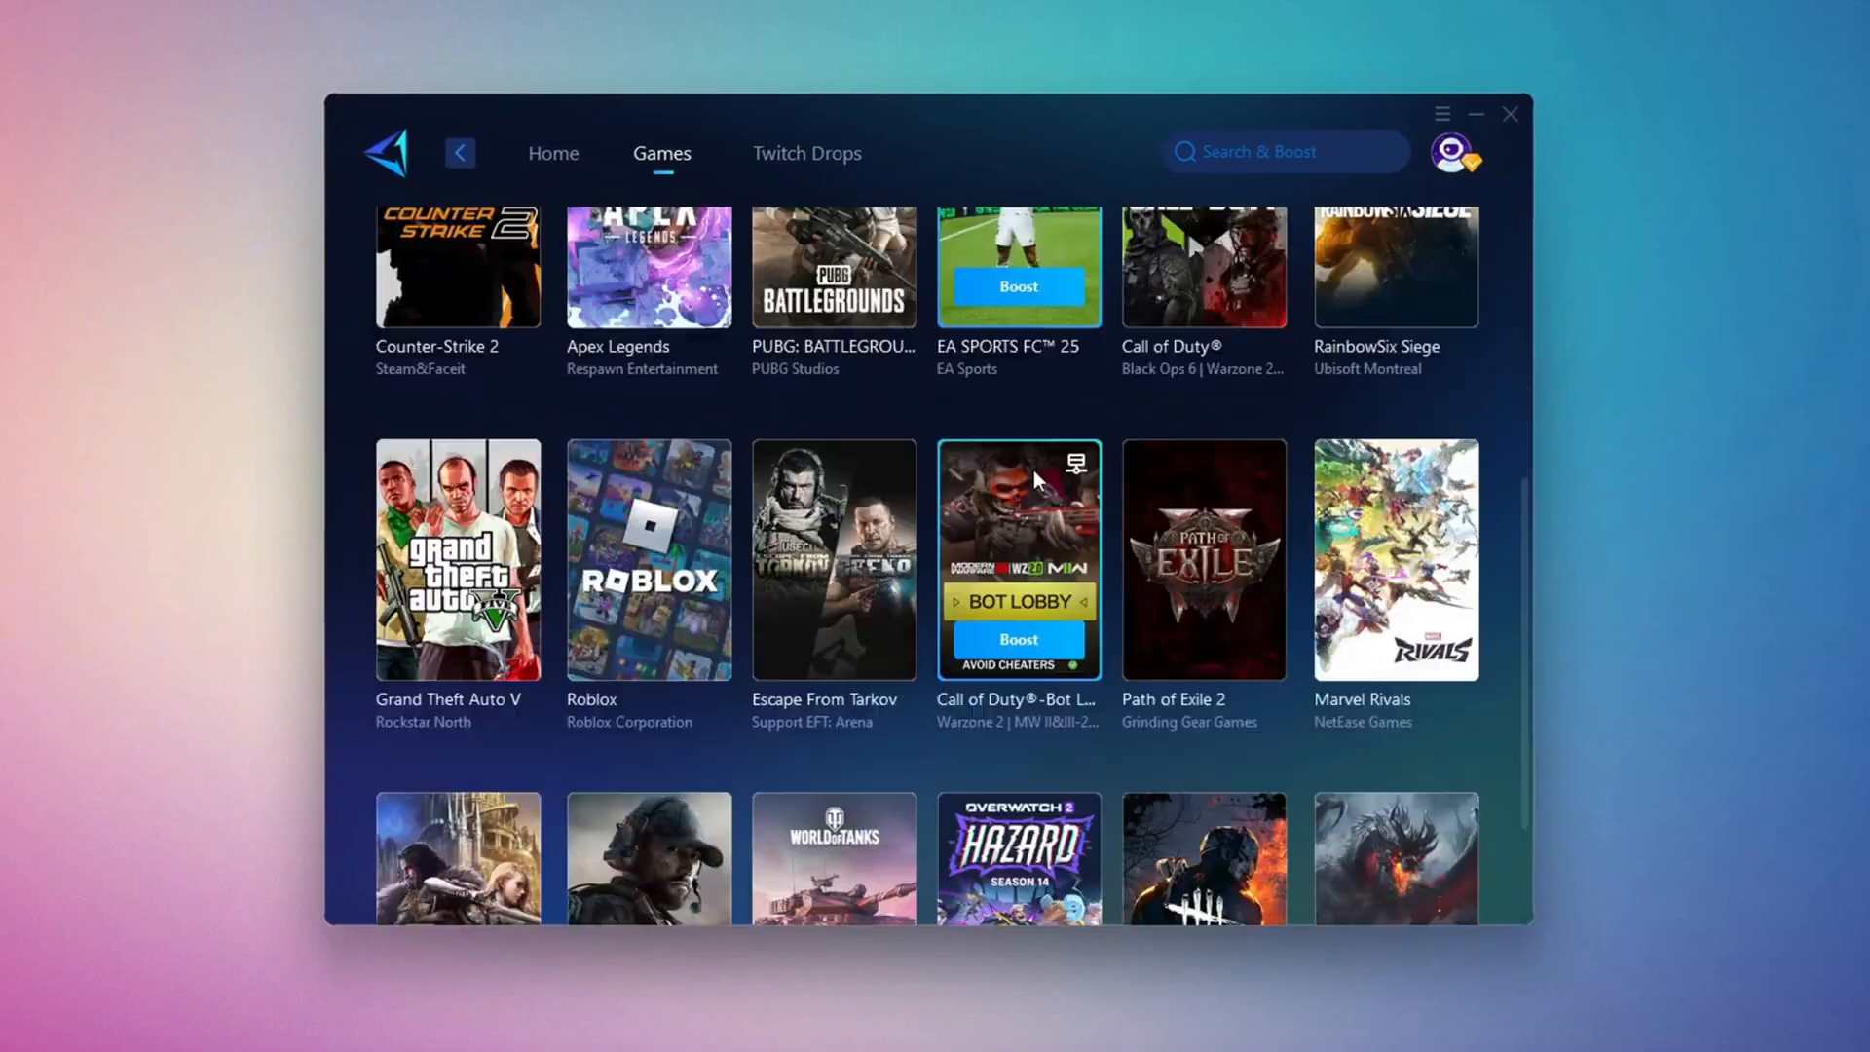
pyautogui.scroll(-3)
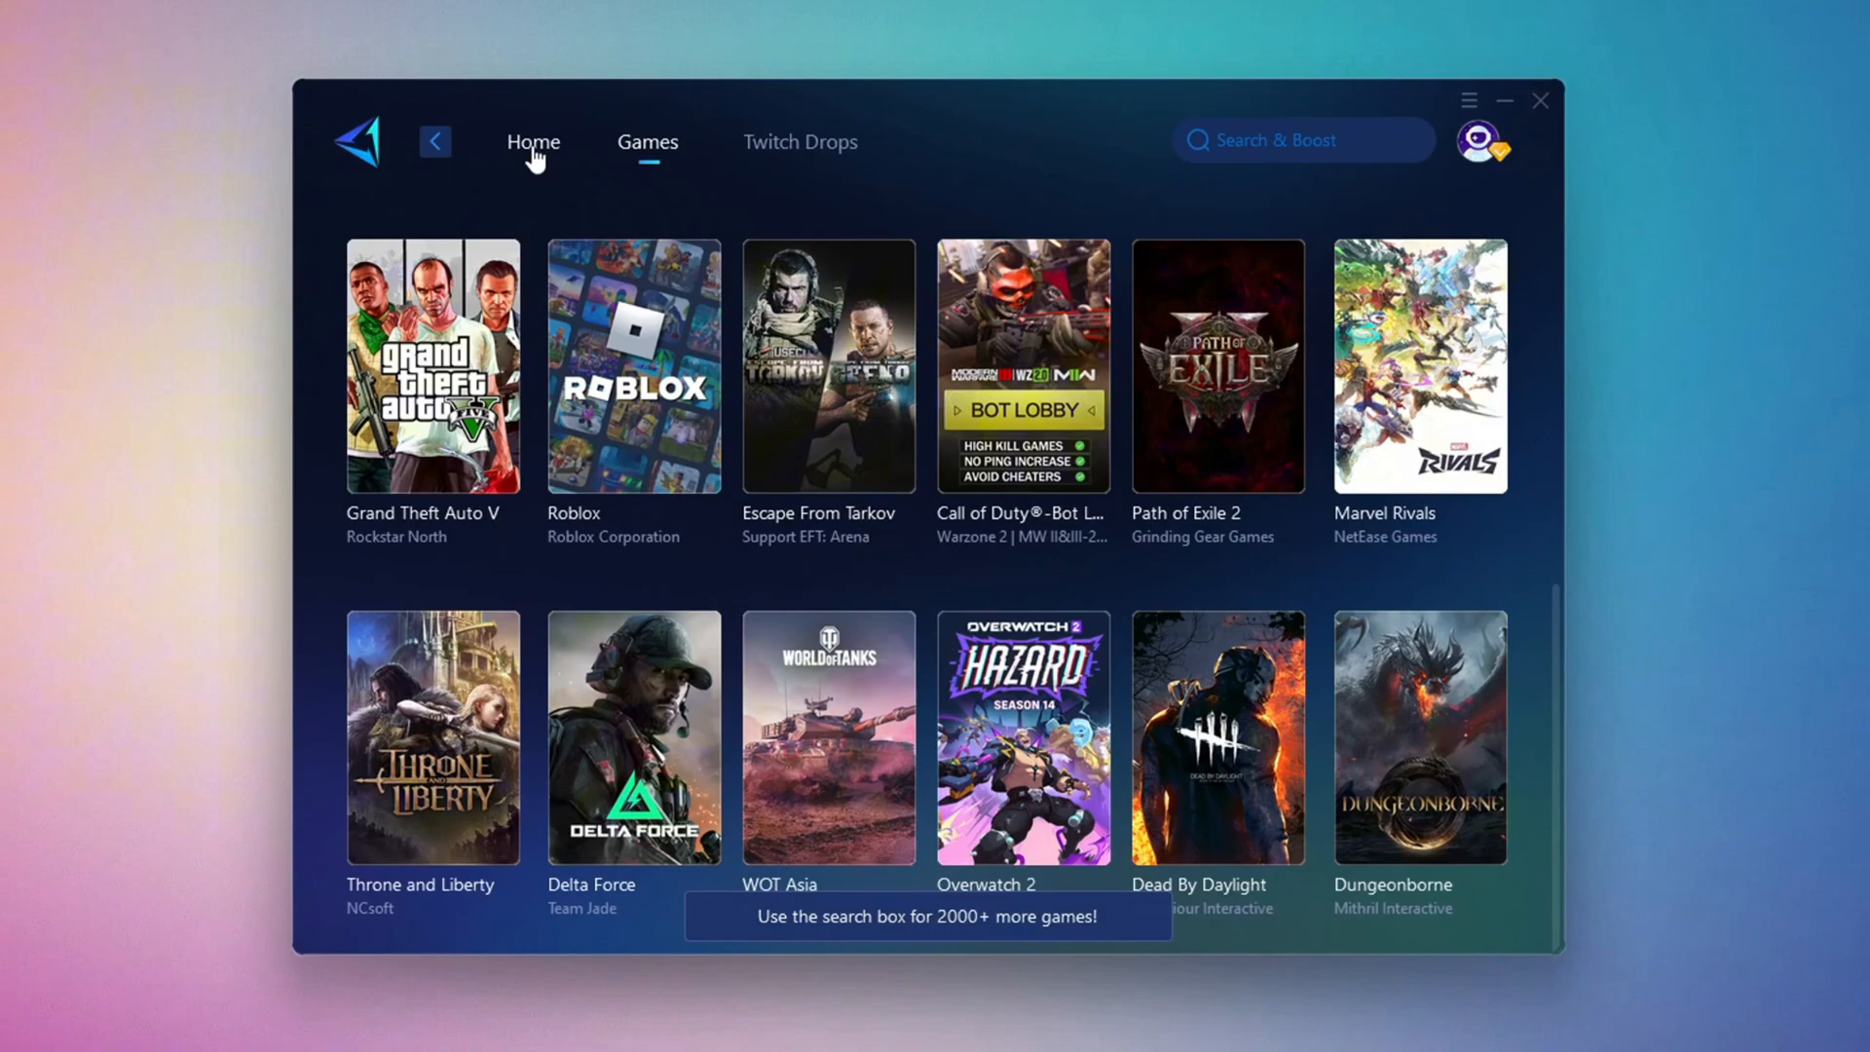
pyautogui.click(531, 142)
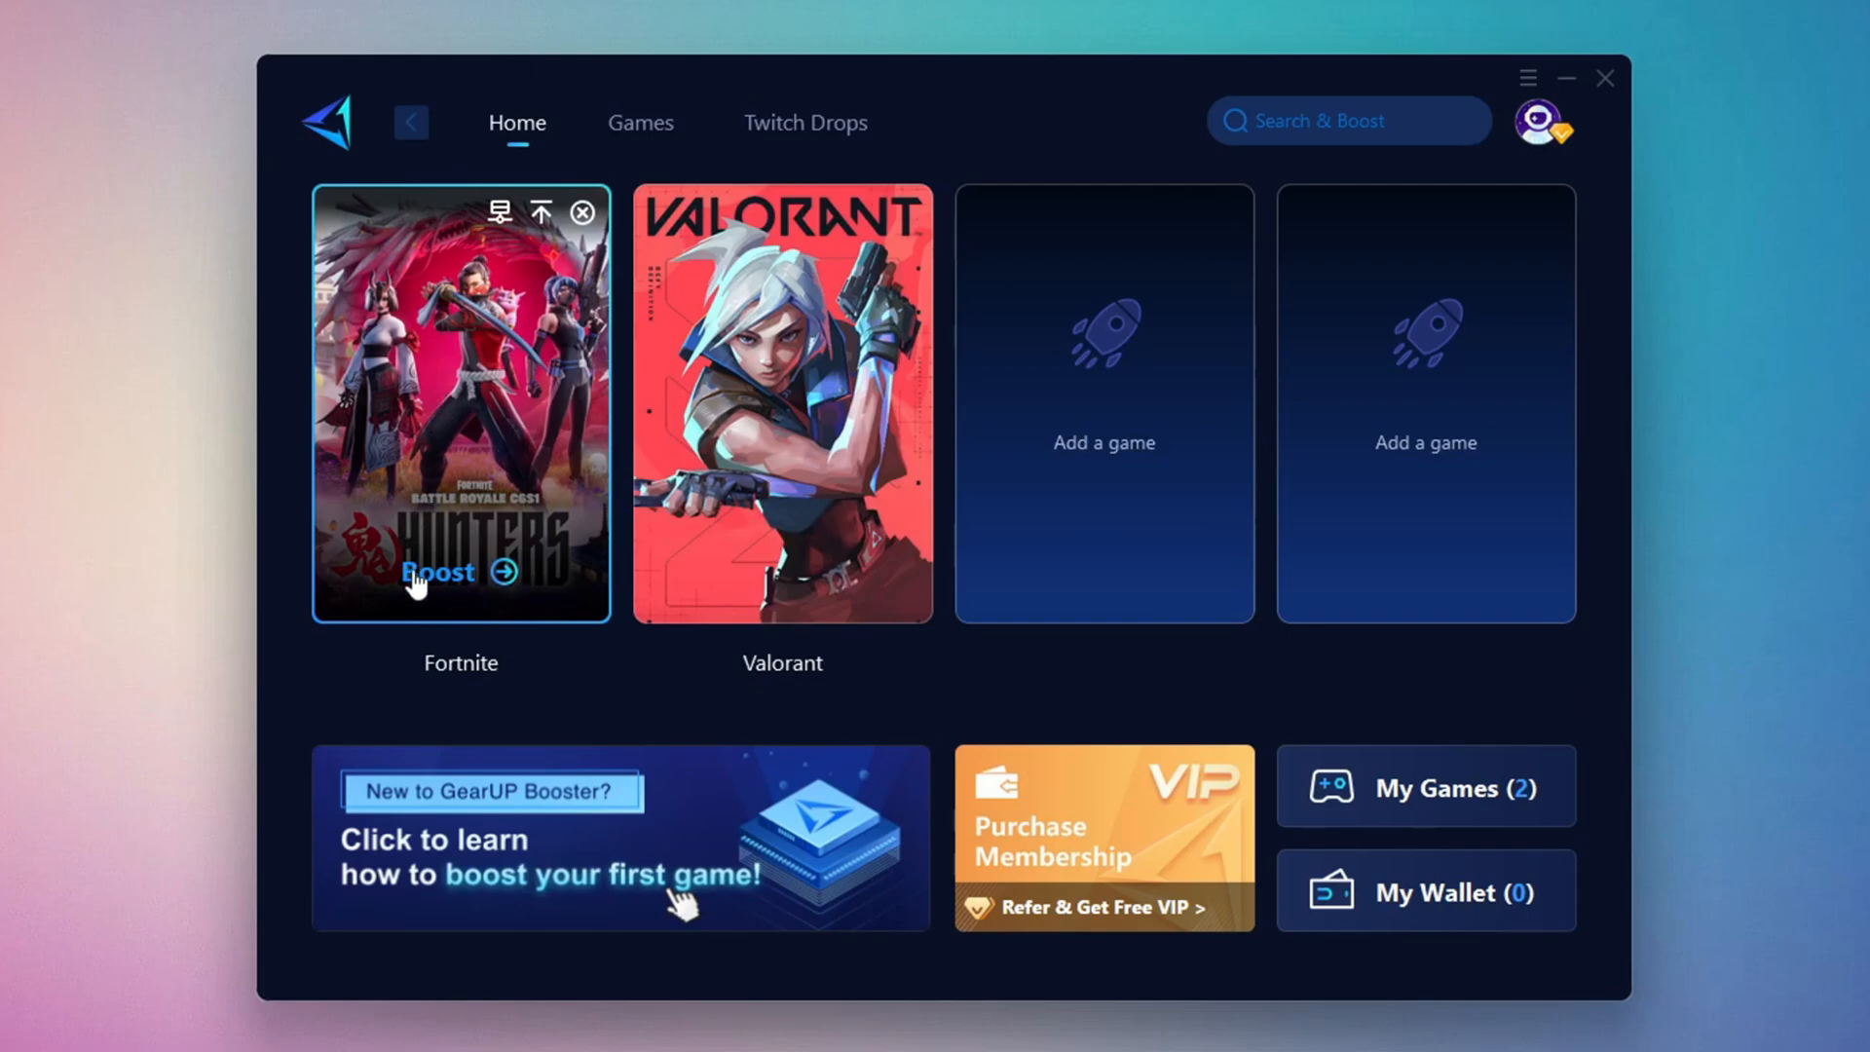
pyautogui.moveTo(467, 323)
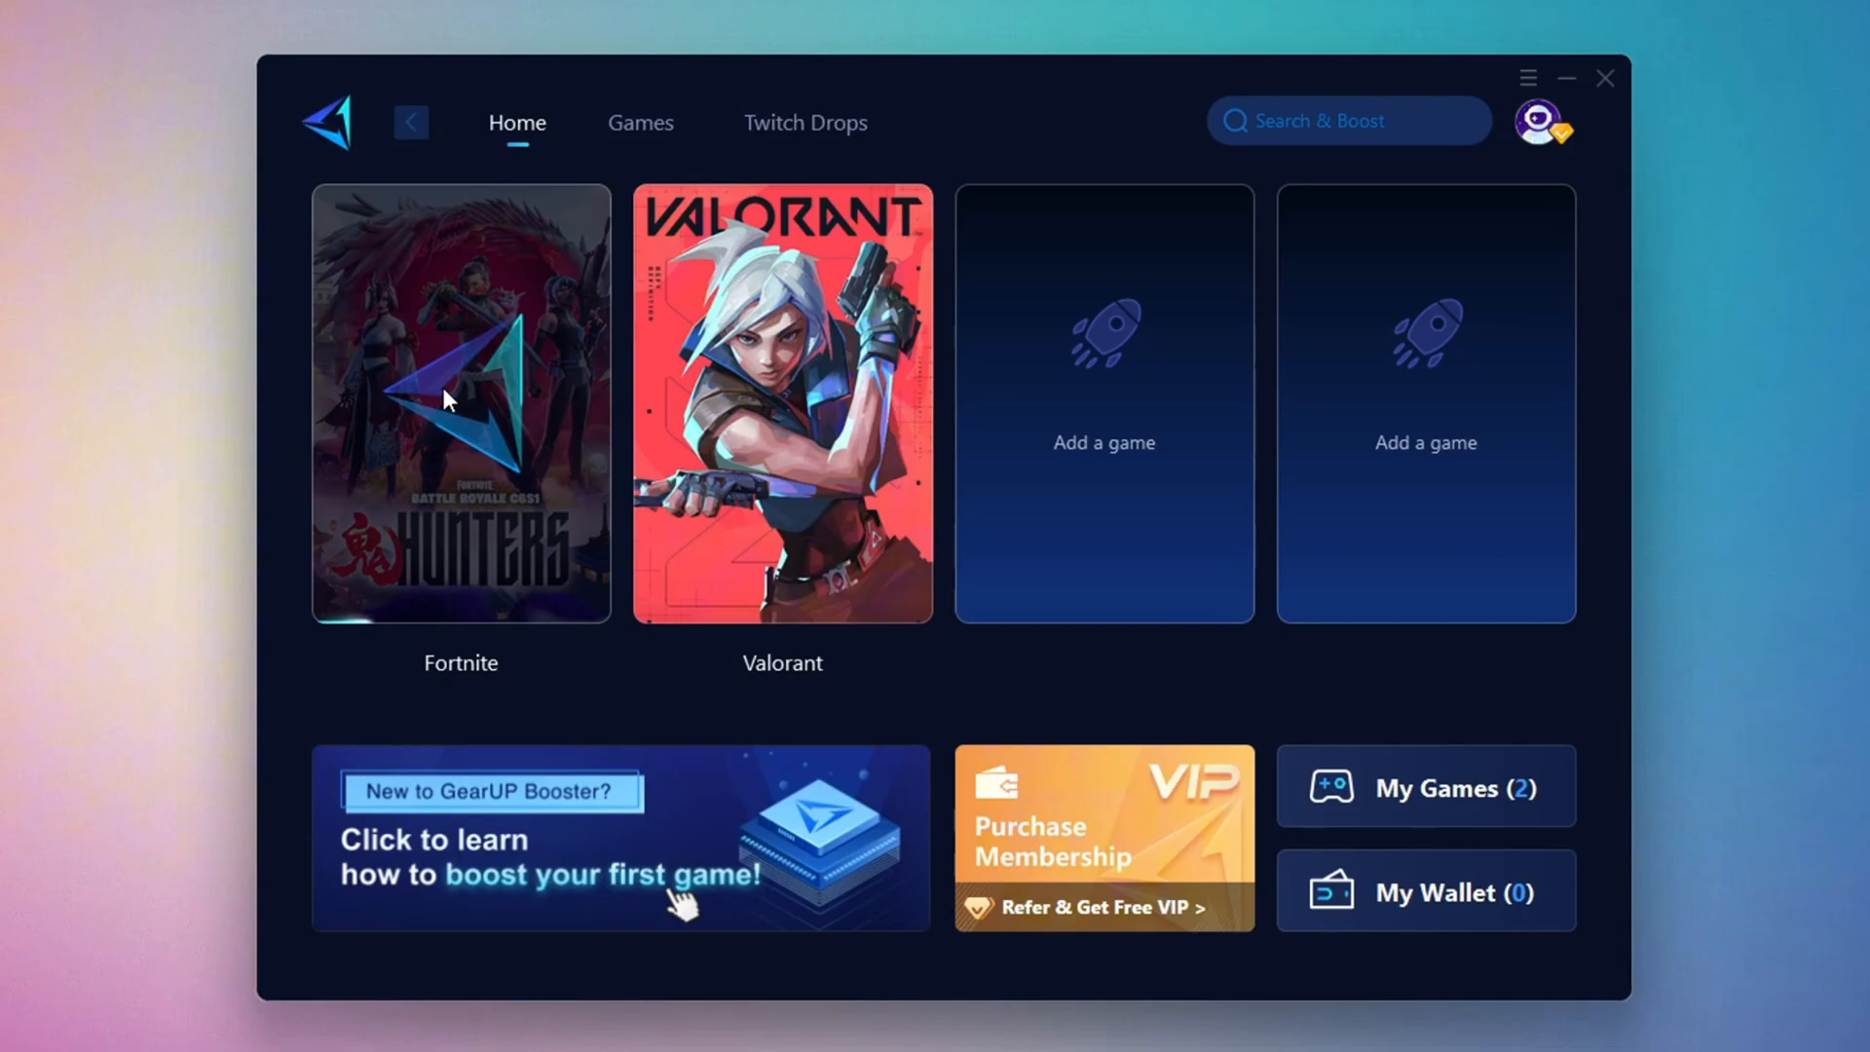
pyautogui.click(461, 403)
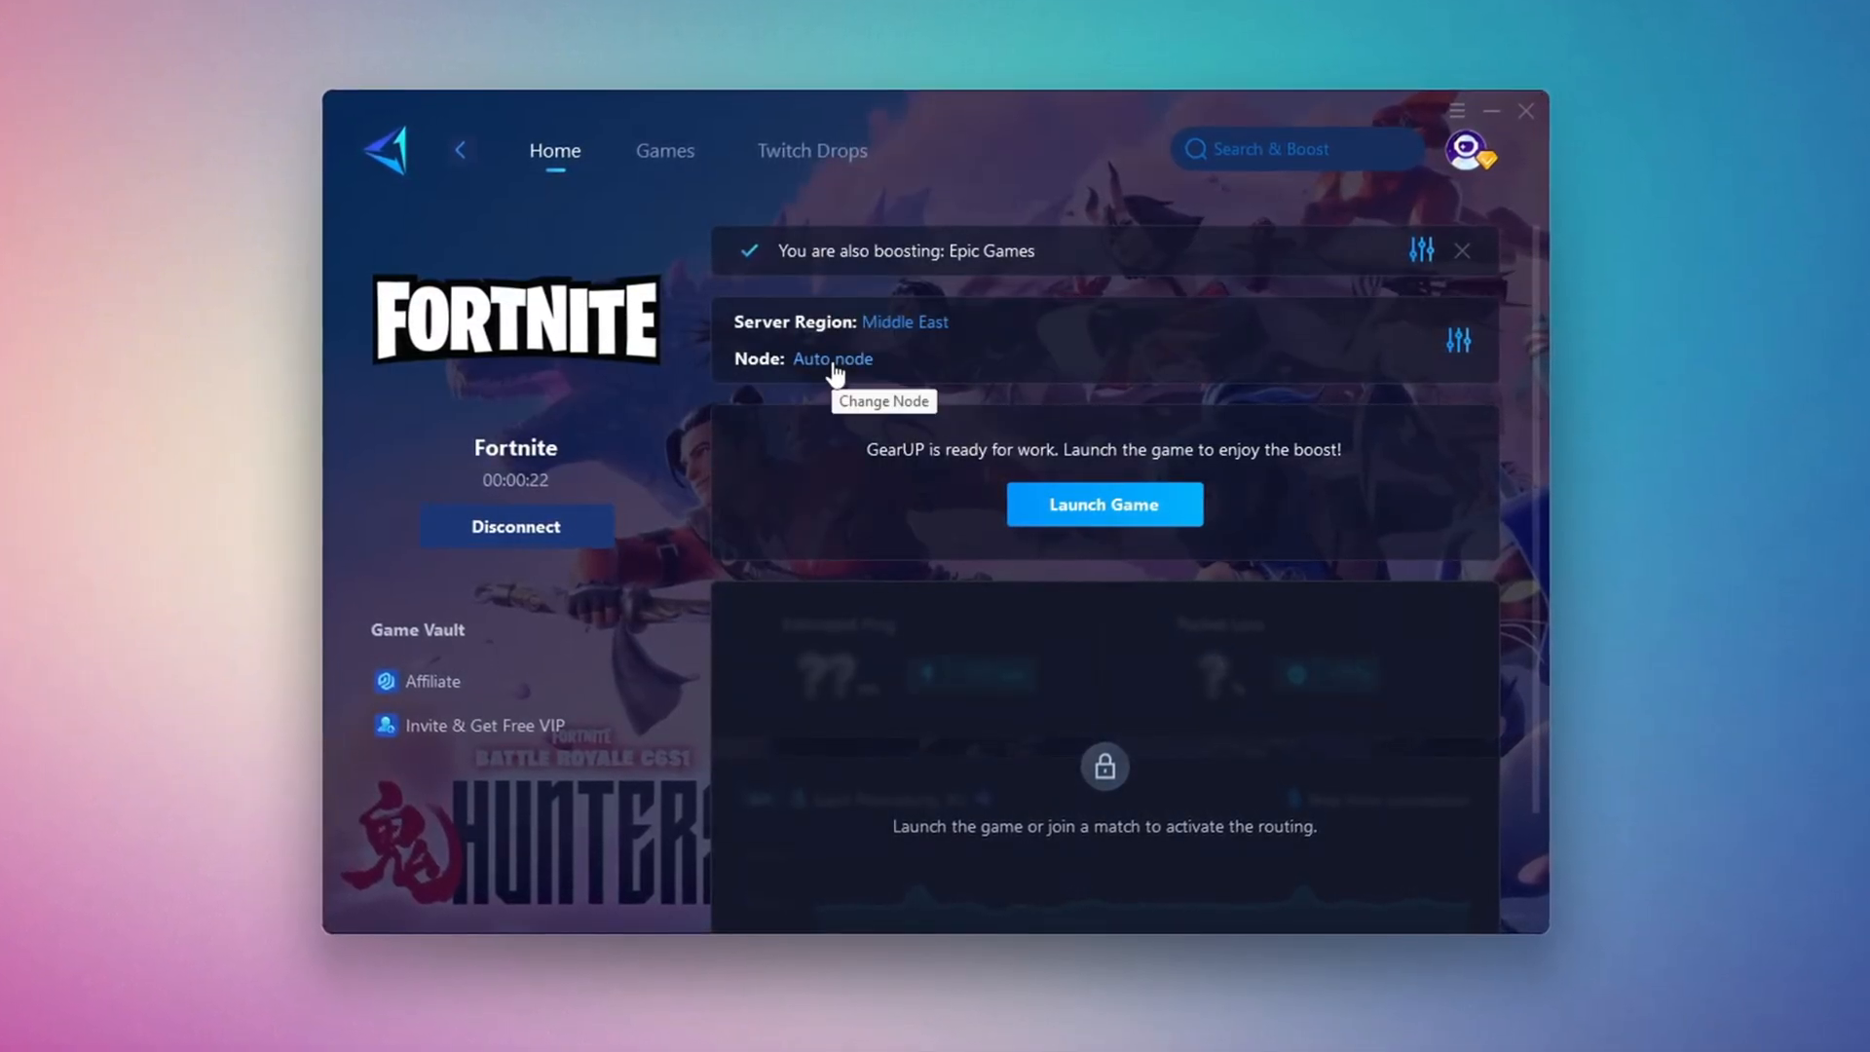
# - Confirm Fortnite's automatic Middle East node and close the GearUP Booster window
pyautogui.click(831, 360)
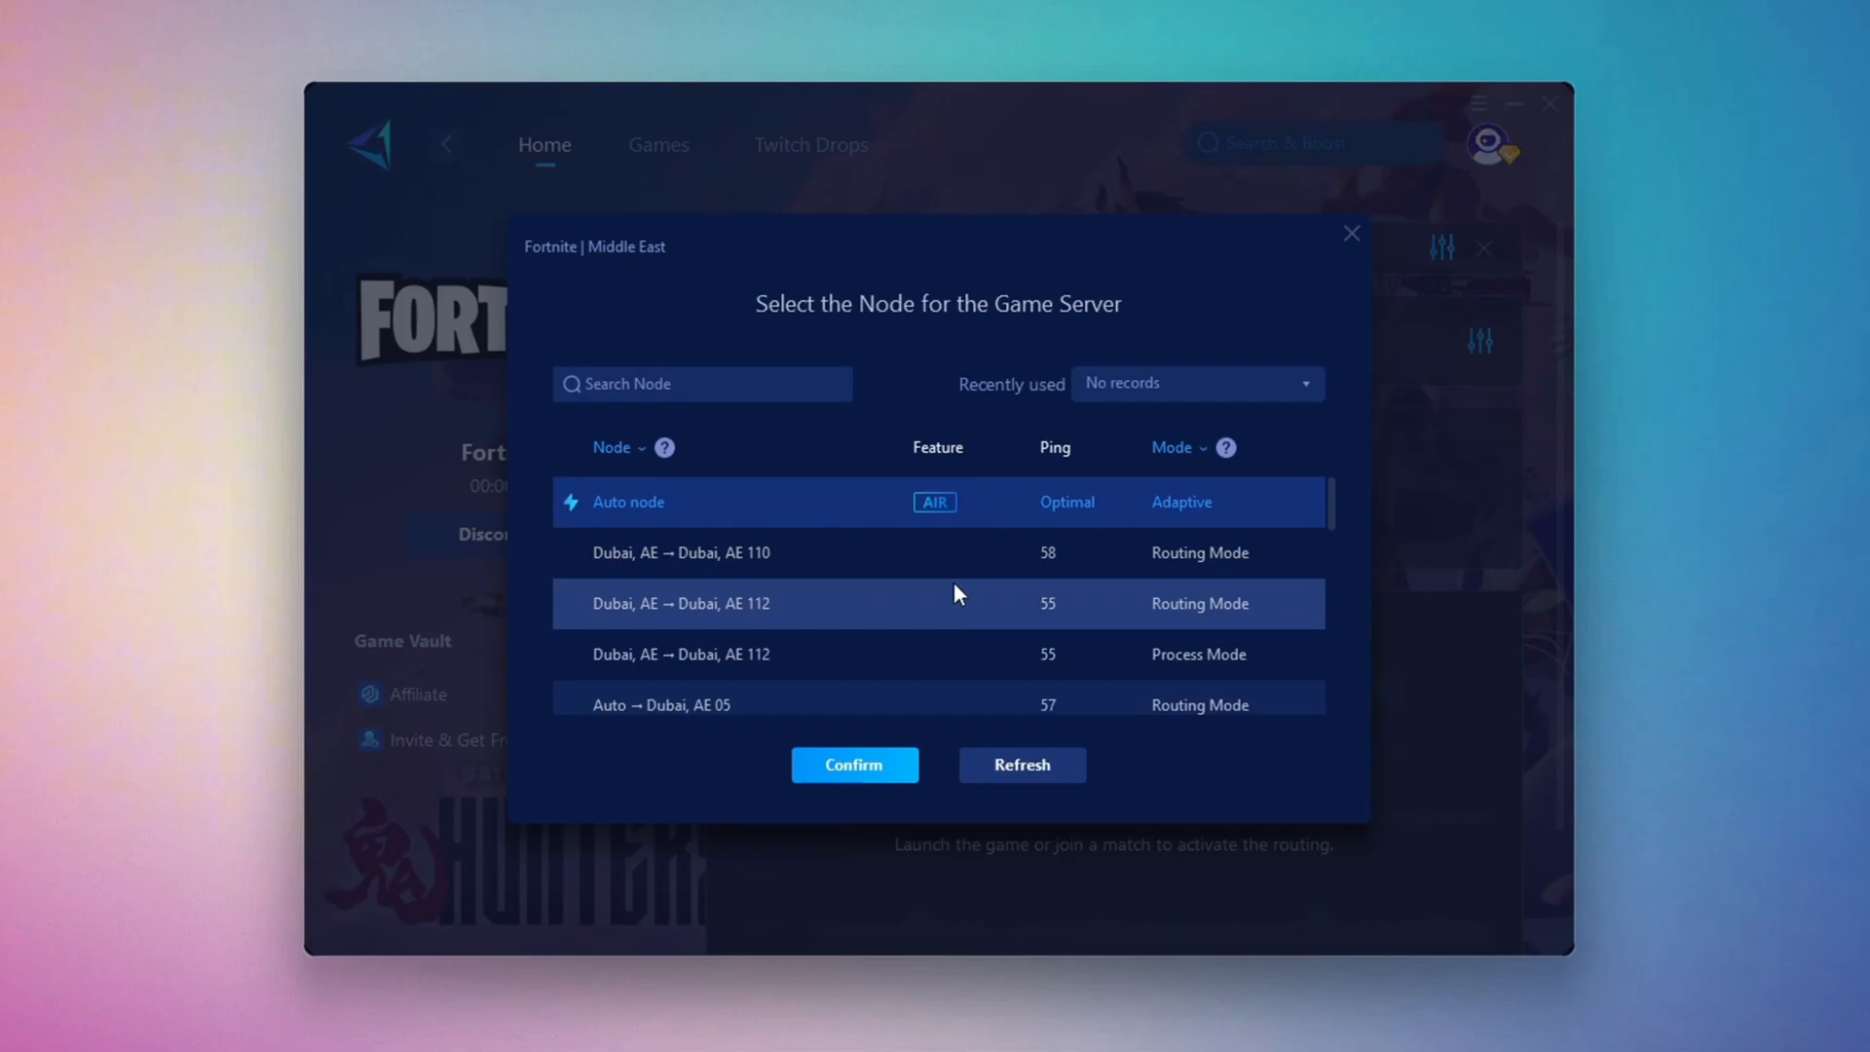
pyautogui.click(853, 764)
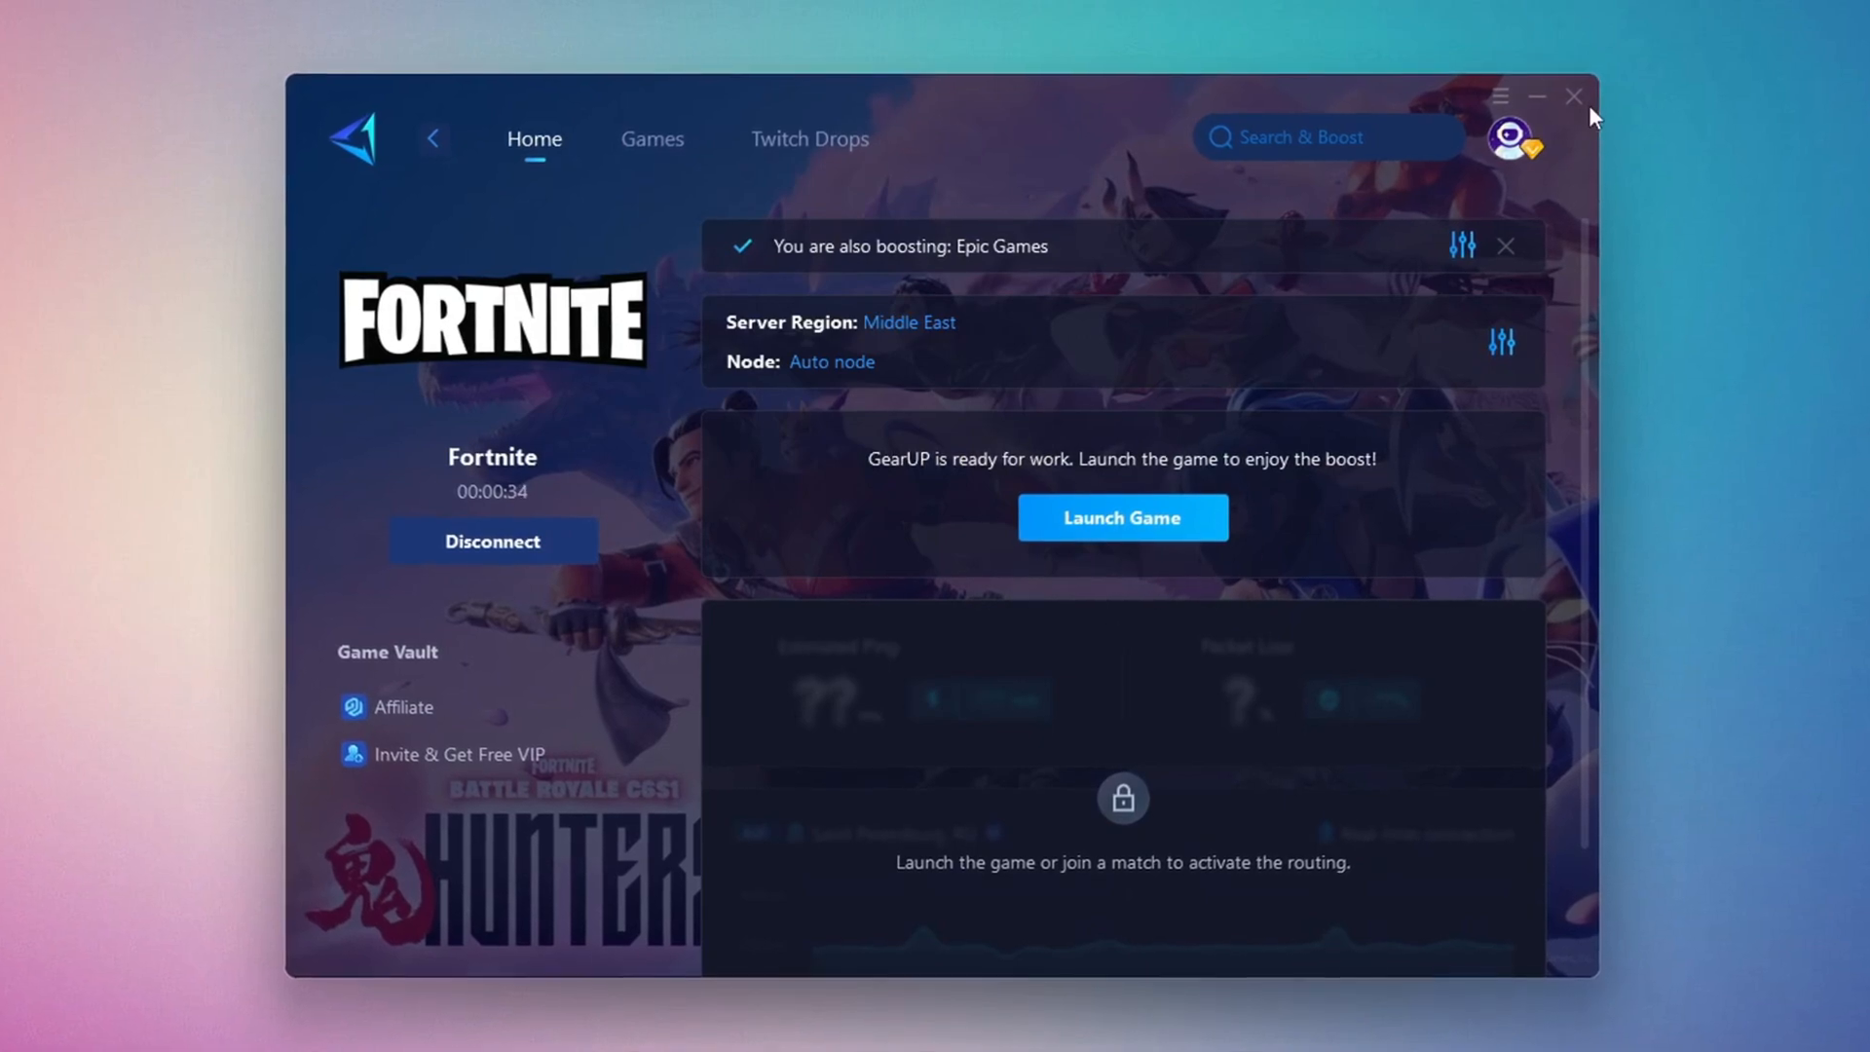
pyautogui.click(1120, 516)
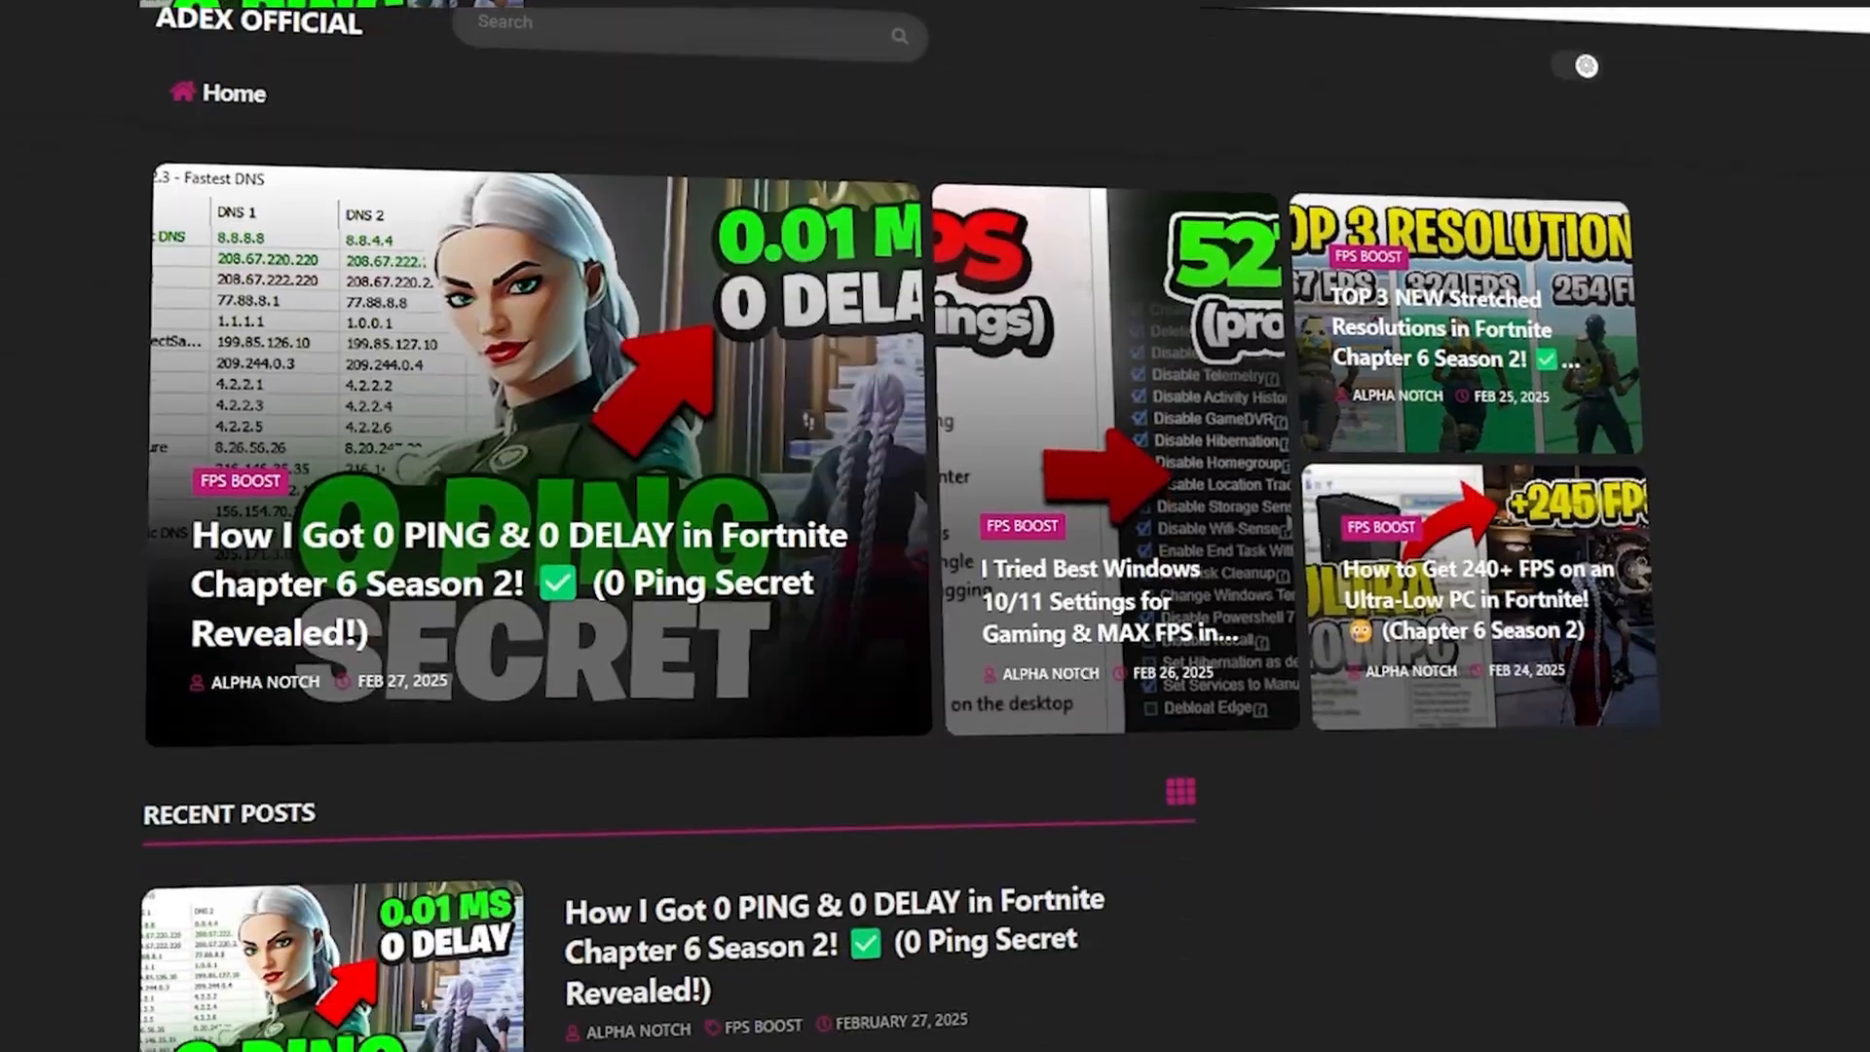
pyautogui.scroll(-3)
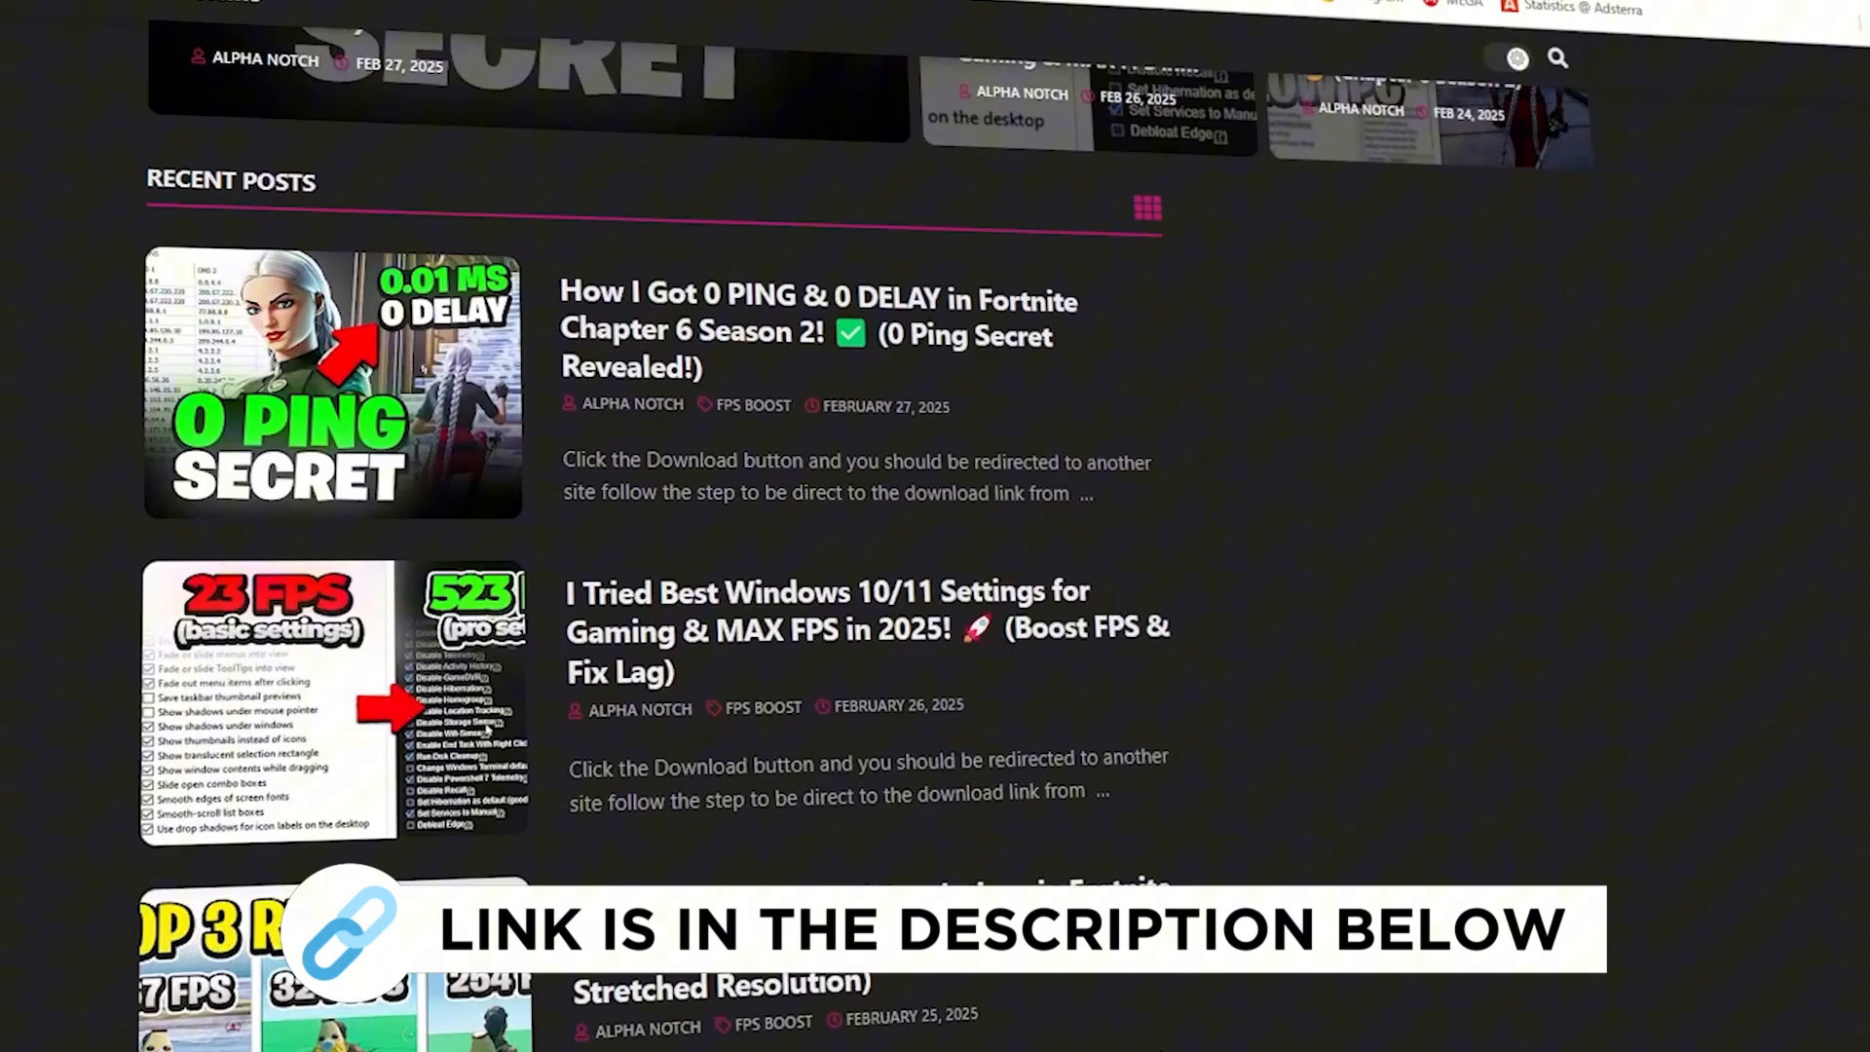
pyautogui.scroll(-3)
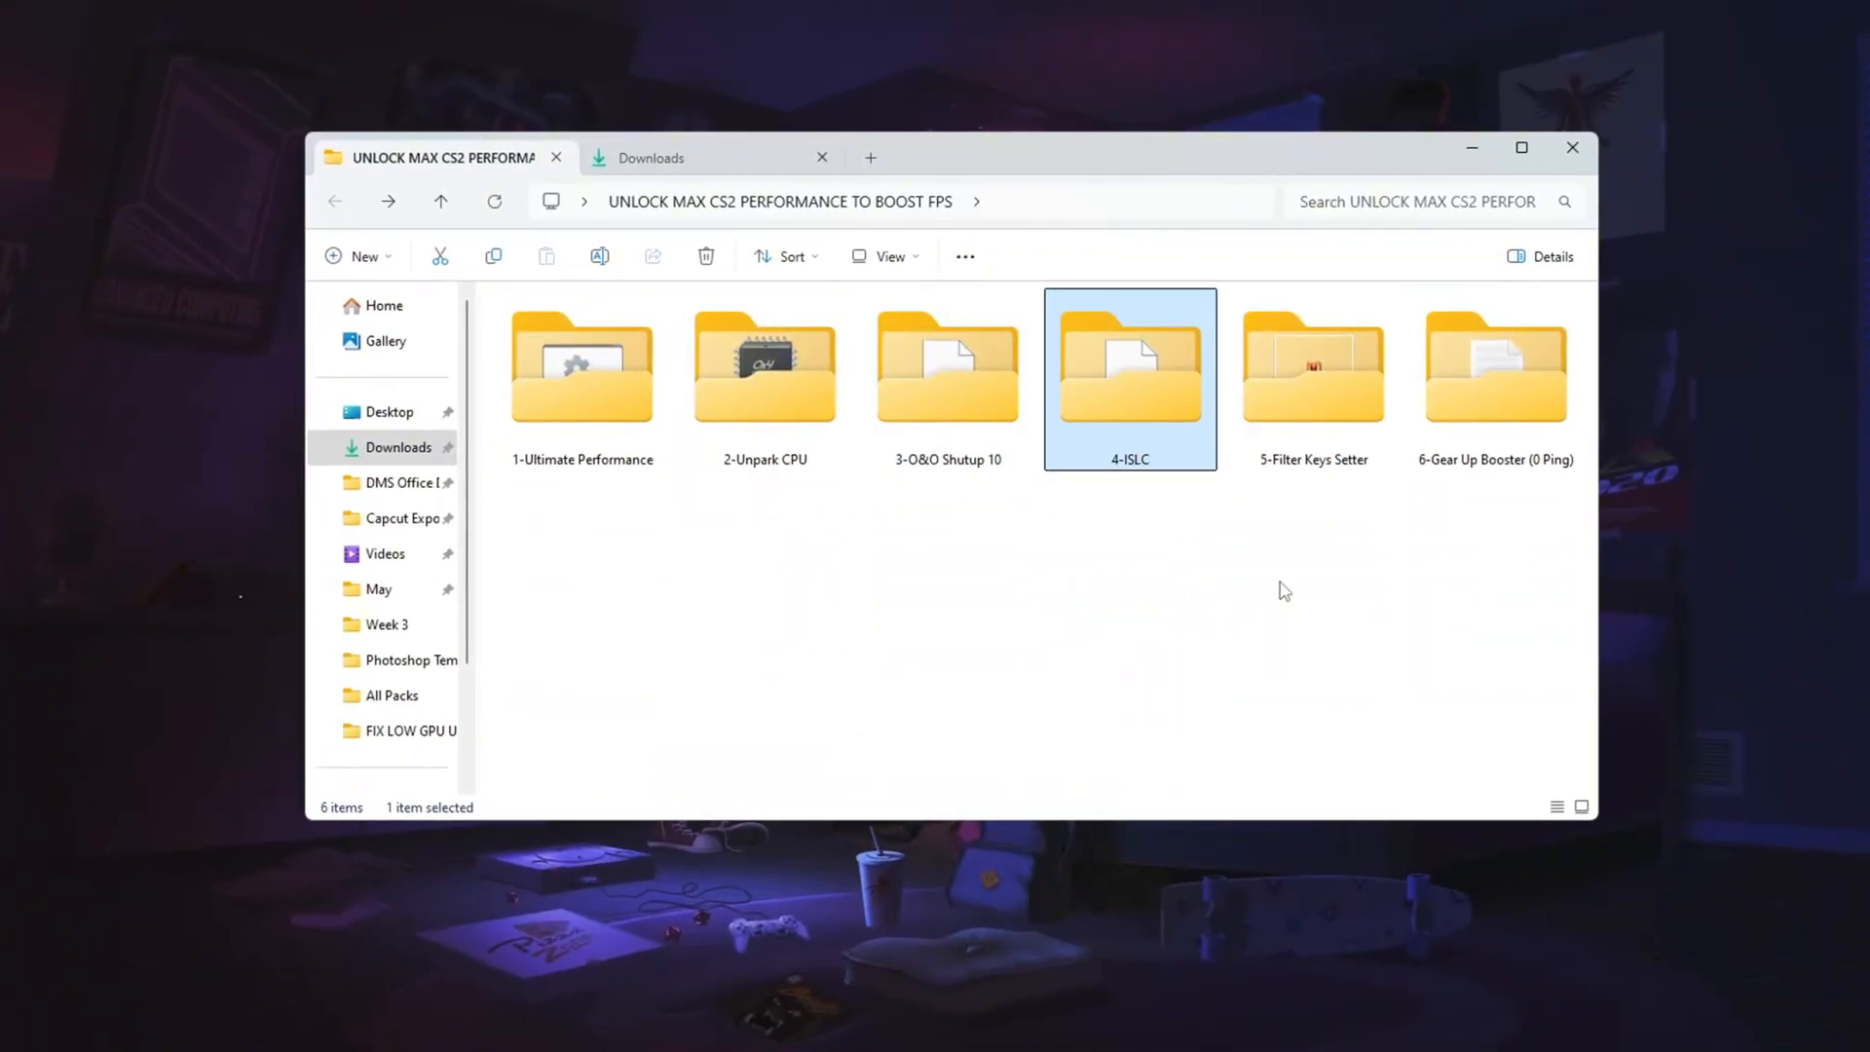
# - Launch Intelligent standby list cleaner ISLC.exe from the 4-ISLC folder
pyautogui.doubleClick(1128, 367)
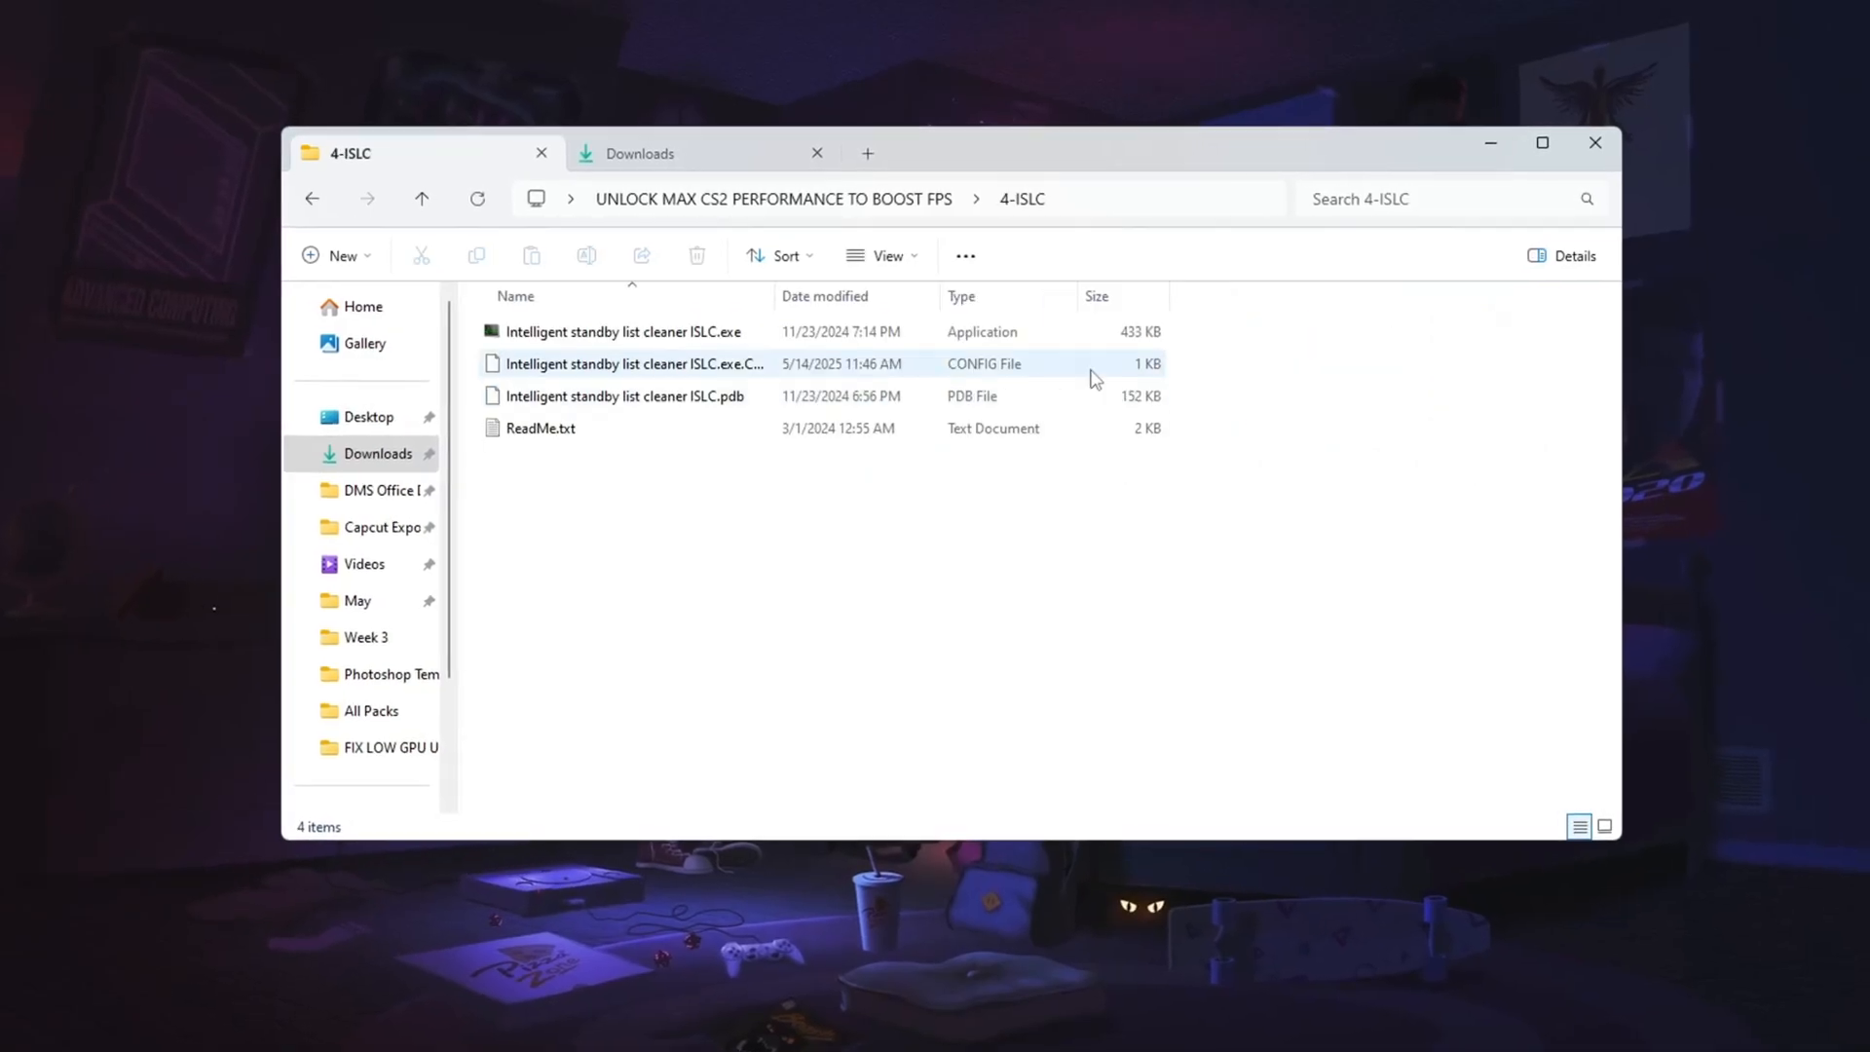
pyautogui.click(621, 333)
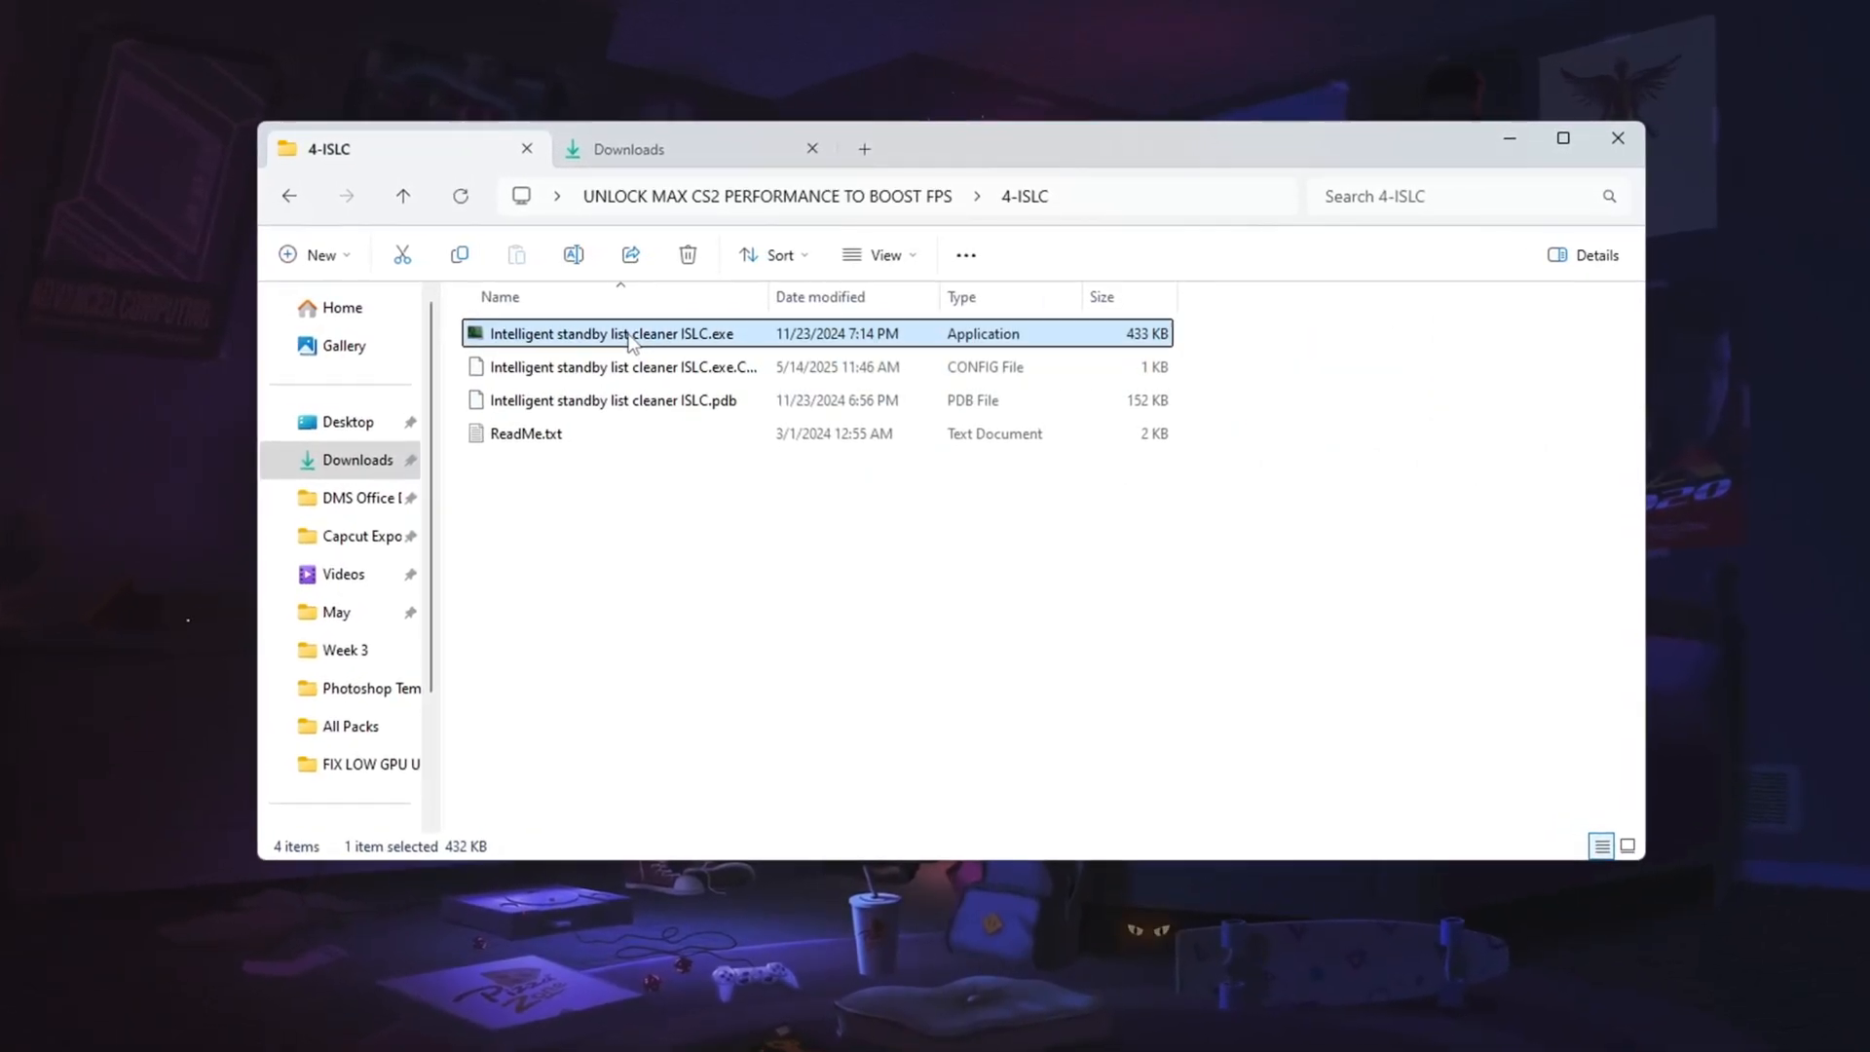
pyautogui.doubleClick(612, 333)
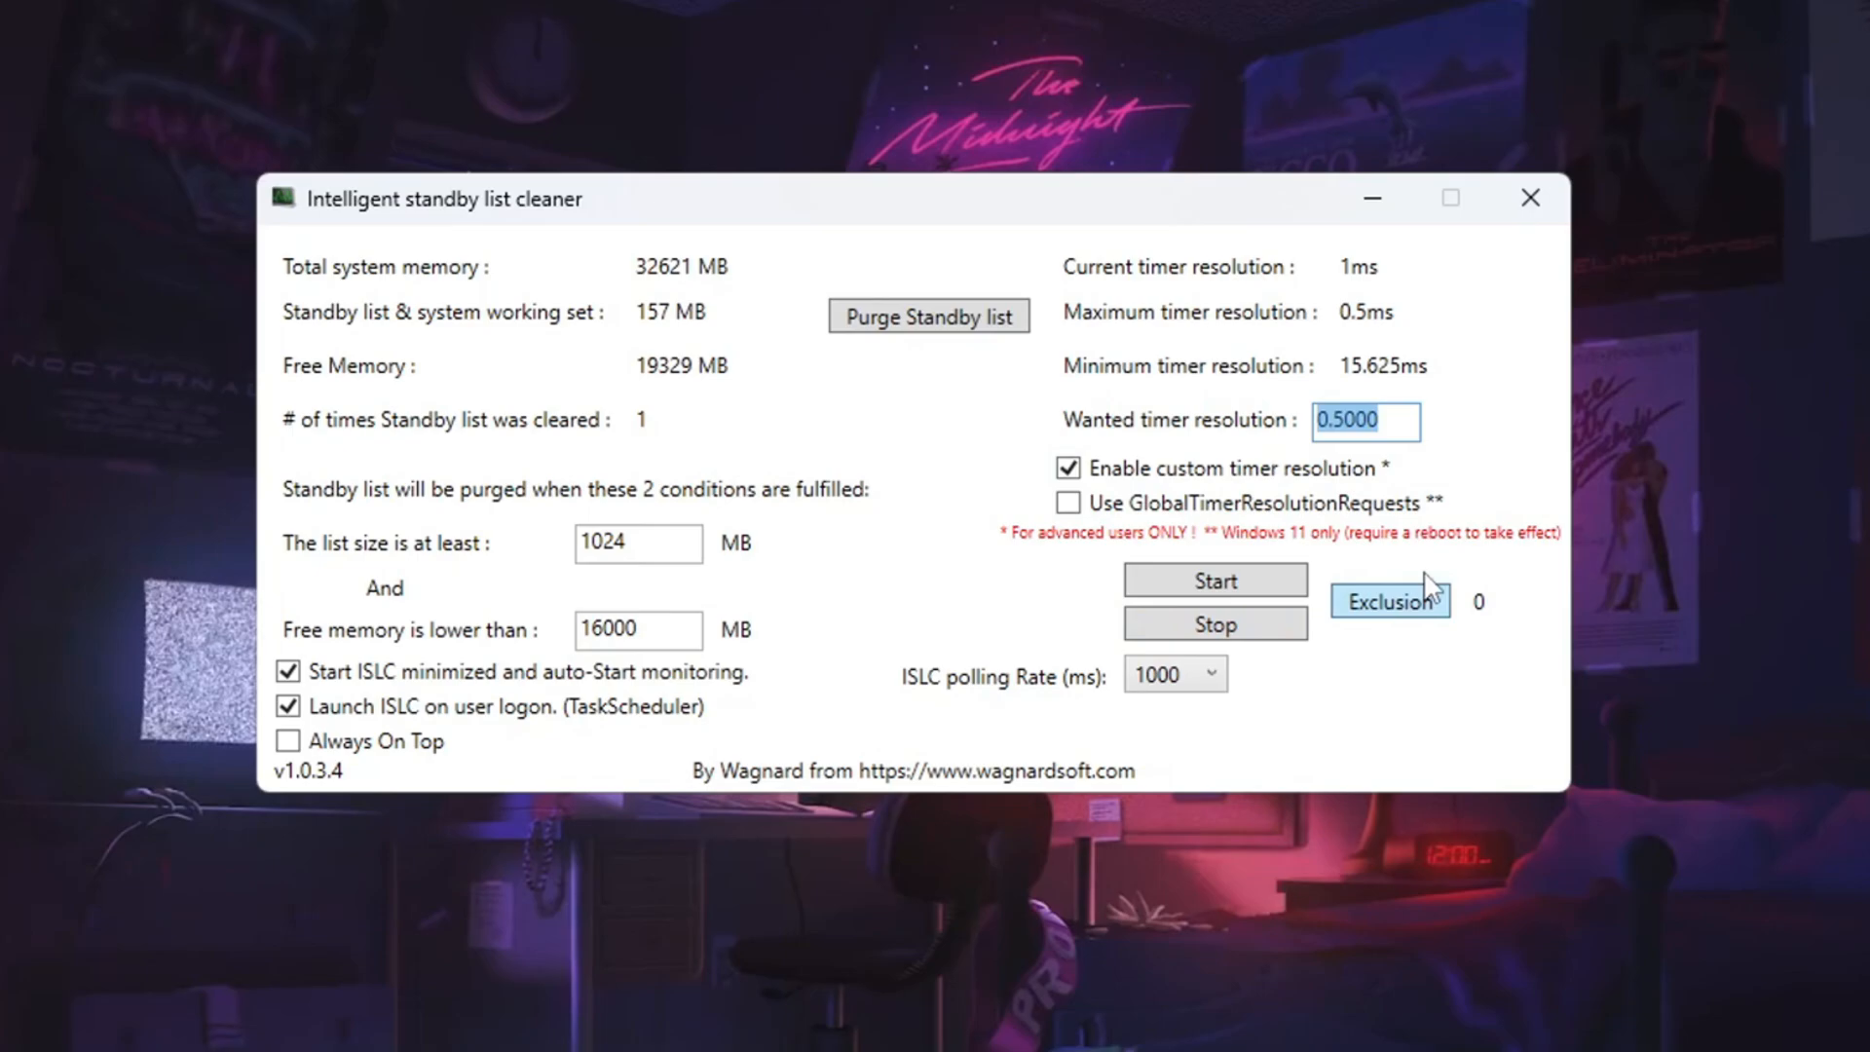
# - Start ISLC monitoring with the polling rate kept at 1000 ms
pyautogui.click(1214, 682)
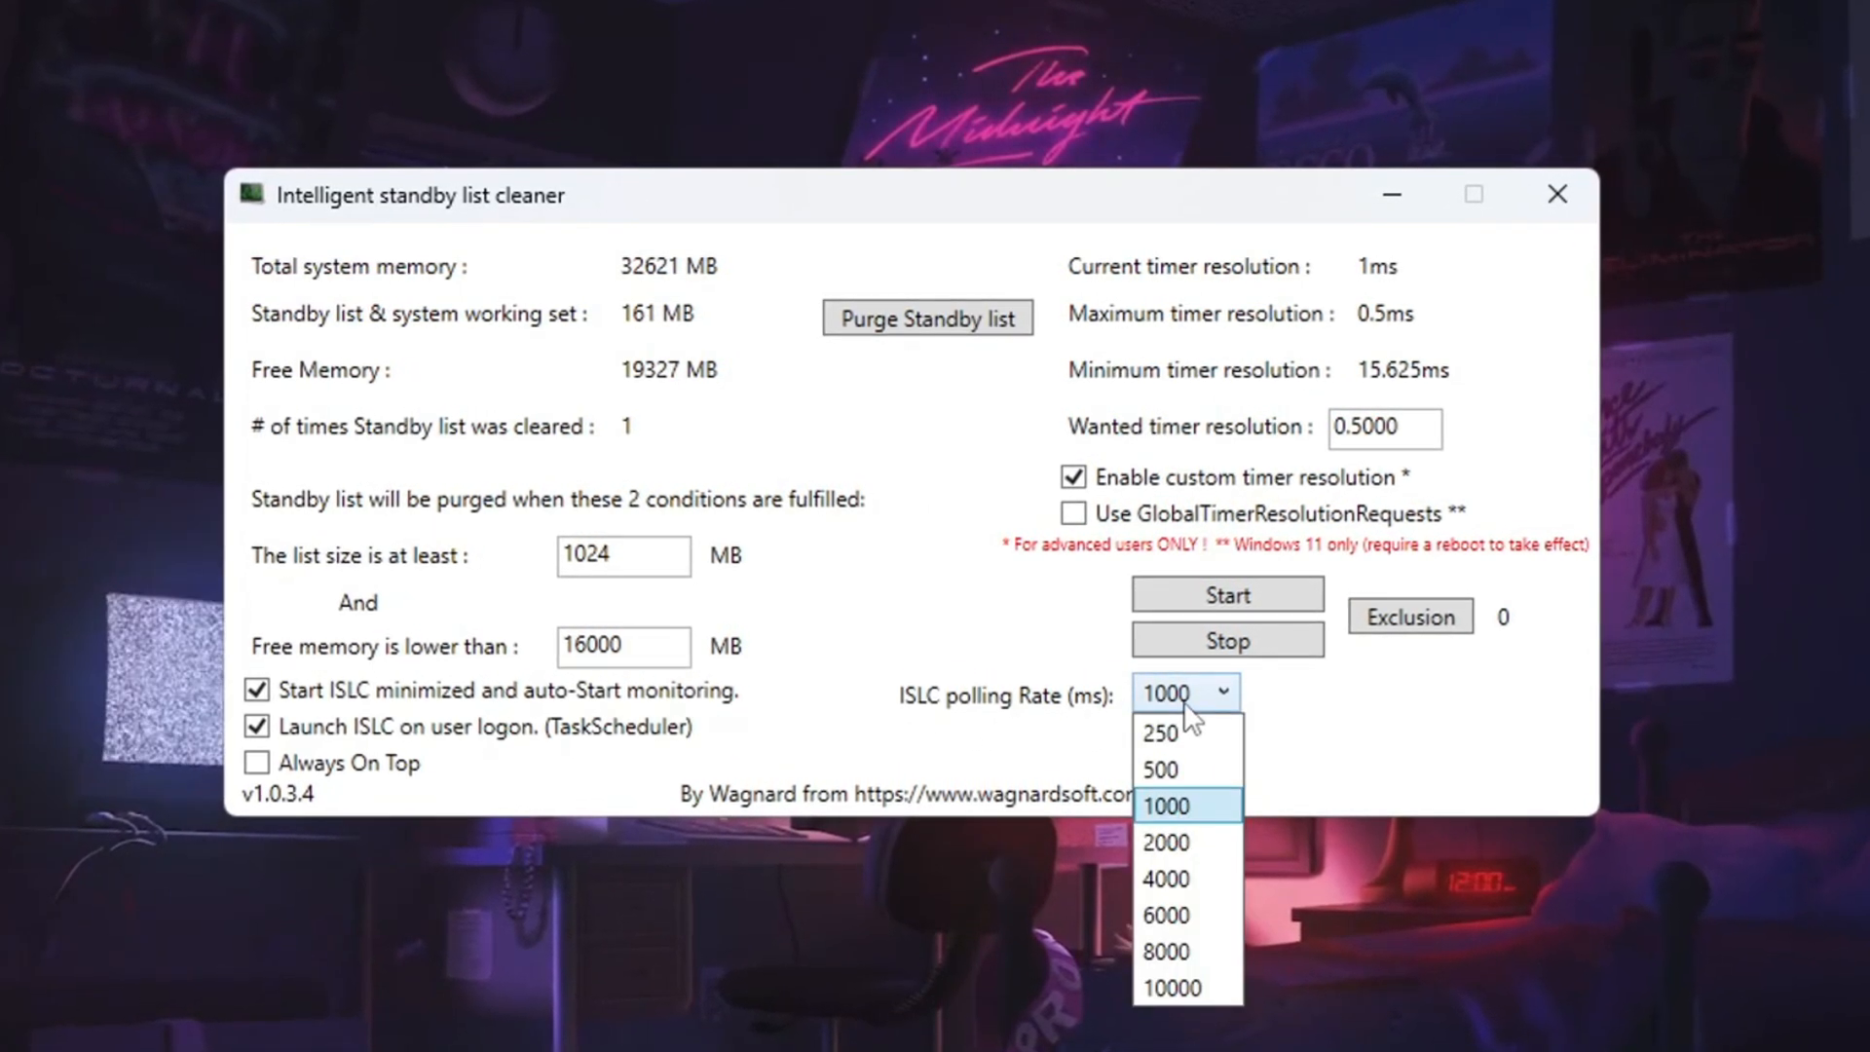
pyautogui.click(1185, 988)
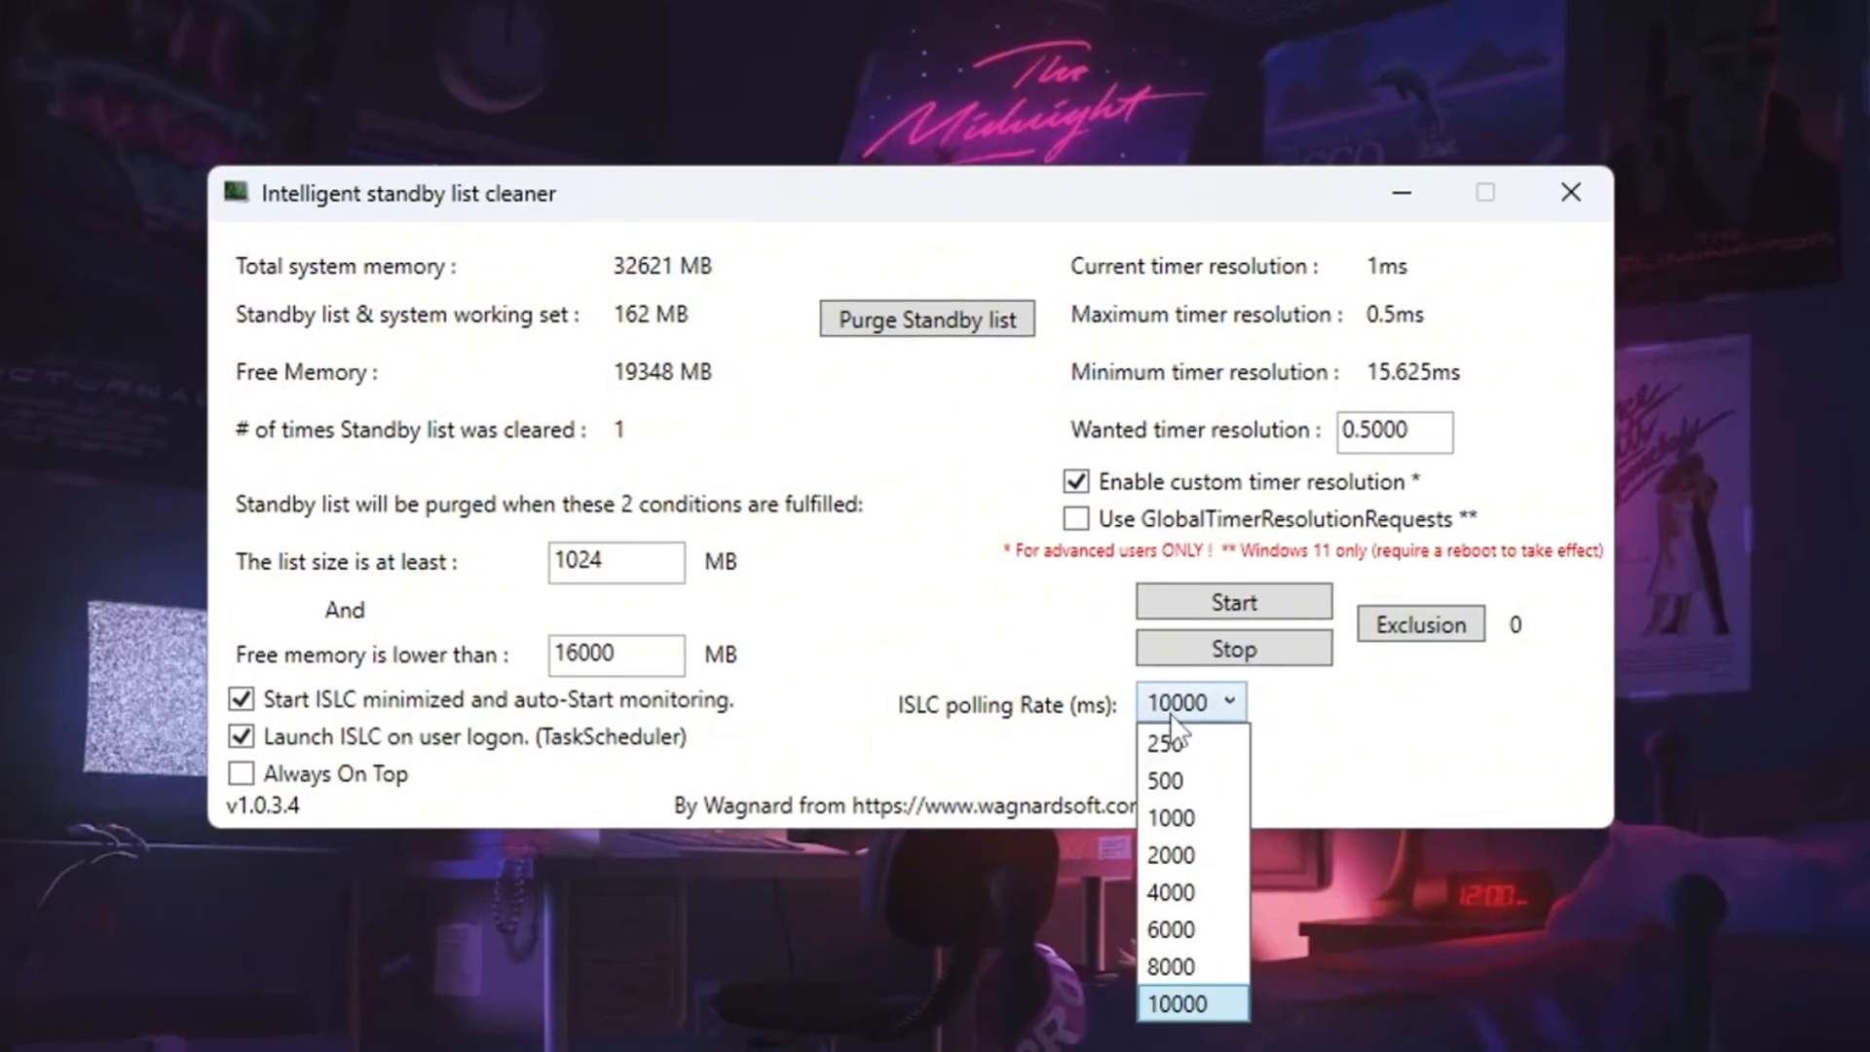
pyautogui.click(1171, 818)
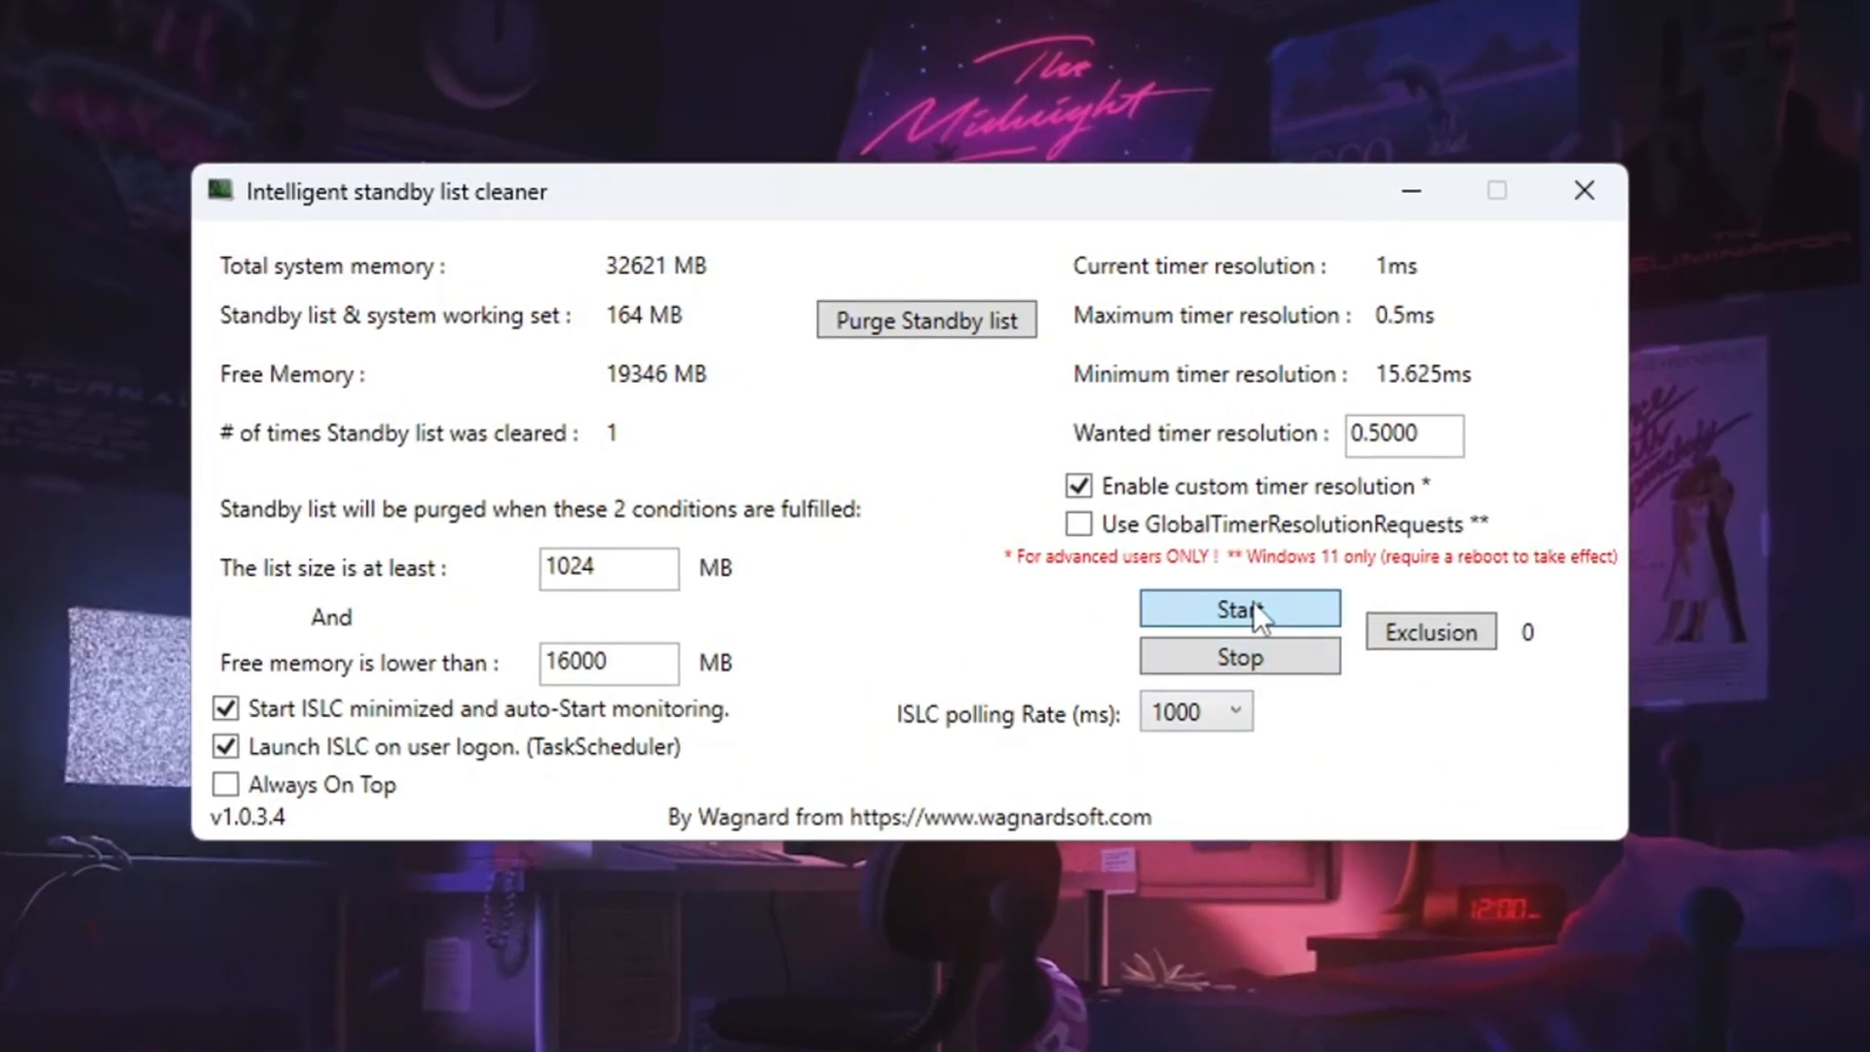
pyautogui.click(1238, 608)
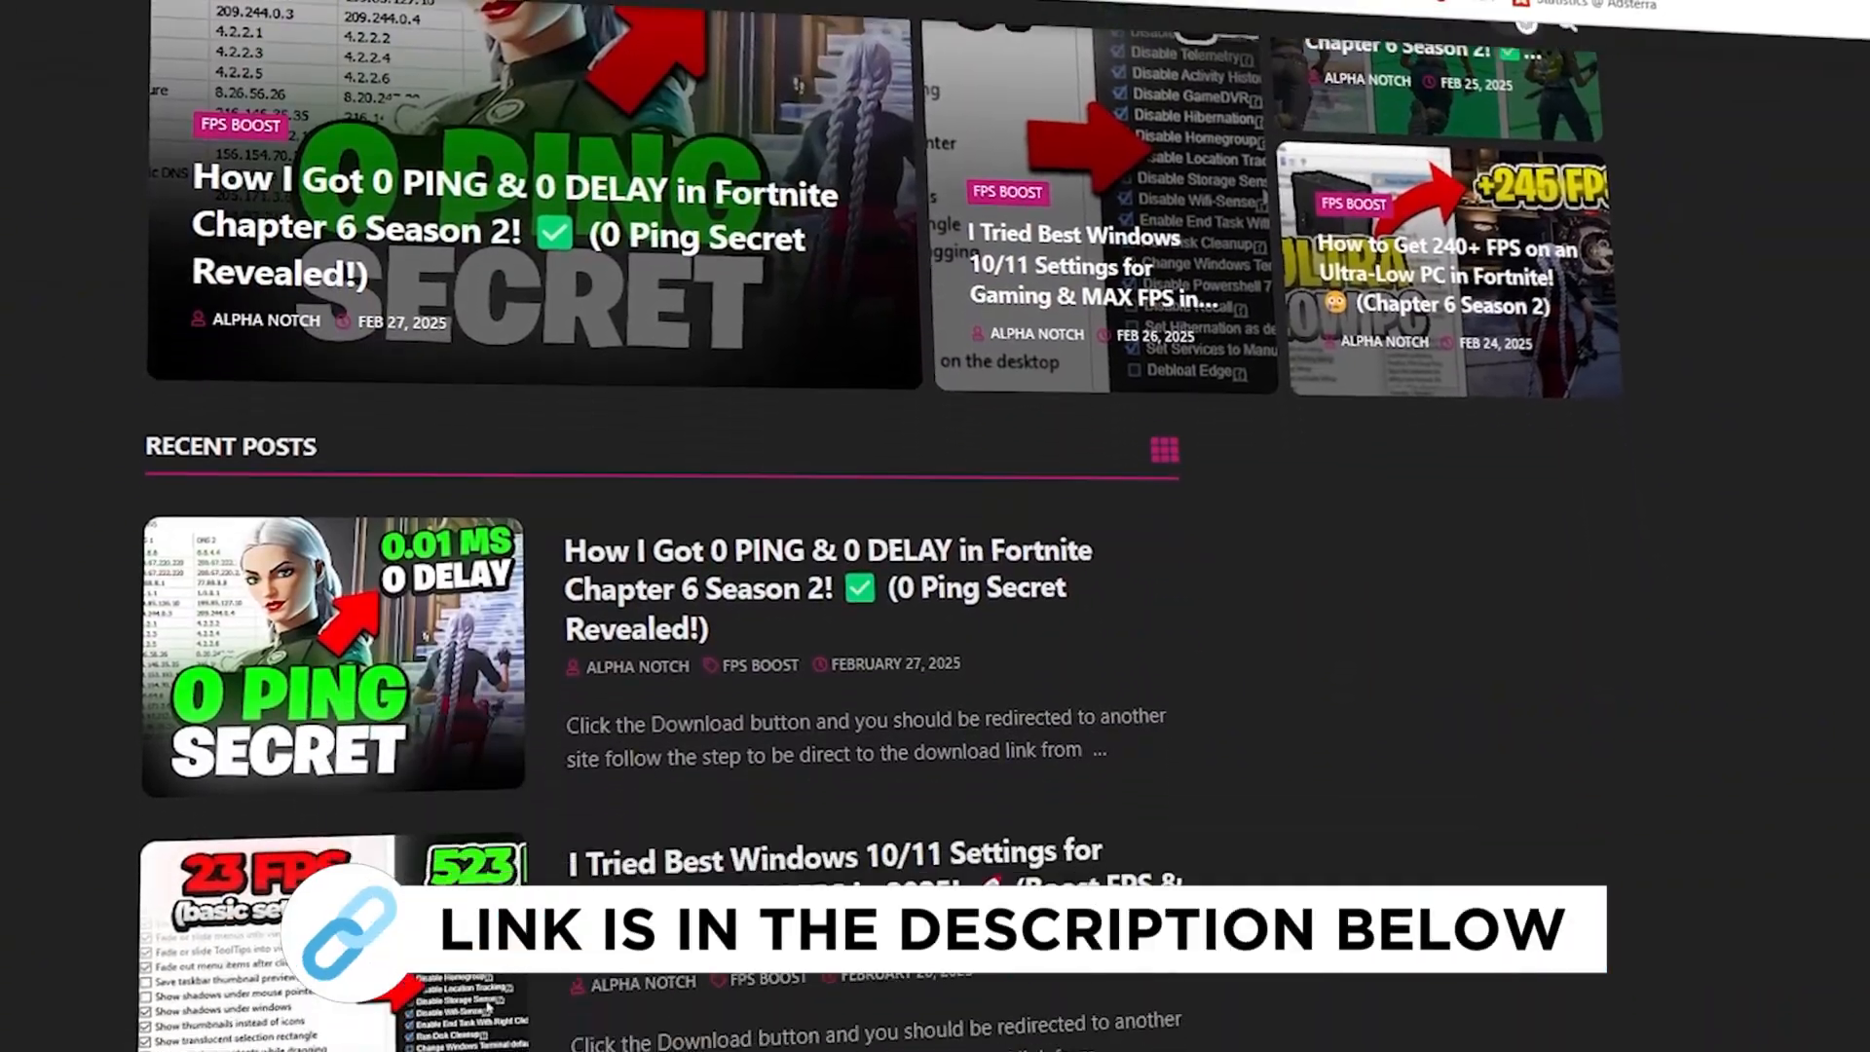
pyautogui.scroll(-3)
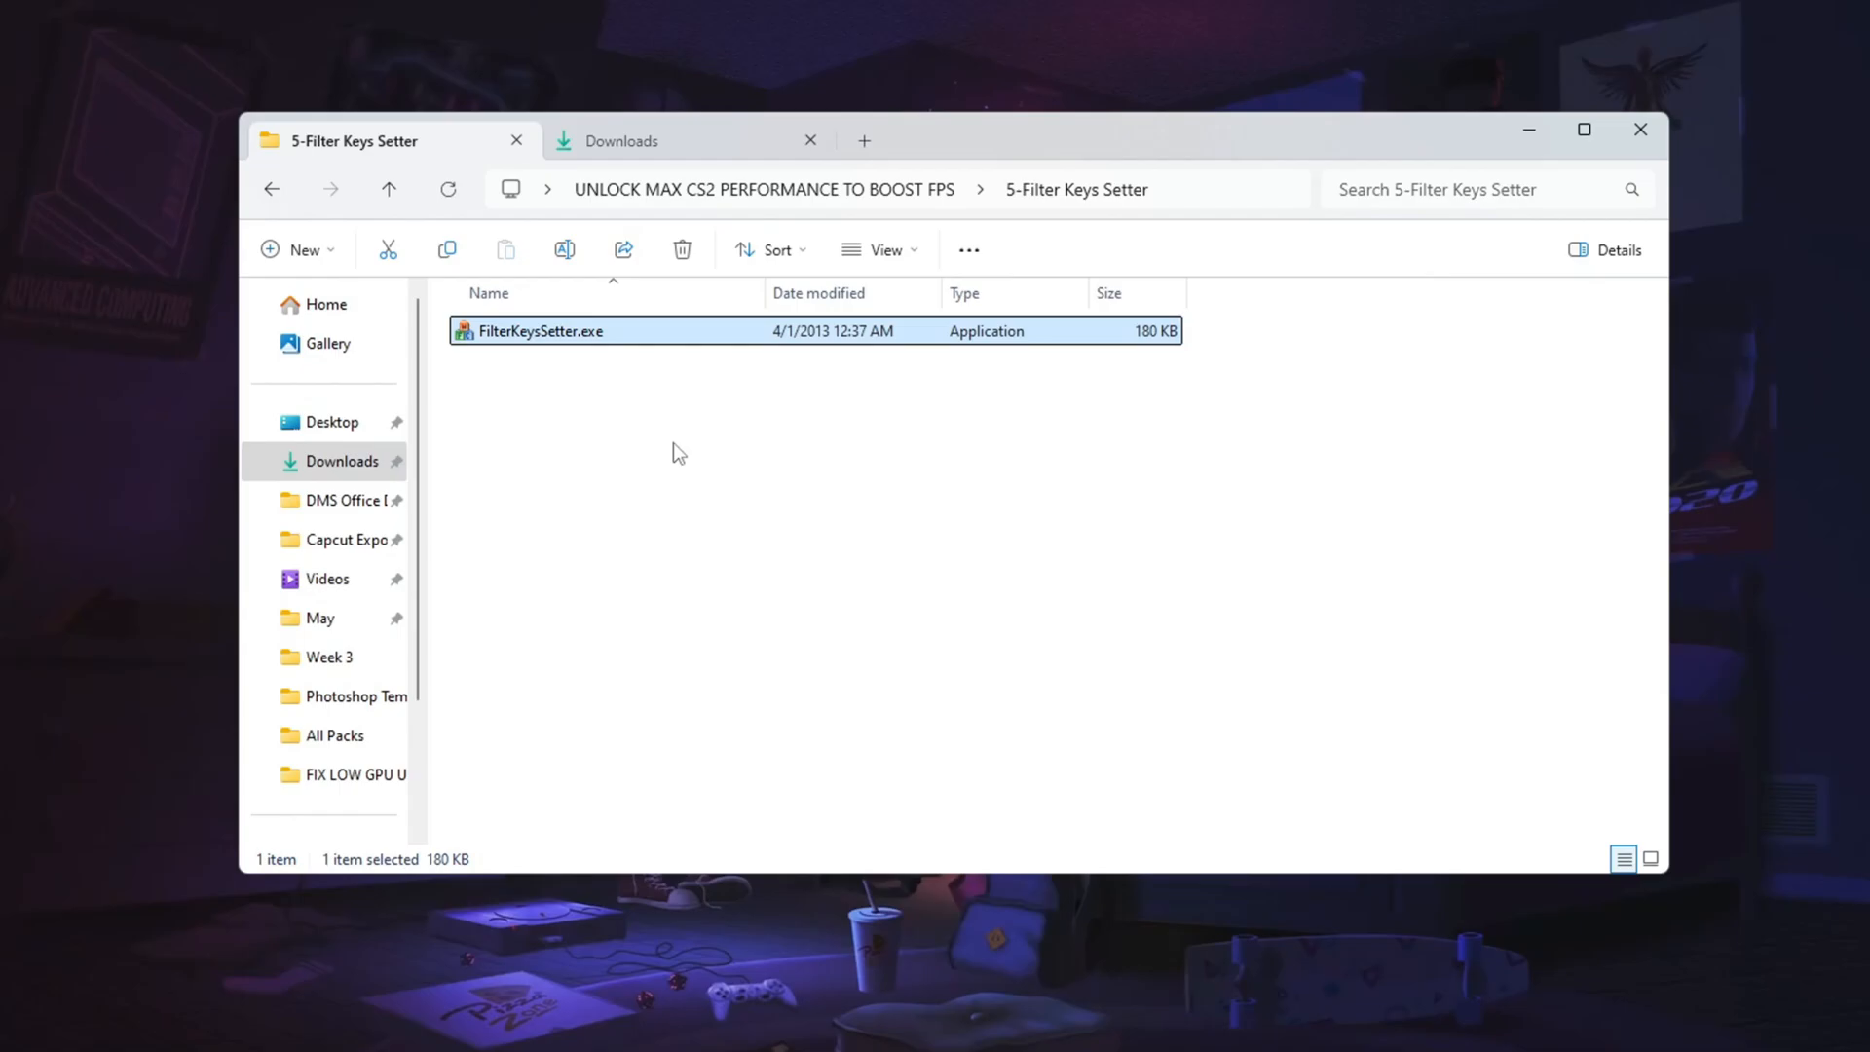
# - Run FilterKeysSetter.exe from the 5-Filter Keys Setter folder
pyautogui.doubleClick(535, 330)
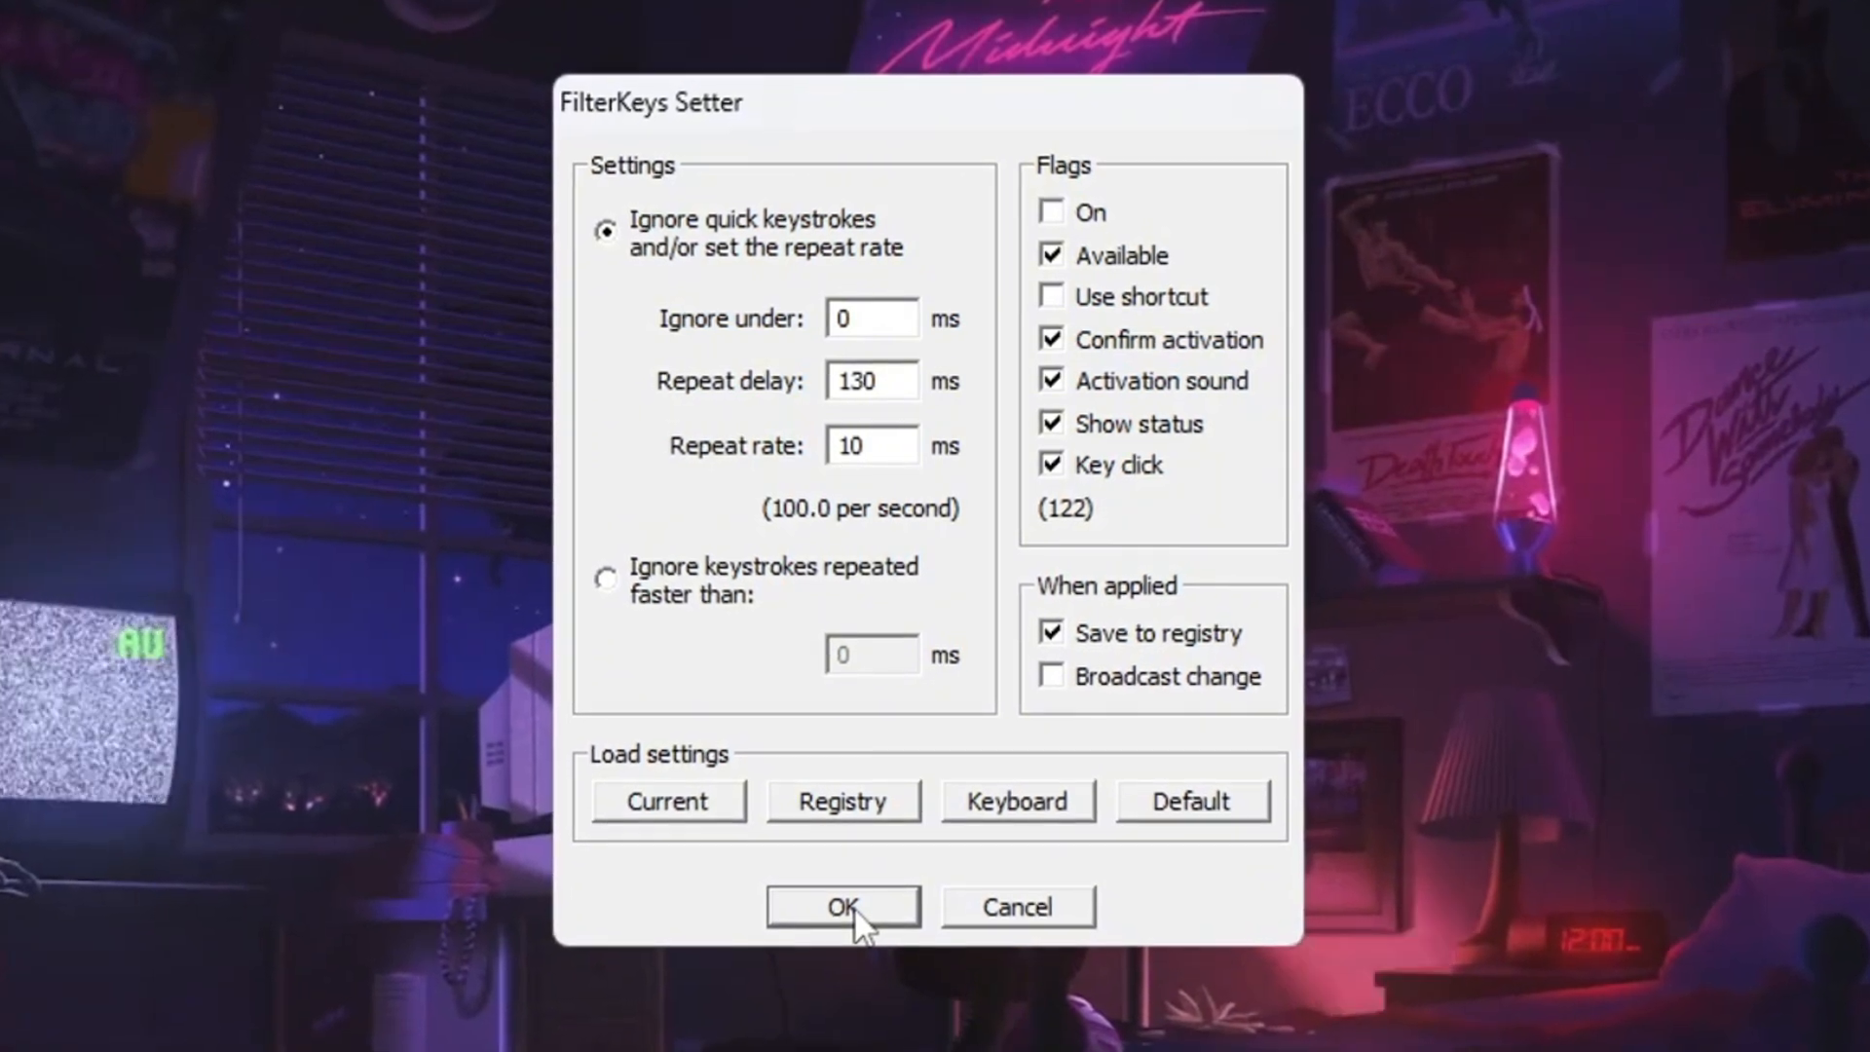
# - Confirm FilterKeys: ignore 0 ms, repeat delay 130 ms, rate 10 ms, saved to registry
pyautogui.click(841, 906)
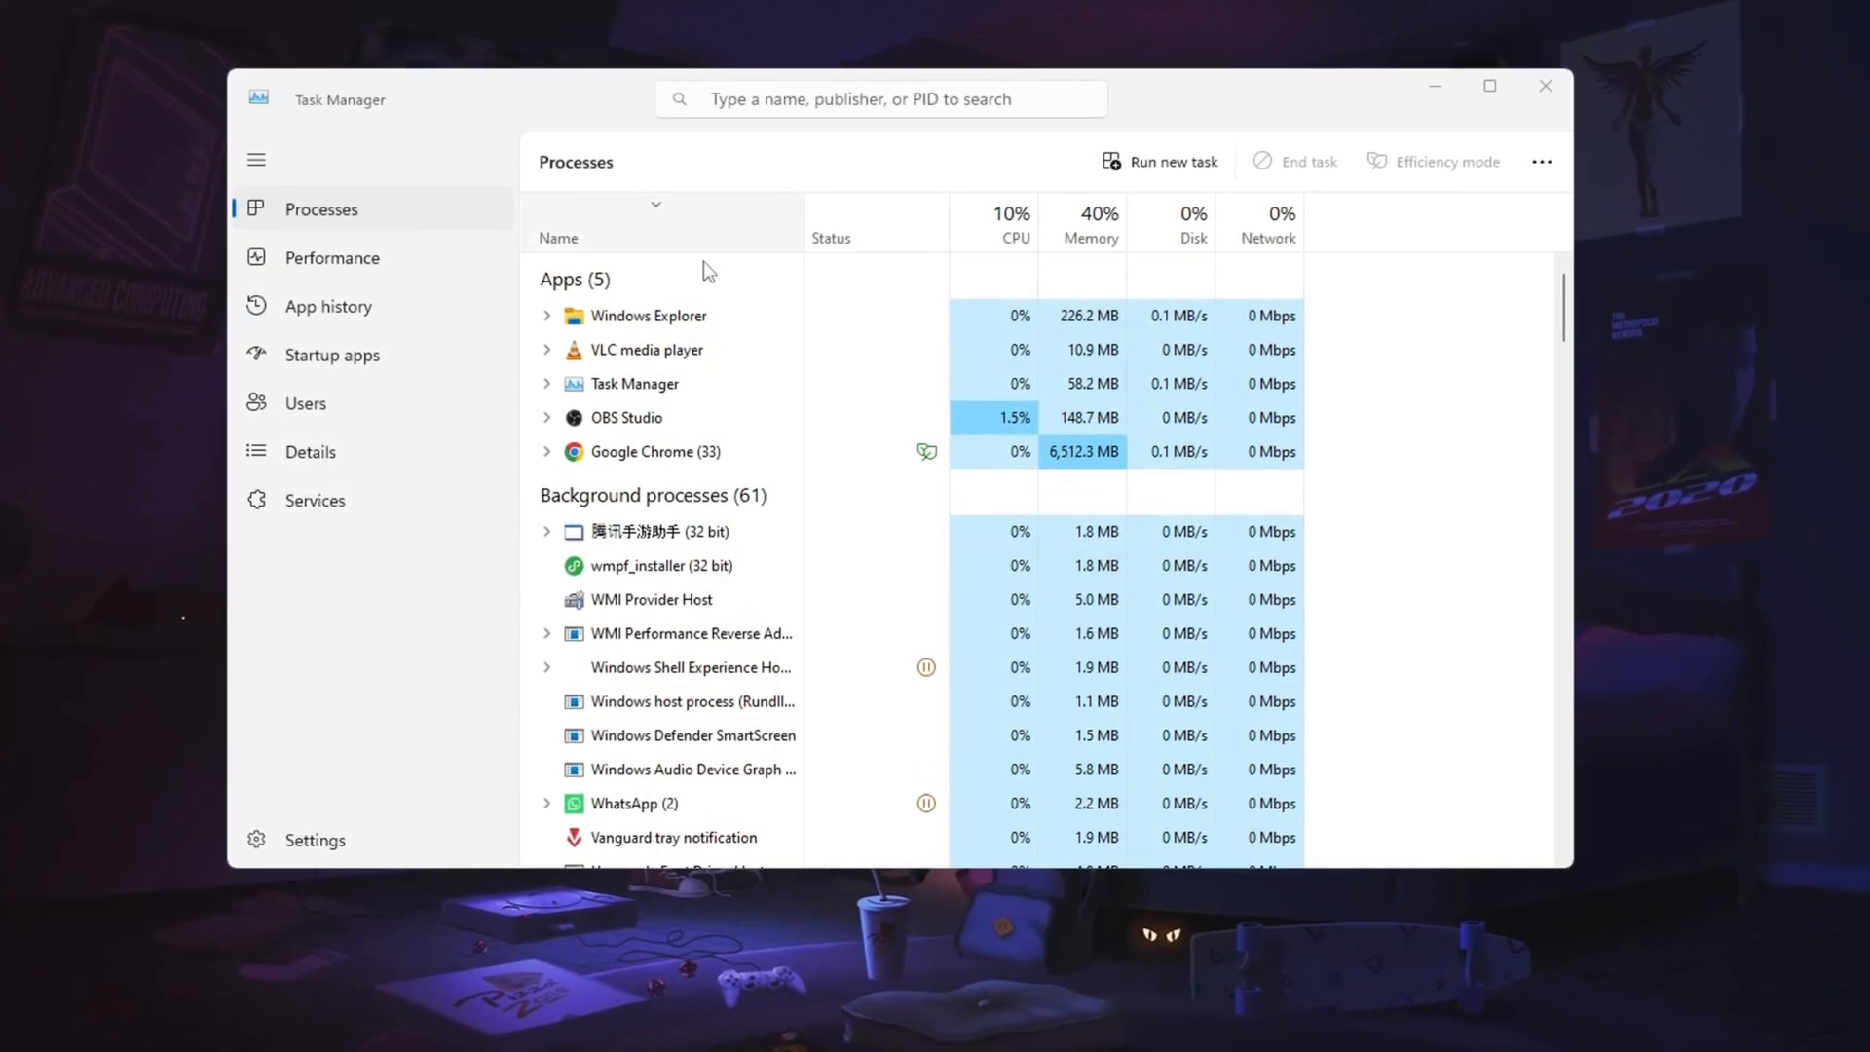
# - Switch Task Manager to the Startup apps page
pyautogui.click(323, 360)
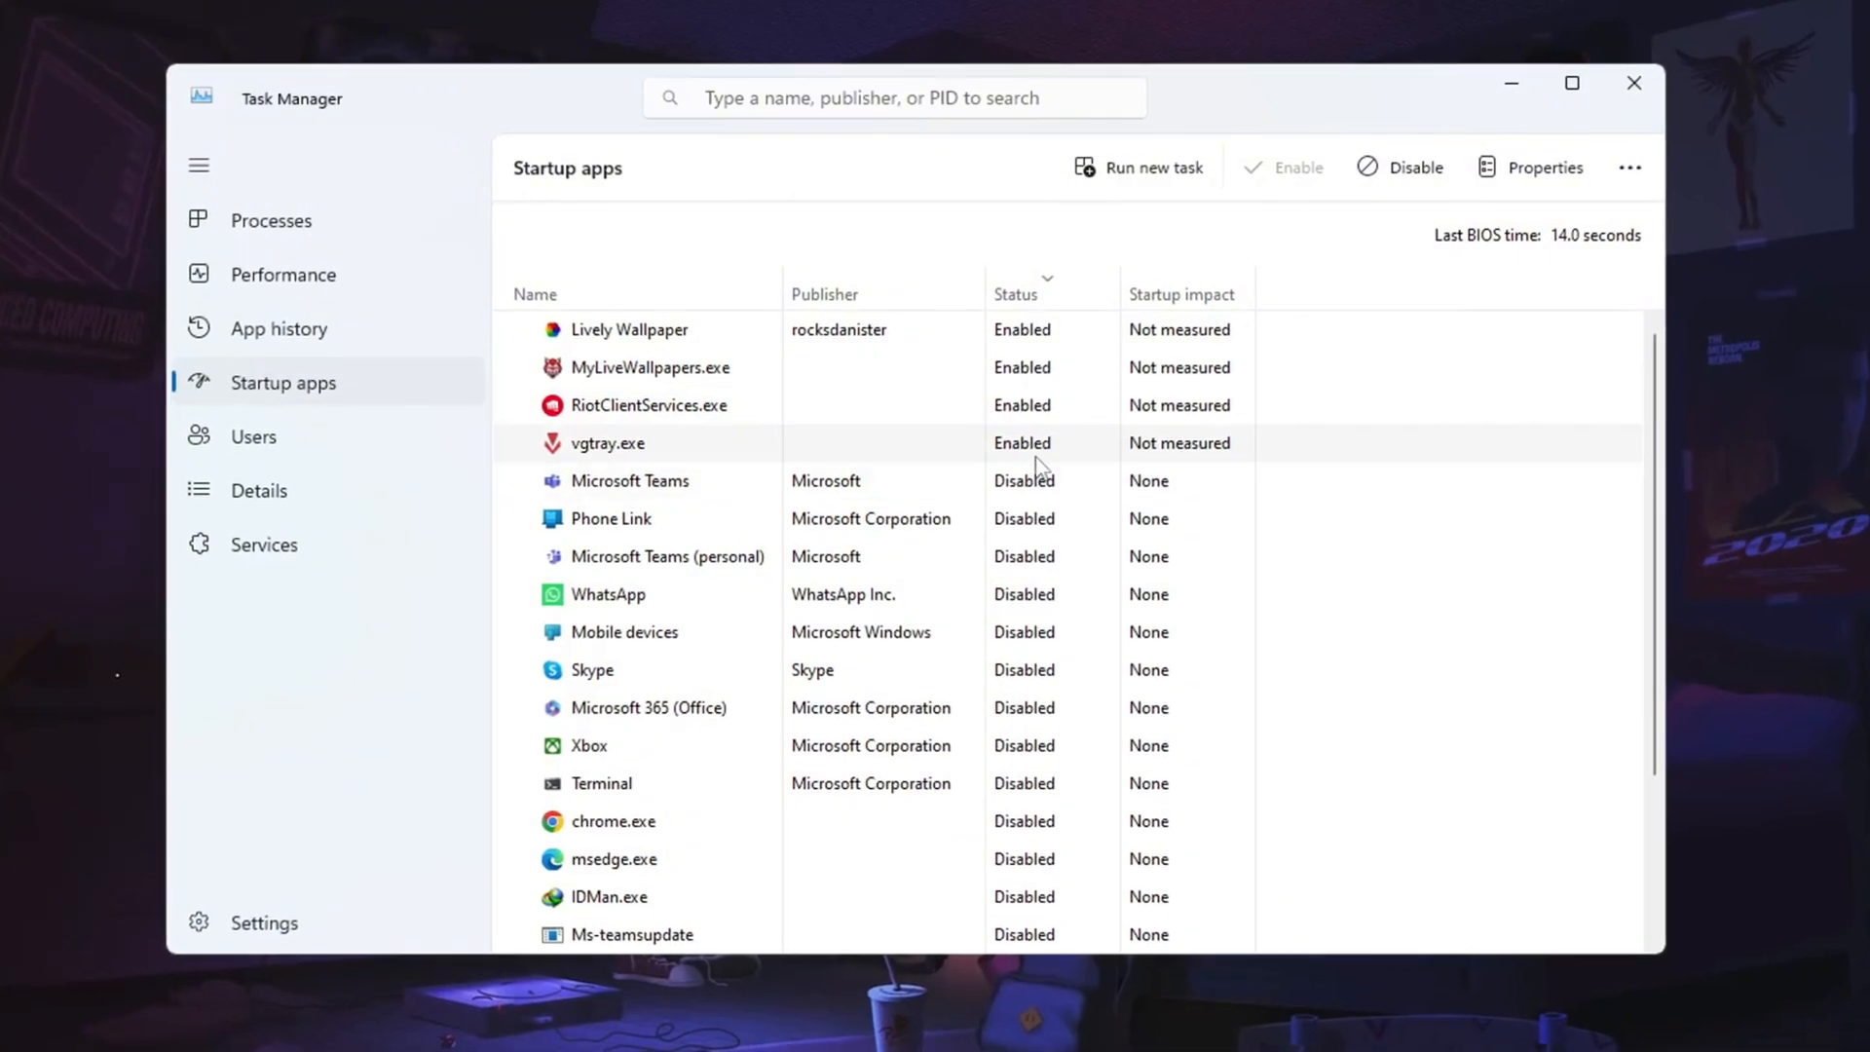
# - Show the context menu for the vgtray.exe startup entry
pyautogui.rightClick(606, 444)
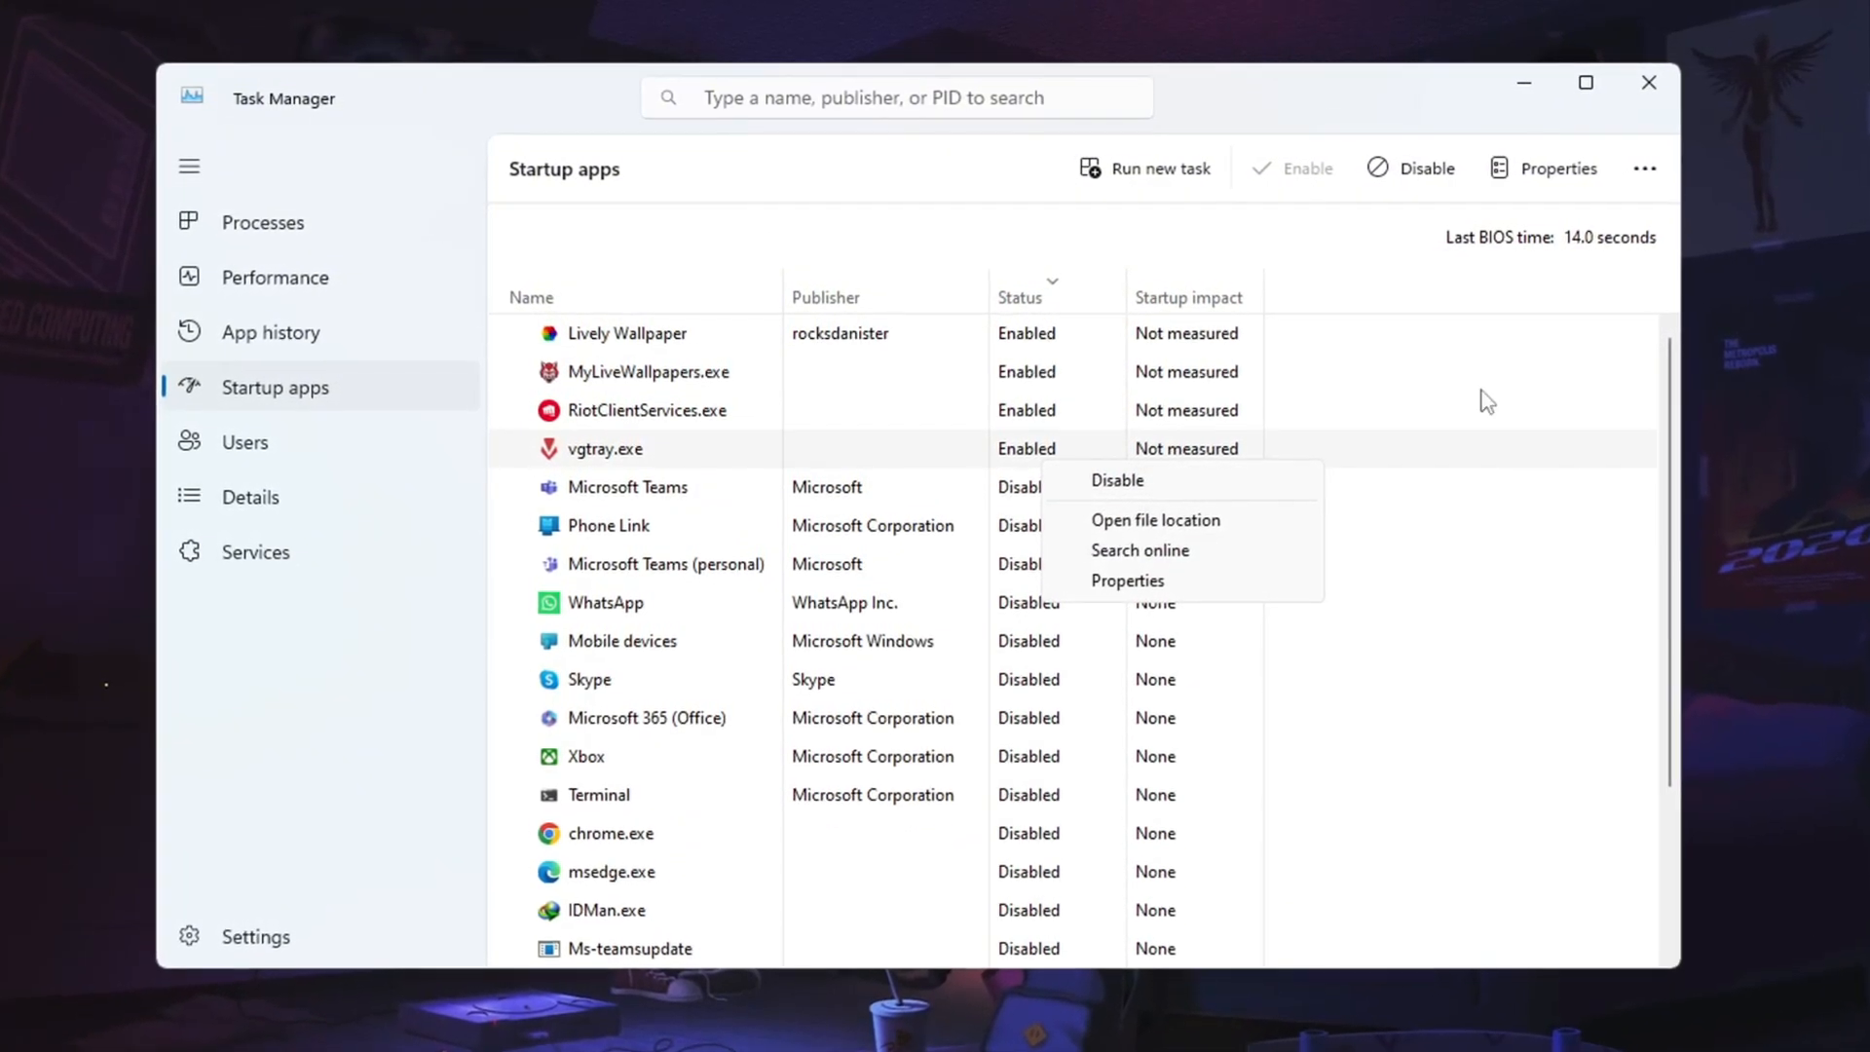